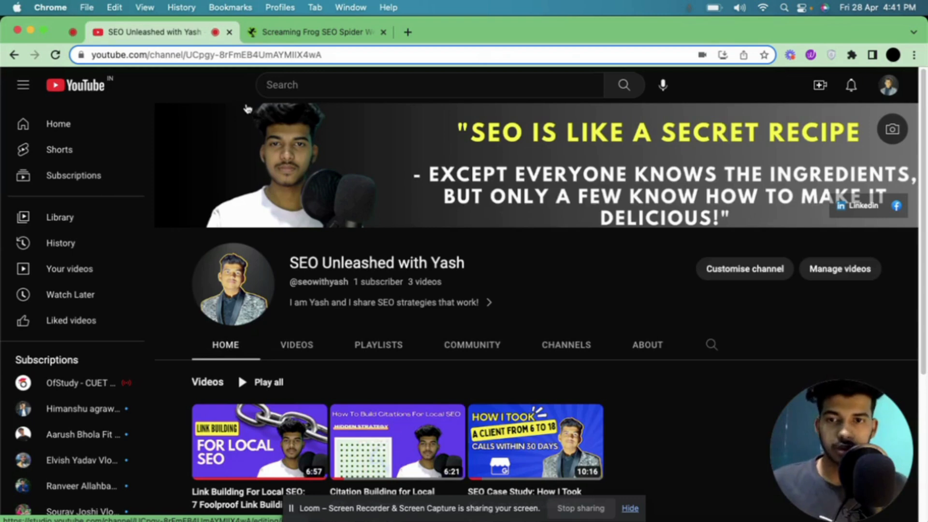
{"action": "mouse_move", "coordinate": [263, 68]}
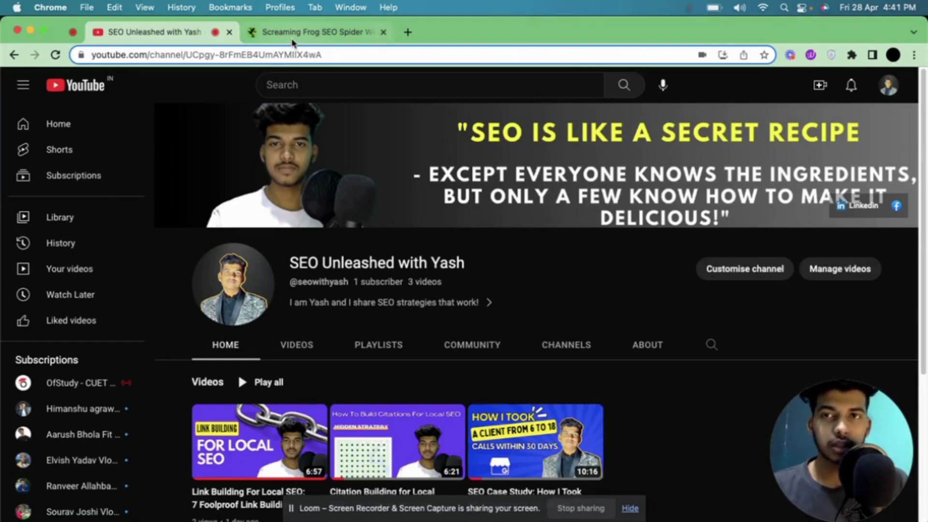
- Reach the crawler's download section and dismiss the operating-system download choices
{"action": "left_click", "coordinate": [316, 31]}
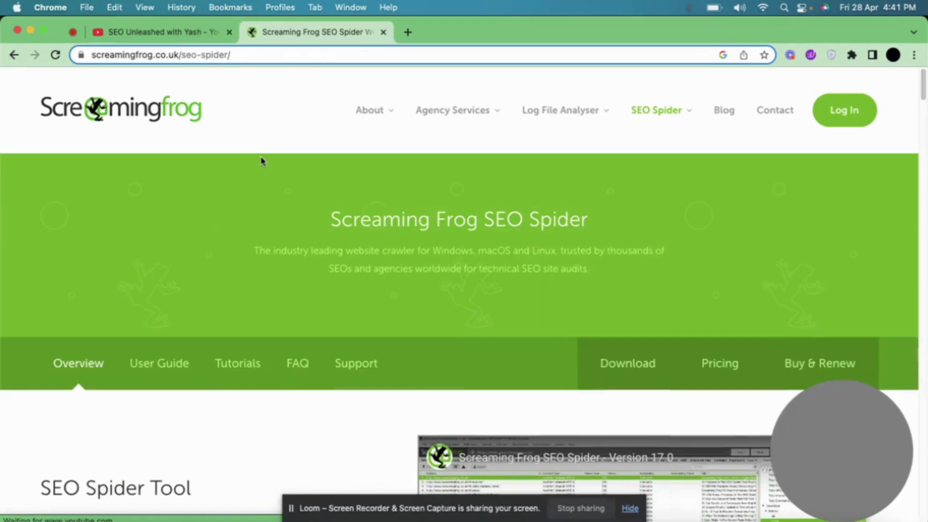
{"action": "scroll", "scroll_direction": "down", "scroll_amount": 3}
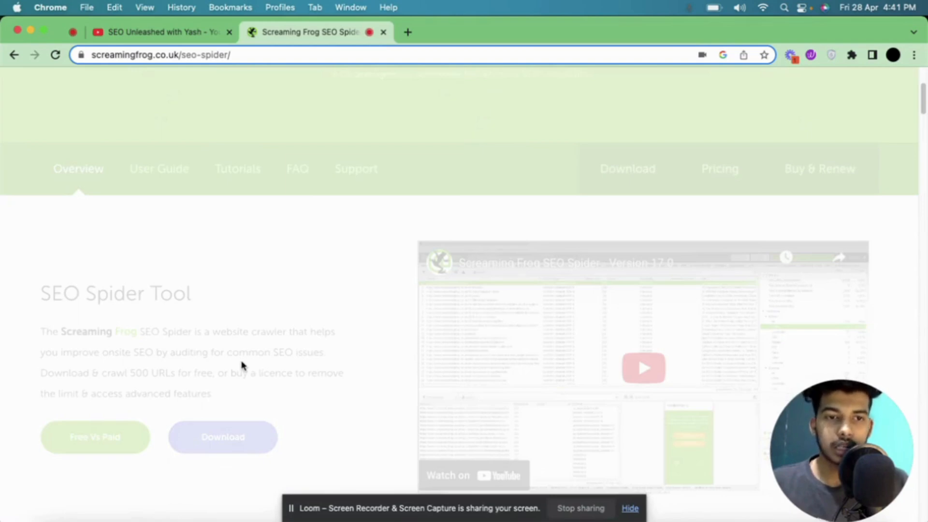
{"action": "left_click", "coordinate": [222, 437]}
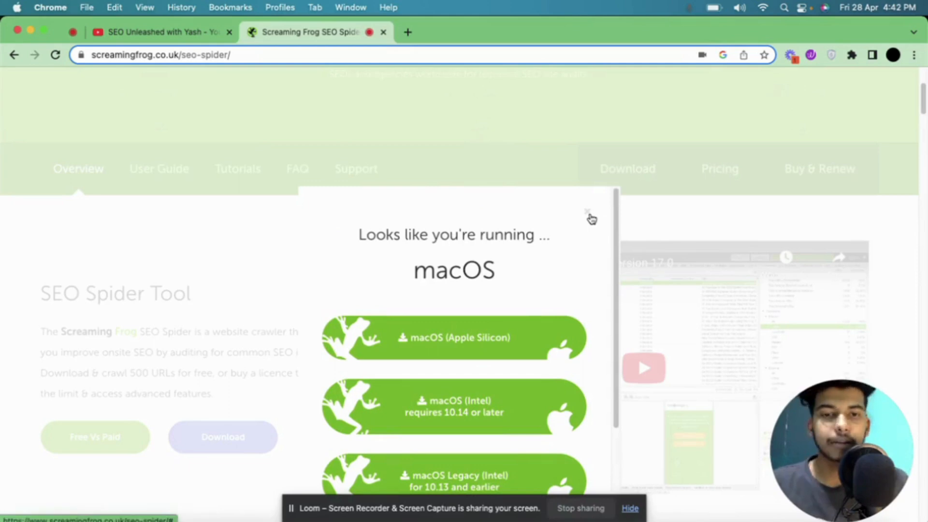
{"action": "left_click", "coordinate": [587, 212]}
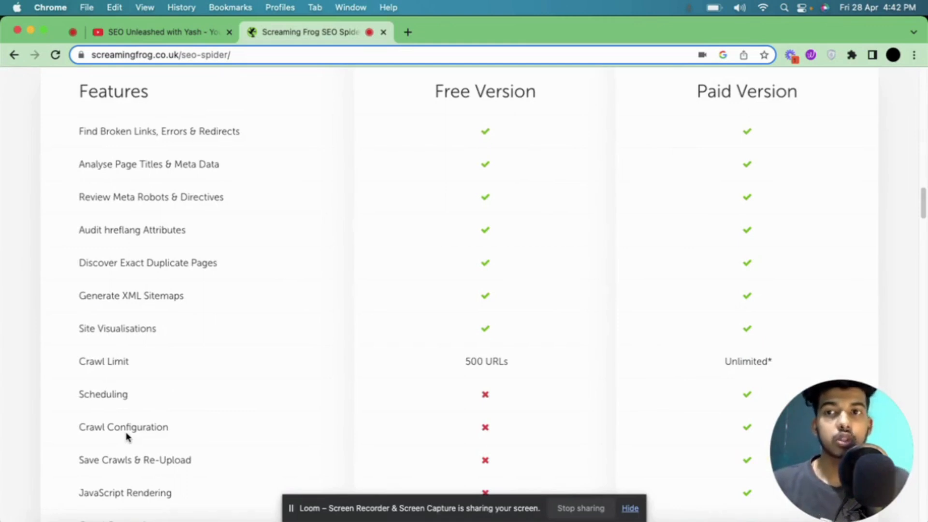
{"action": "scroll", "scroll_direction": "up", "scroll_amount": 3}
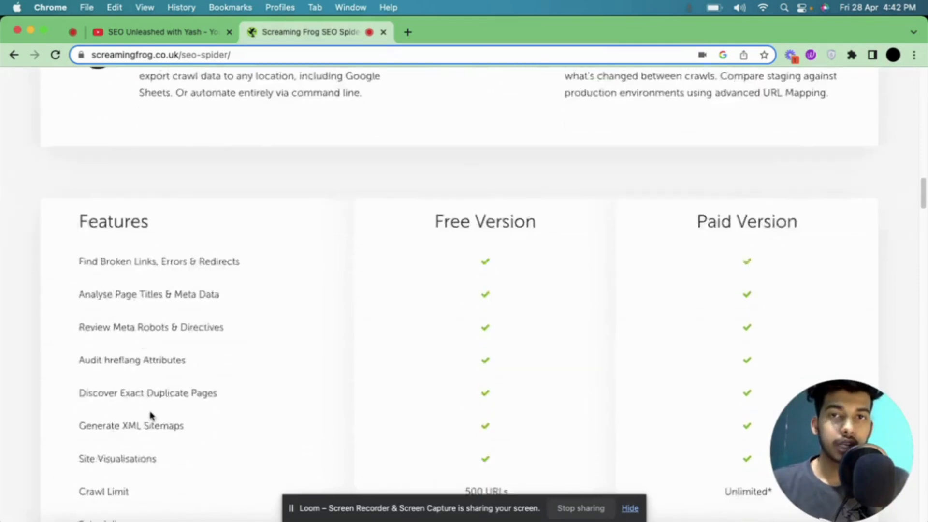
{"action": "scroll", "scroll_direction": "down", "scroll_amount": 3}
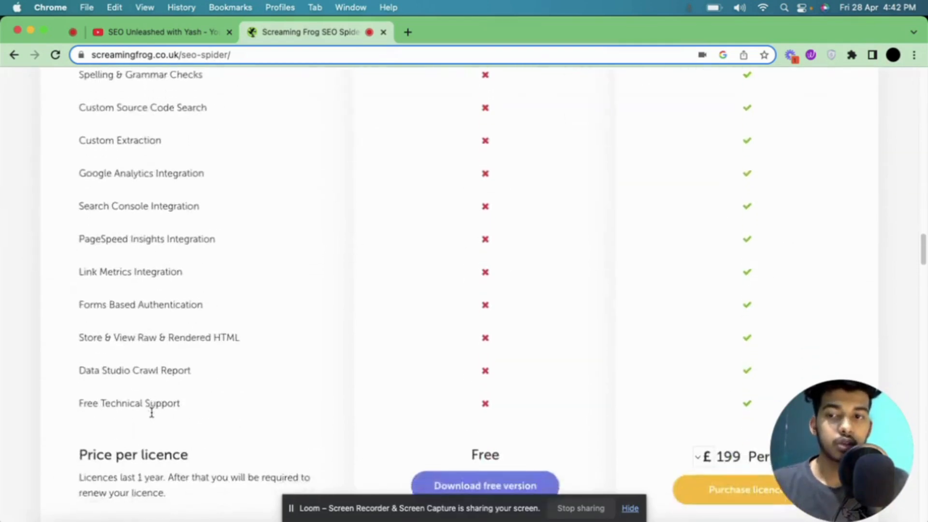
{"action": "scroll", "scroll_direction": "down", "scroll_amount": 3}
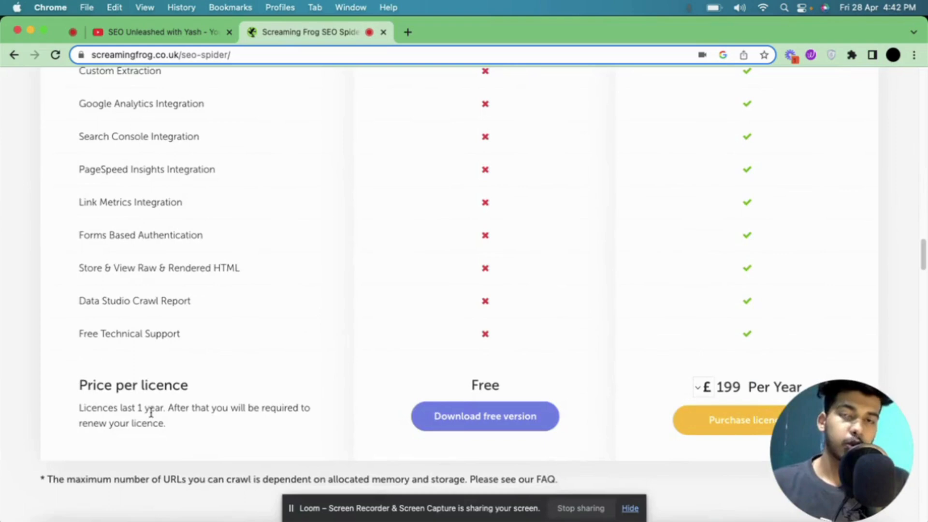
{"action": "scroll", "scroll_direction": "up", "scroll_amount": 3}
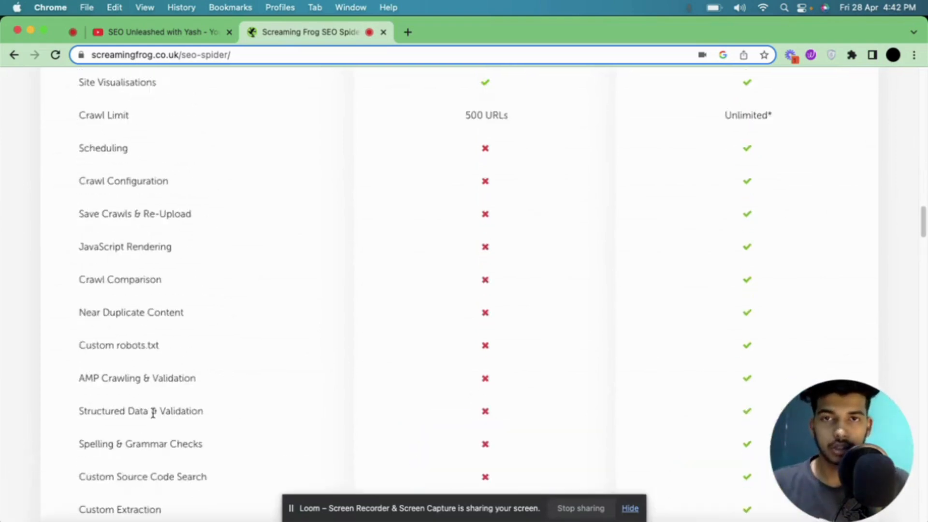
{"action": "scroll", "scroll_direction": "up", "scroll_amount": 3}
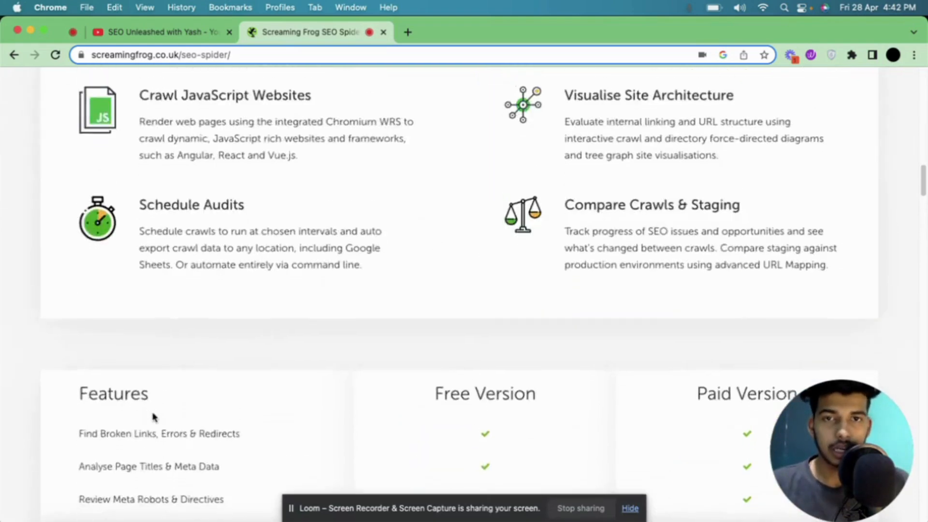
{"action": "scroll", "scroll_direction": "down", "scroll_amount": 3}
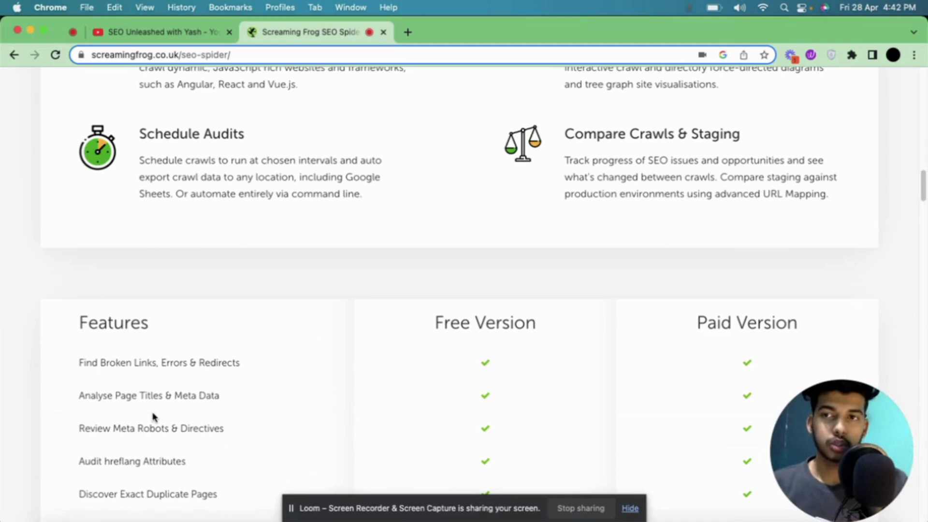
{"action": "mouse_move", "coordinate": [395, 261]}
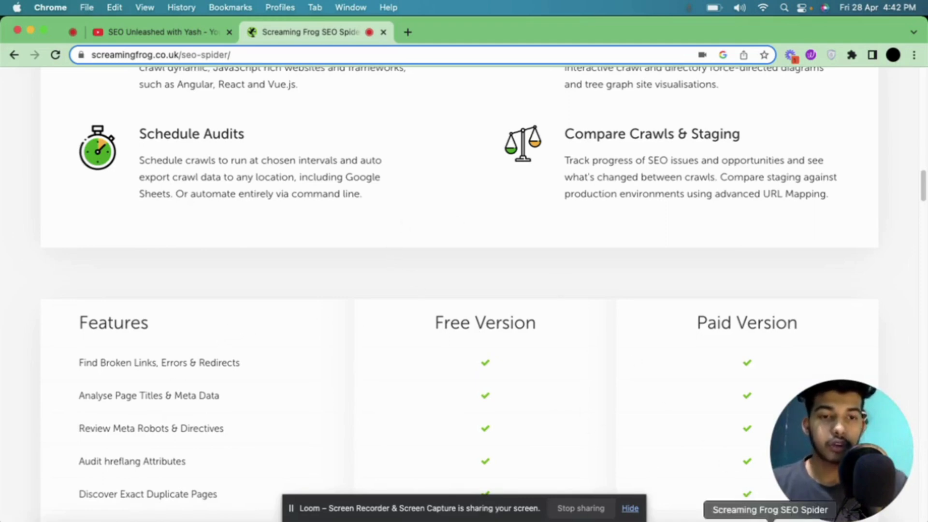
{"action": "mouse_move", "coordinate": [569, 312]}
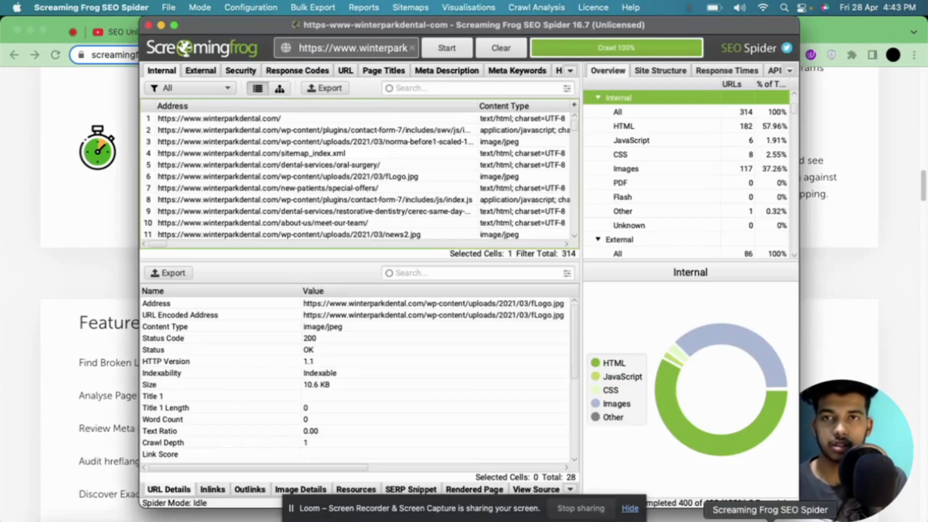
{"action": "mouse_move", "coordinate": [591, 328]}
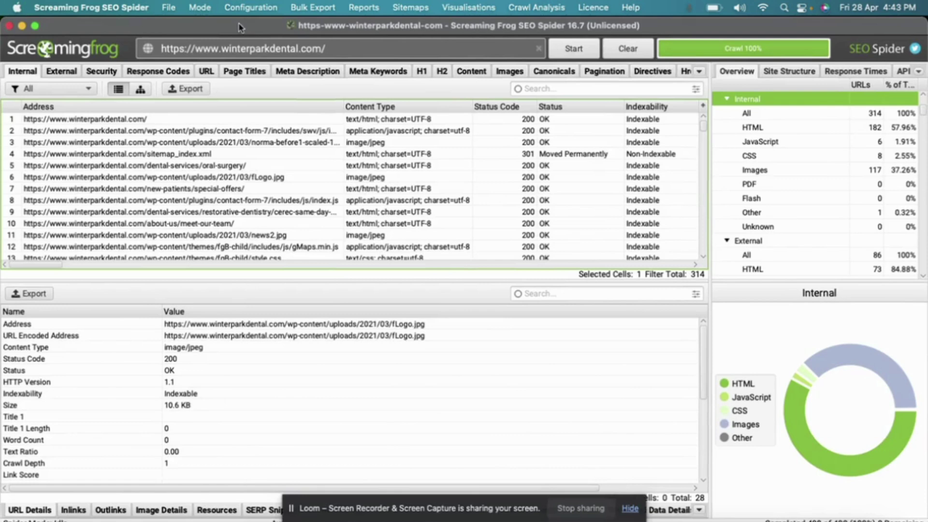
{"action": "mouse_move", "coordinate": [245, 38]}
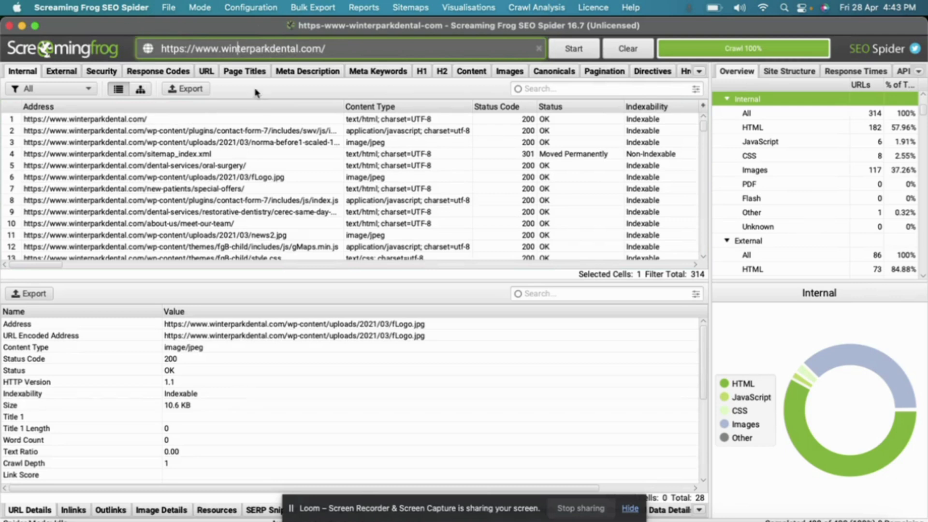
{"action": "mouse_move", "coordinate": [819, 62]}
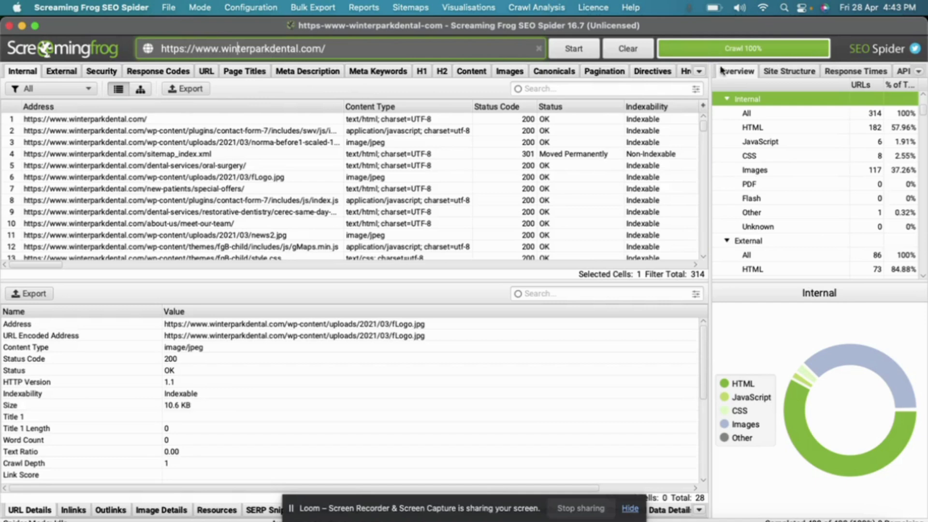
{"action": "mouse_move", "coordinate": [766, 53]}
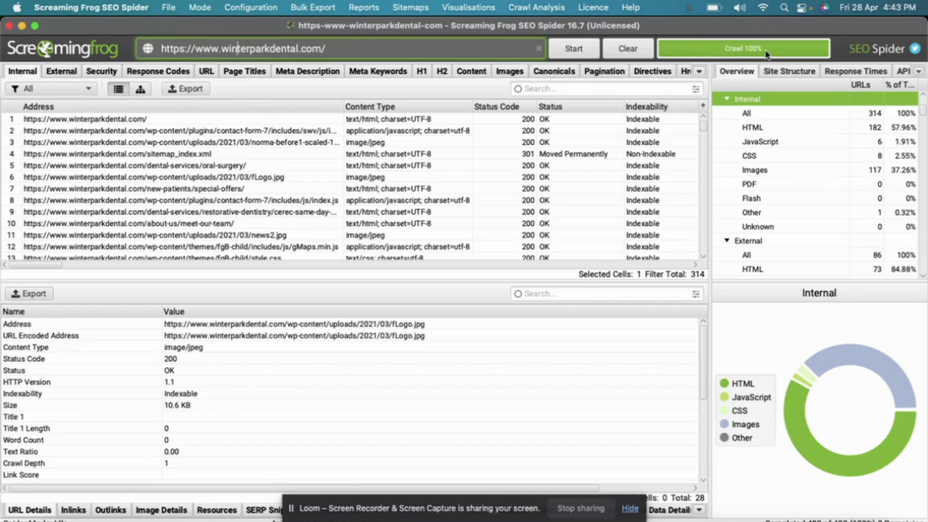
{"action": "mouse_move", "coordinate": [191, 172]}
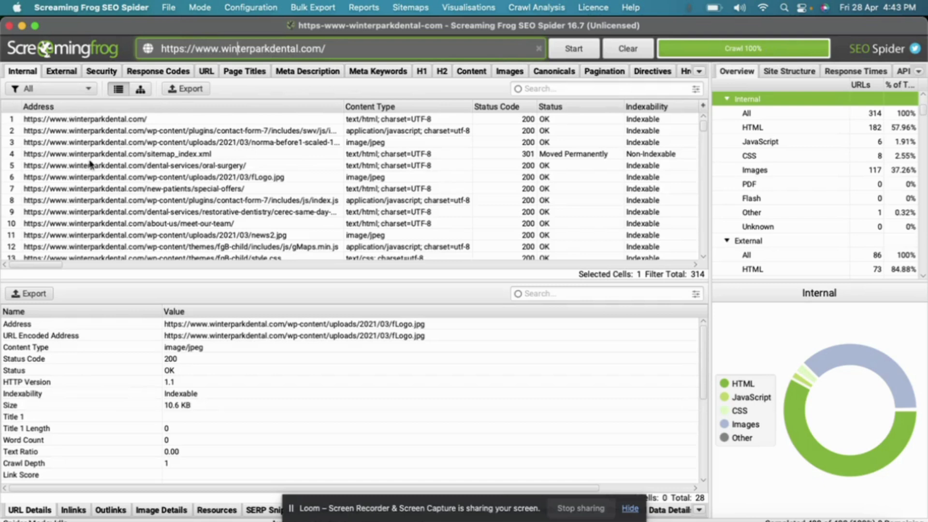
{"action": "mouse_move", "coordinate": [580, 180]}
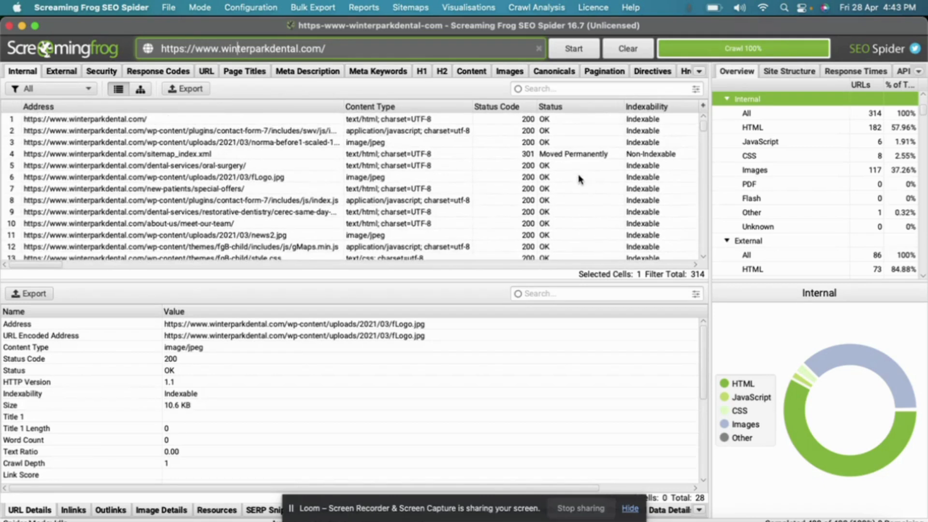
{"action": "mouse_move", "coordinate": [707, 133]}
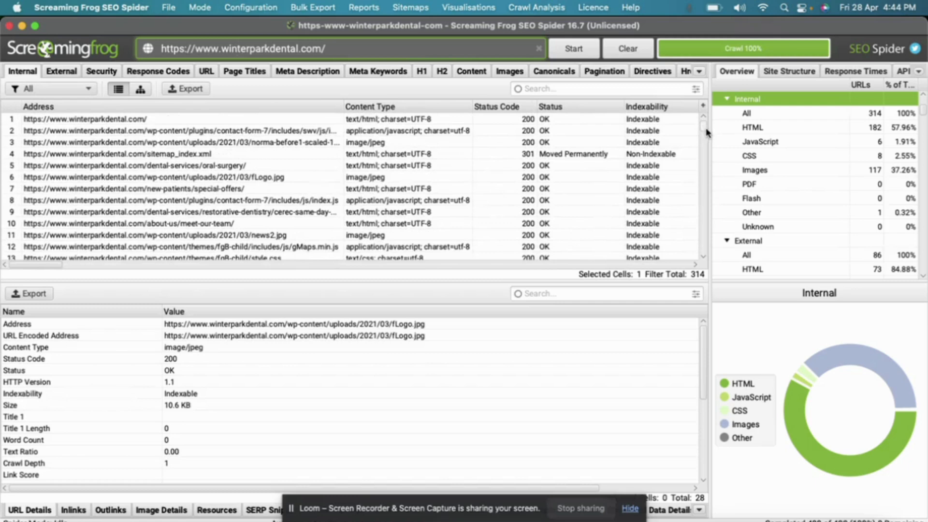
{"action": "mouse_move", "coordinate": [257, 162]}
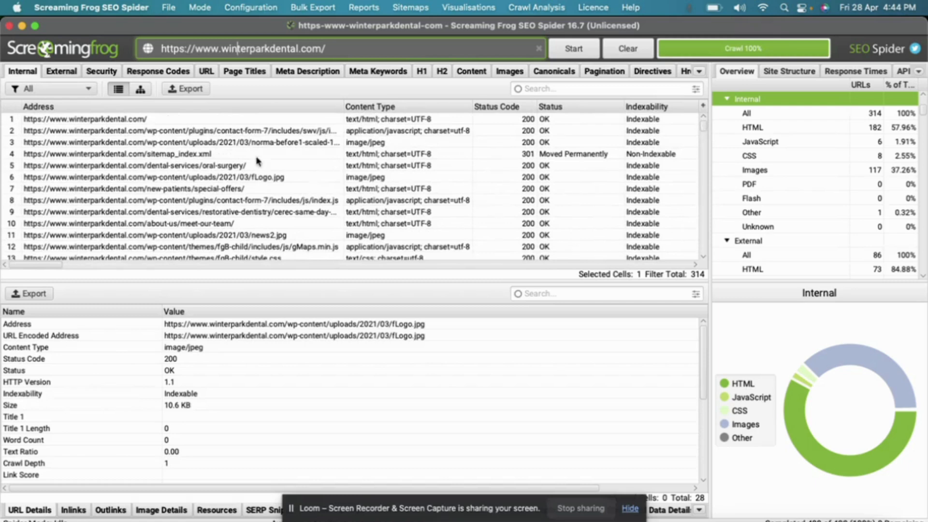
{"action": "mouse_move", "coordinate": [689, 125]}
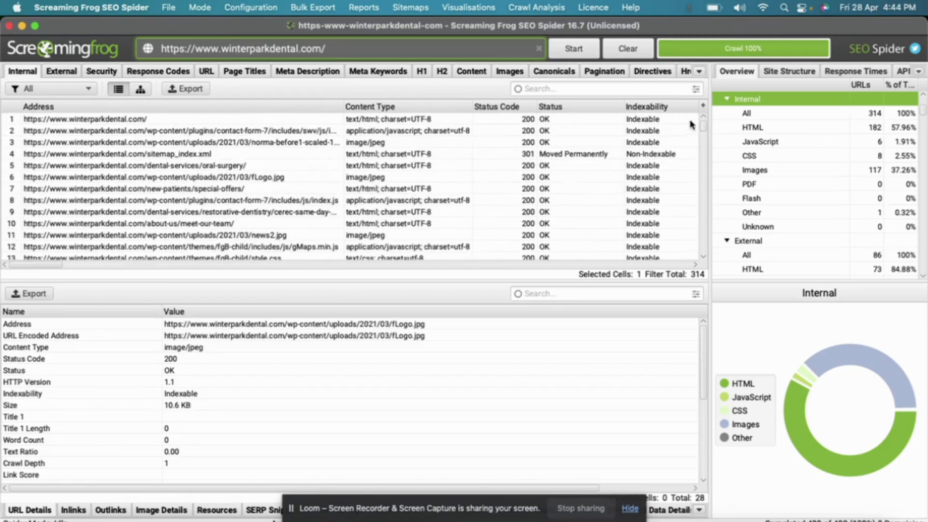
{"action": "scroll", "scroll_direction": "down", "scroll_amount": 3}
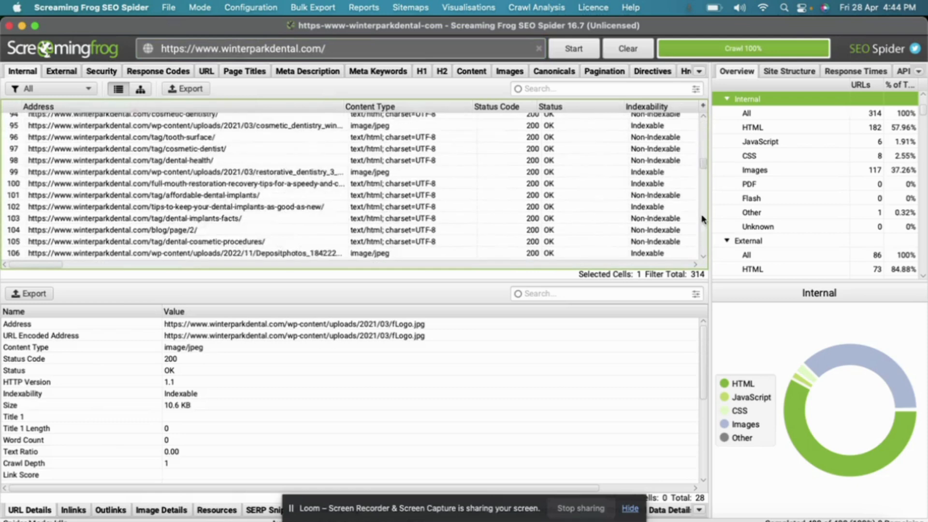
{"action": "scroll", "scroll_direction": "up", "scroll_amount": 3}
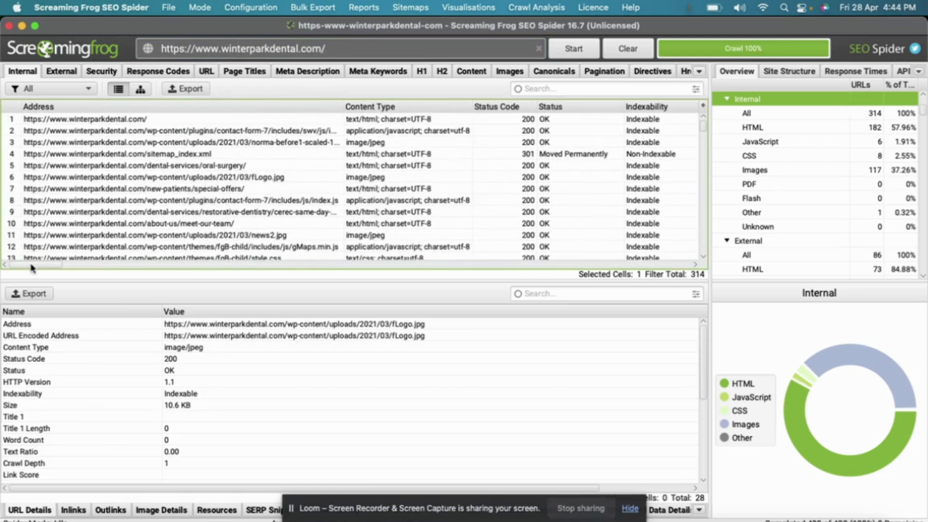
{"action": "scroll", "scroll_direction": "right", "scroll_amount": 3}
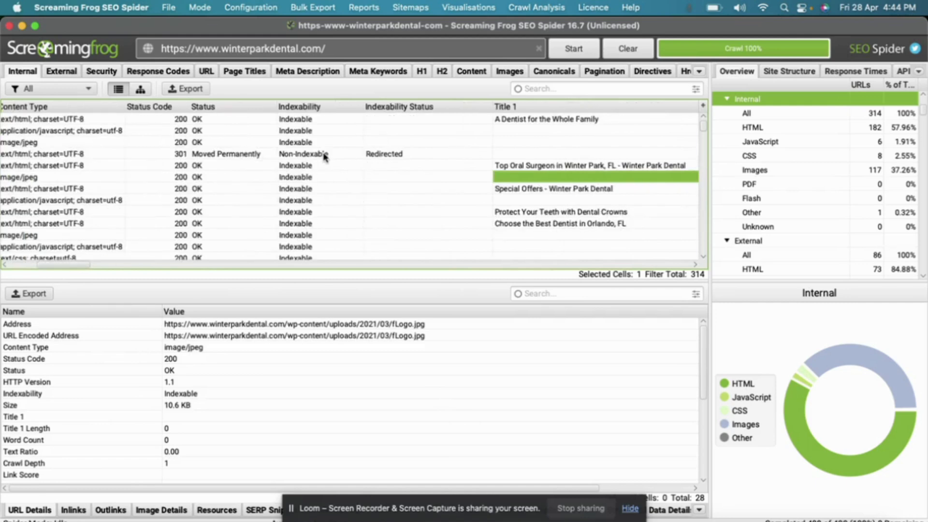
{"action": "left_click", "coordinate": [299, 118]}
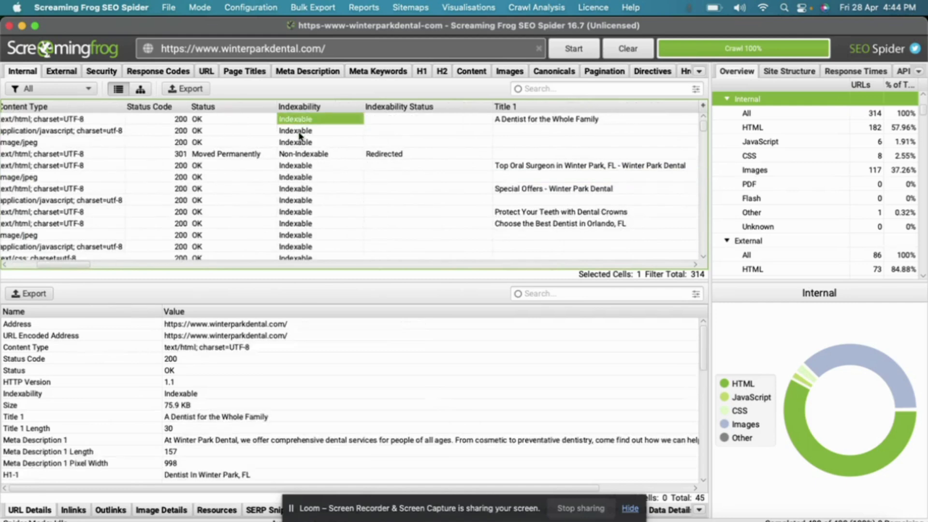
{"action": "left_click", "coordinate": [320, 141]}
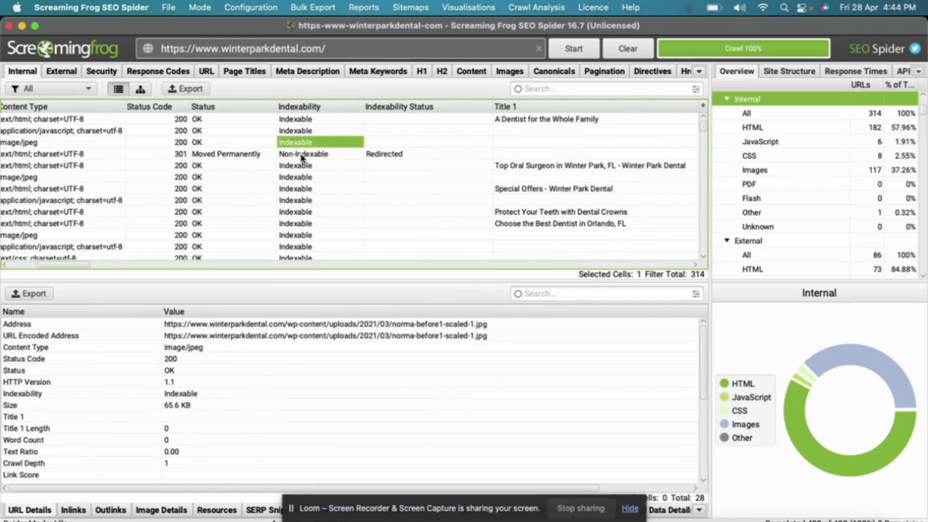
{"action": "left_click", "coordinate": [303, 154]}
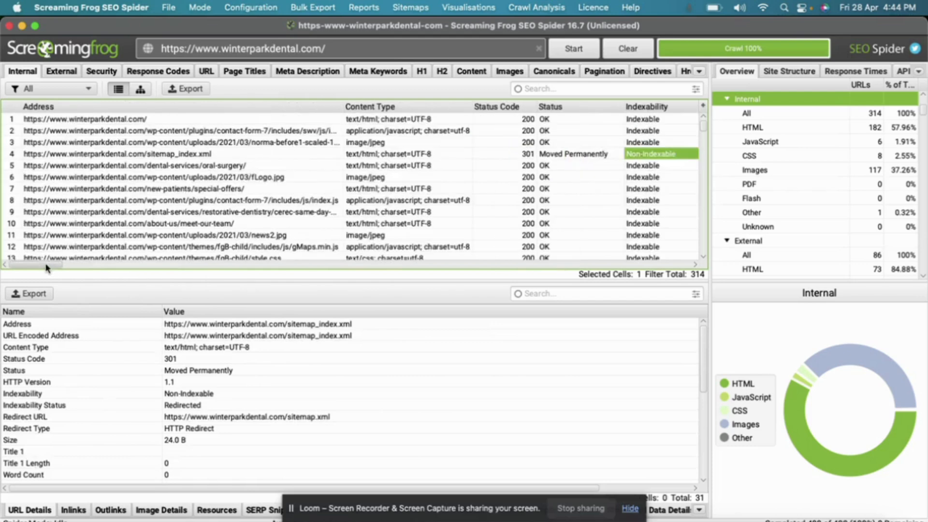
{"action": "mouse_move", "coordinate": [206, 244]}
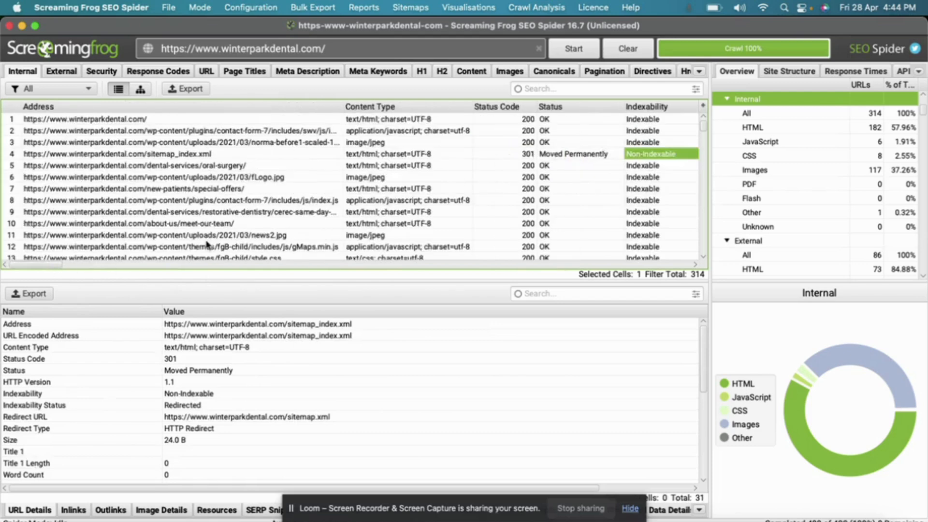
{"action": "scroll", "scroll_direction": "right", "scroll_amount": 3}
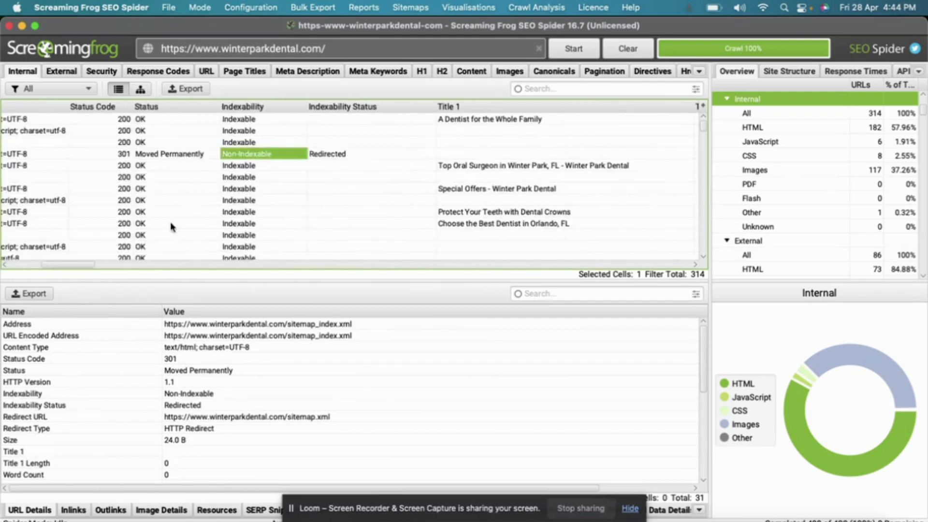
{"action": "scroll", "scroll_direction": "down", "scroll_amount": 3}
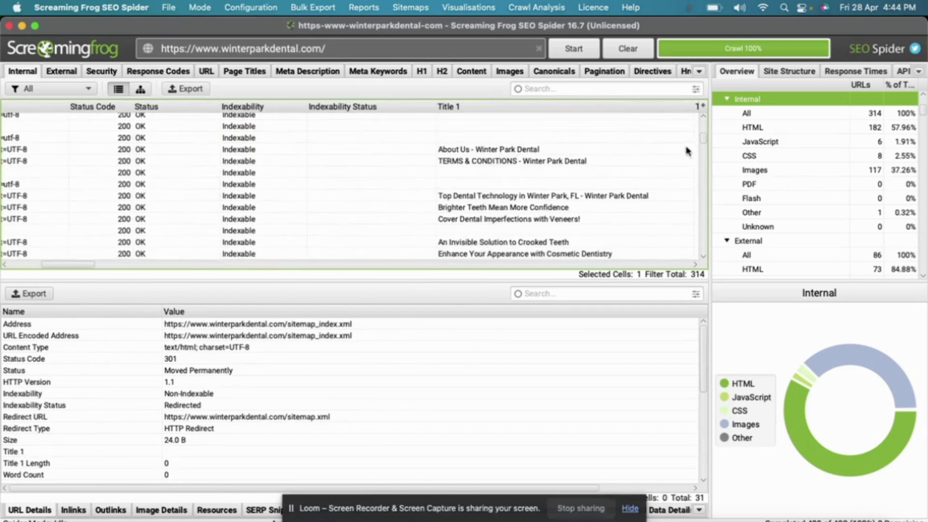
{"action": "scroll", "scroll_direction": "up", "scroll_amount": 3}
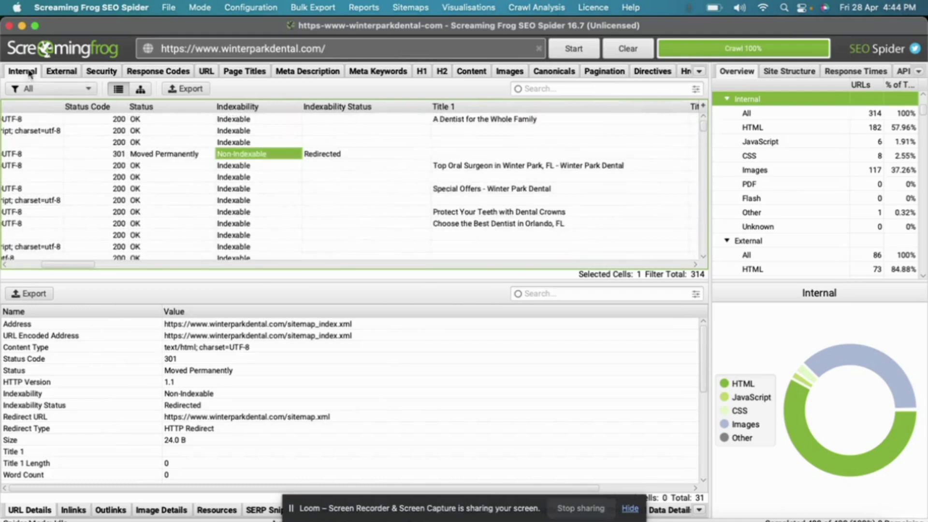
{"action": "mouse_move", "coordinate": [51, 88]}
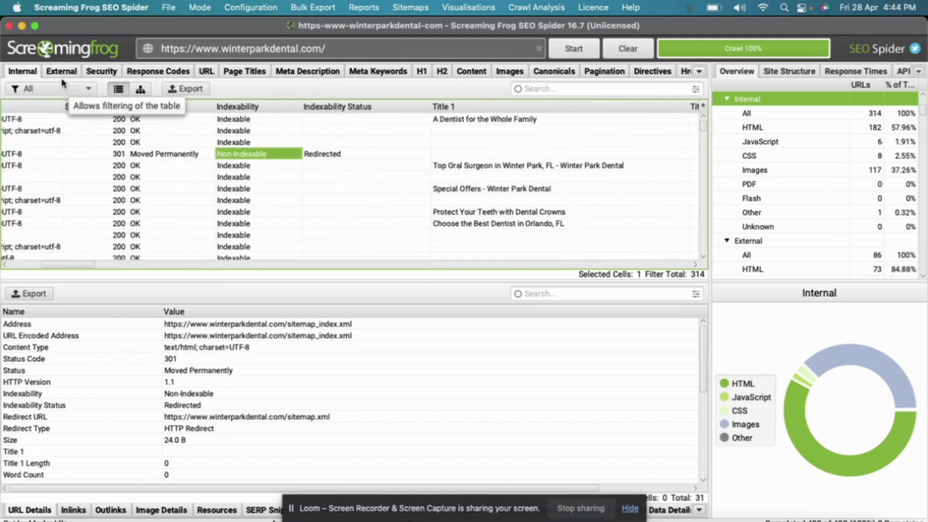
{"action": "left_click", "coordinate": [89, 88]}
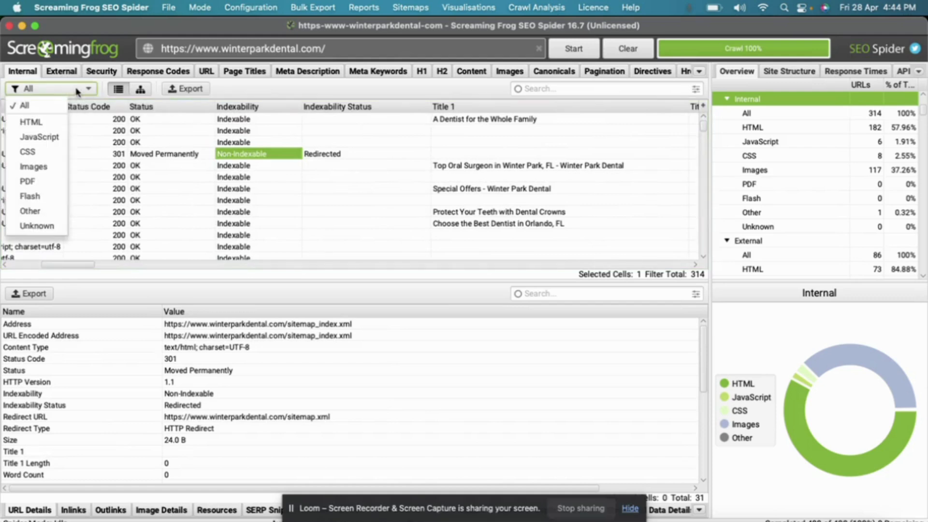
{"action": "mouse_move", "coordinate": [27, 152]}
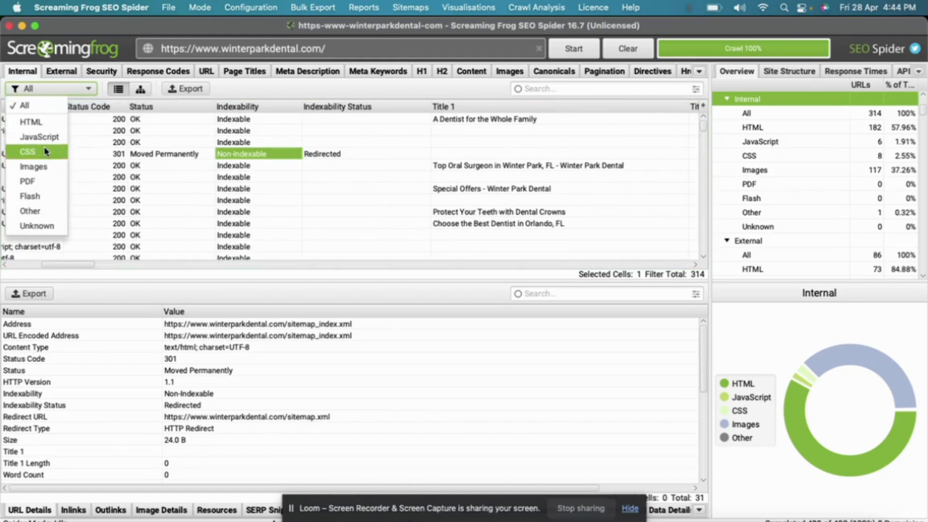
{"action": "mouse_move", "coordinate": [31, 122]}
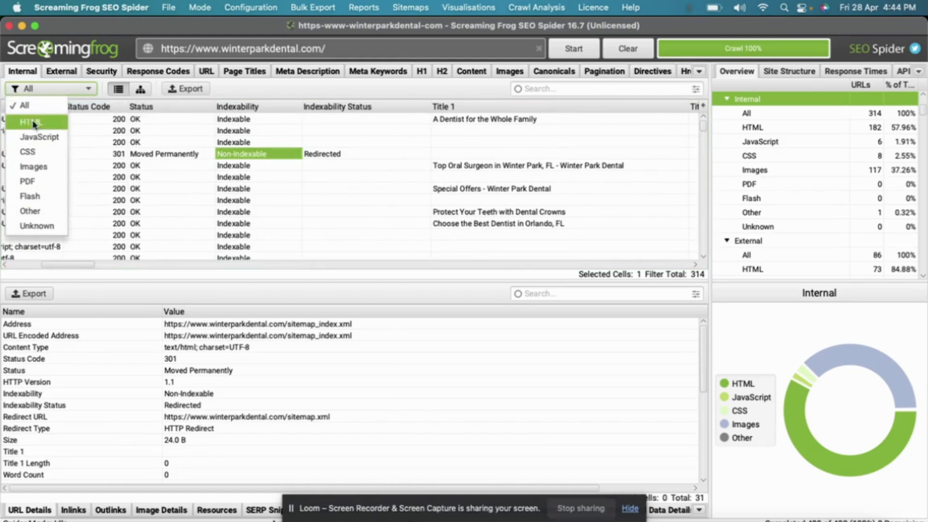
{"action": "mouse_move", "coordinate": [40, 137]}
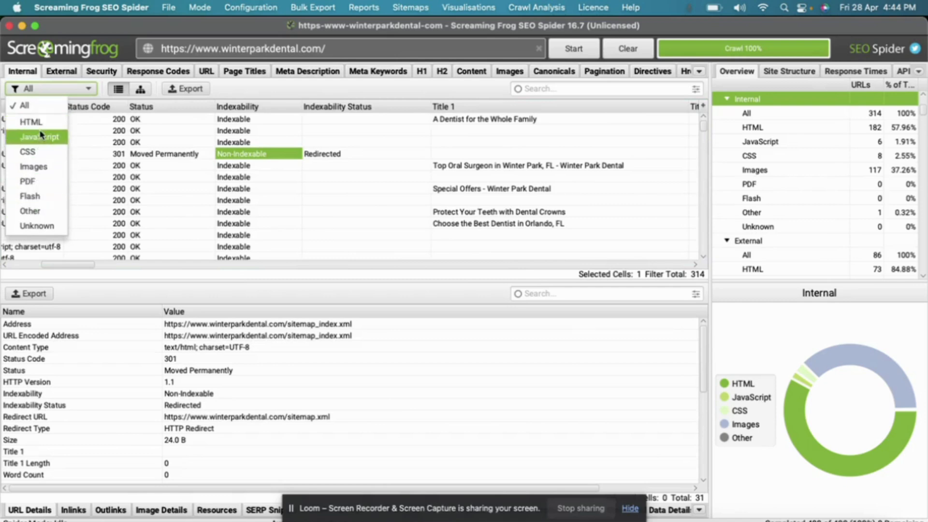
{"action": "mouse_move", "coordinate": [27, 152]}
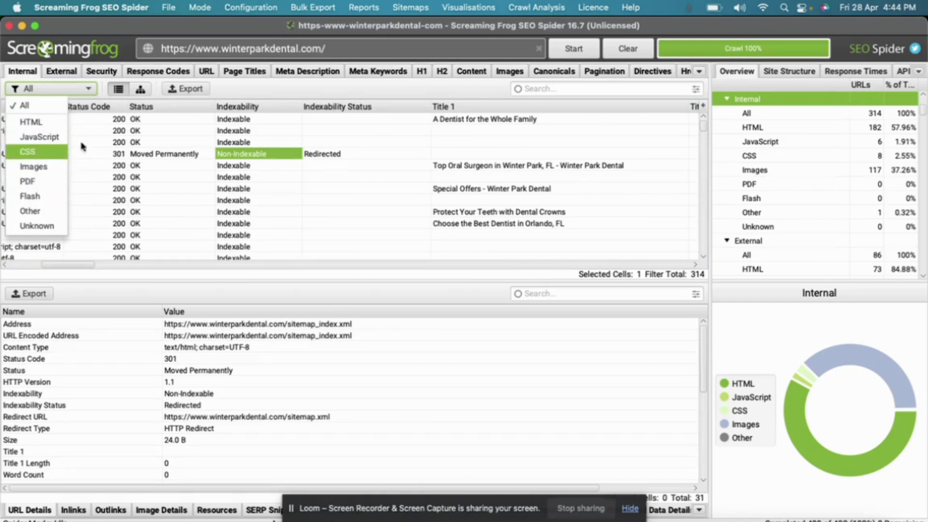
{"action": "left_click", "coordinate": [244, 95]}
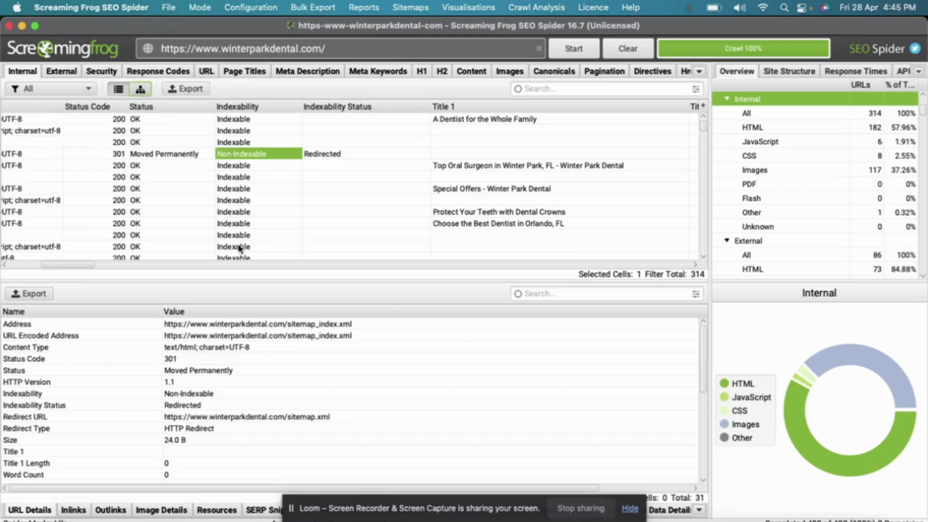
{"action": "left_click", "coordinate": [140, 89]}
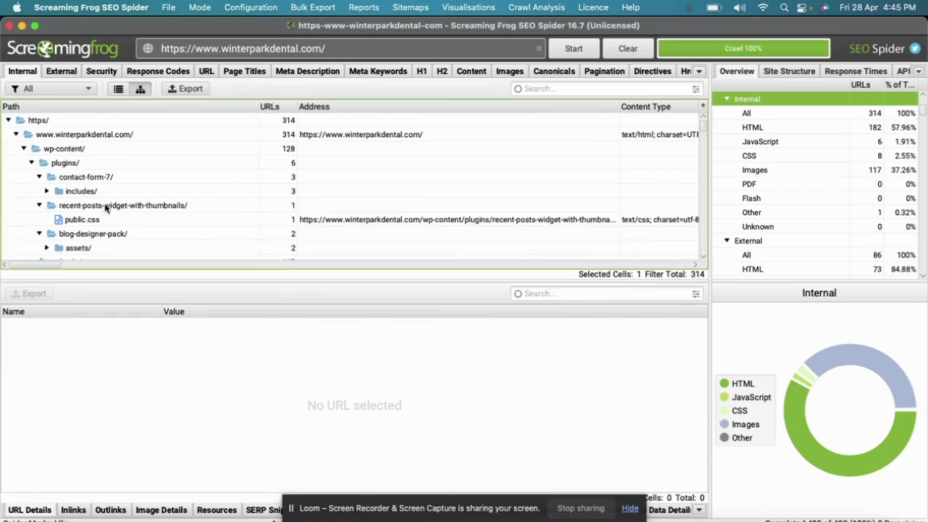
{"action": "scroll", "scroll_direction": "down", "scroll_amount": 3}
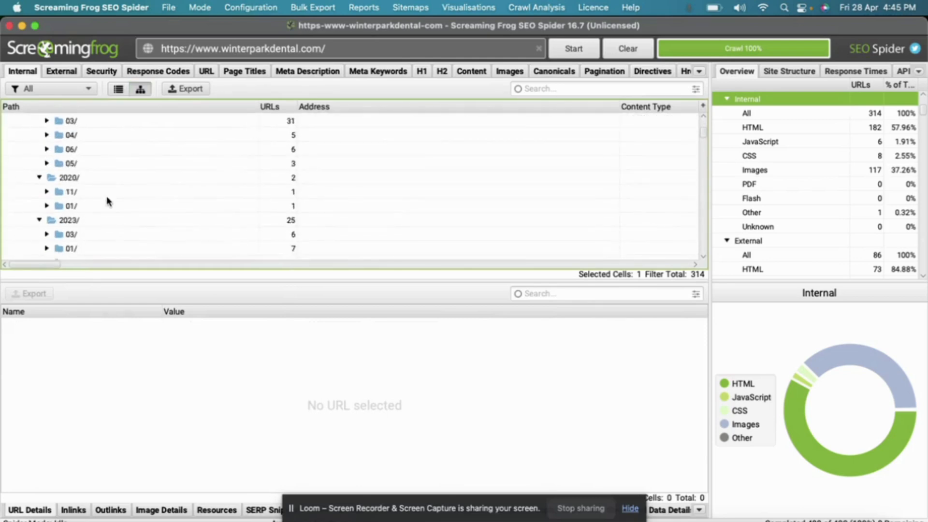
{"action": "scroll", "scroll_direction": "down", "scroll_amount": 3}
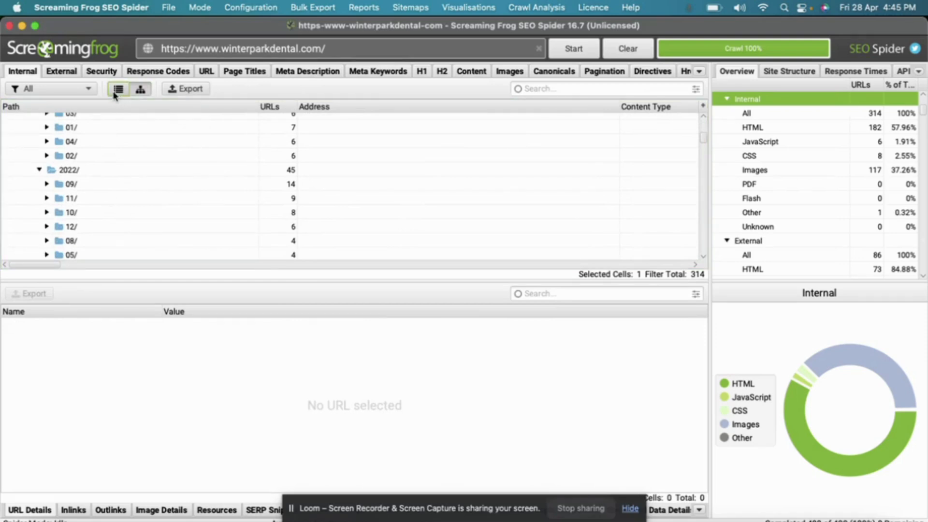
{"action": "left_click", "coordinate": [118, 88]}
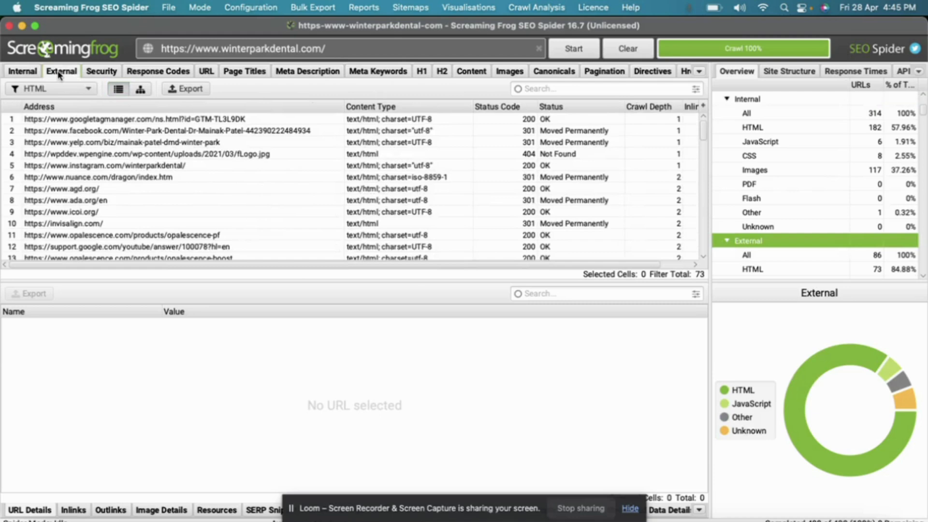
{"action": "mouse_move", "coordinate": [146, 156]}
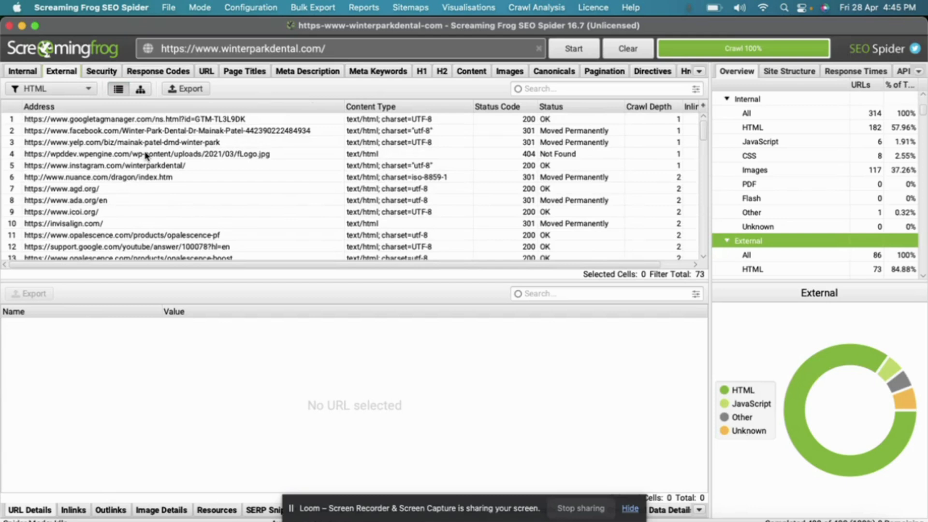
- Scan the external links list and show details for the 301-redirected Facebook link
{"action": "scroll", "scroll_direction": "down", "scroll_amount": 3}
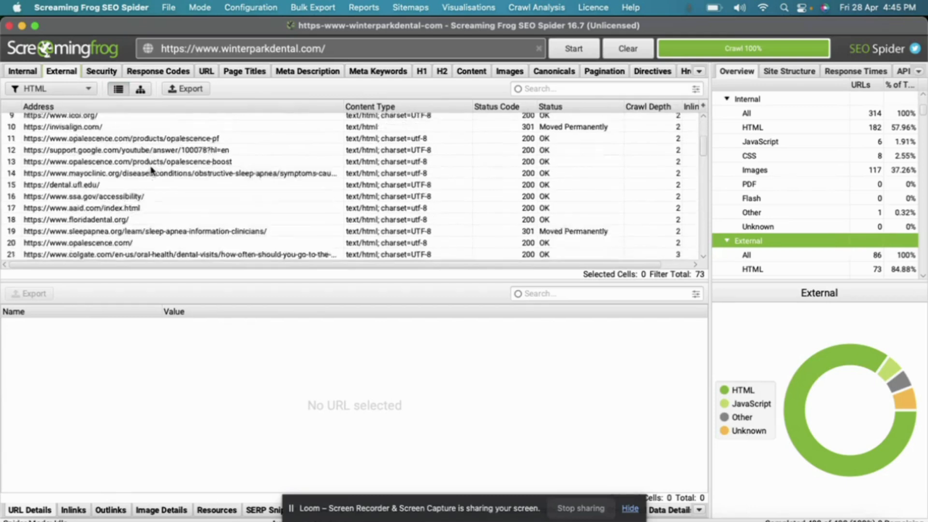
{"action": "scroll", "scroll_direction": "down", "scroll_amount": 3}
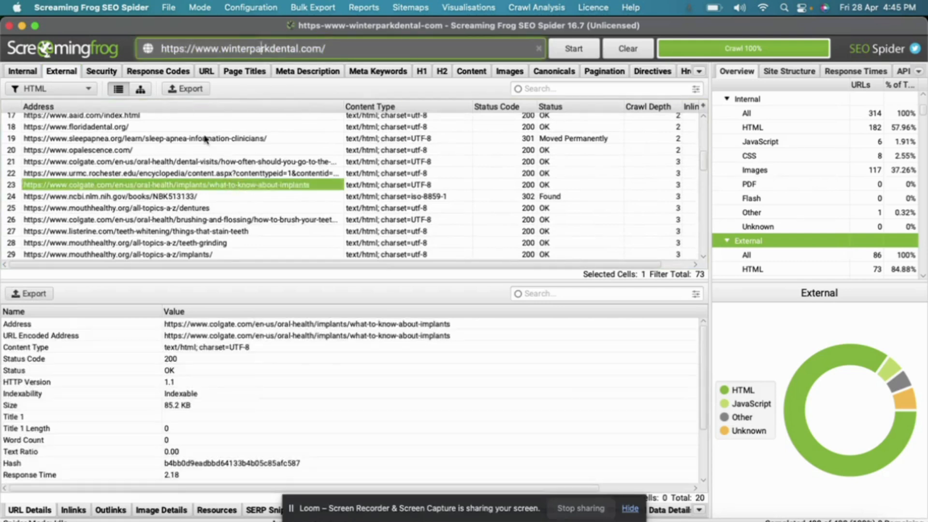
{"action": "scroll", "scroll_direction": "up", "scroll_amount": 3}
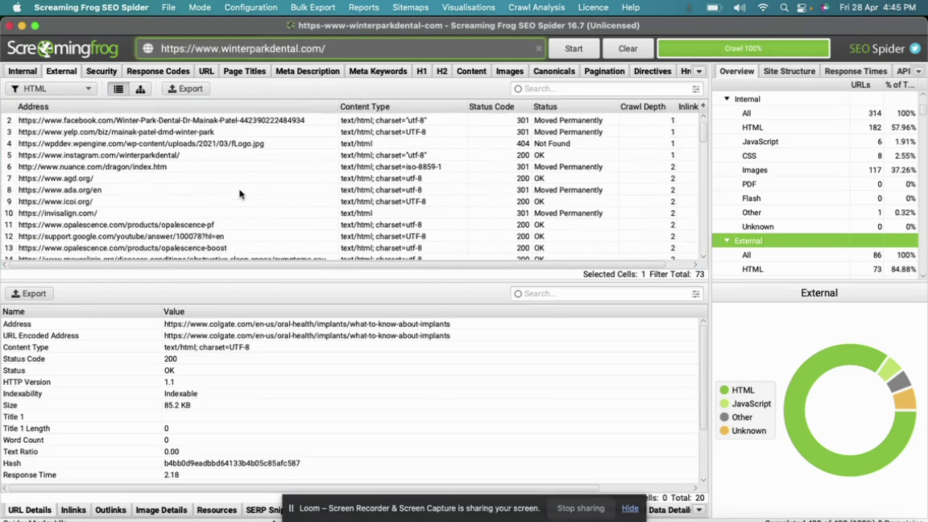
{"action": "scroll", "scroll_direction": "up", "scroll_amount": 3}
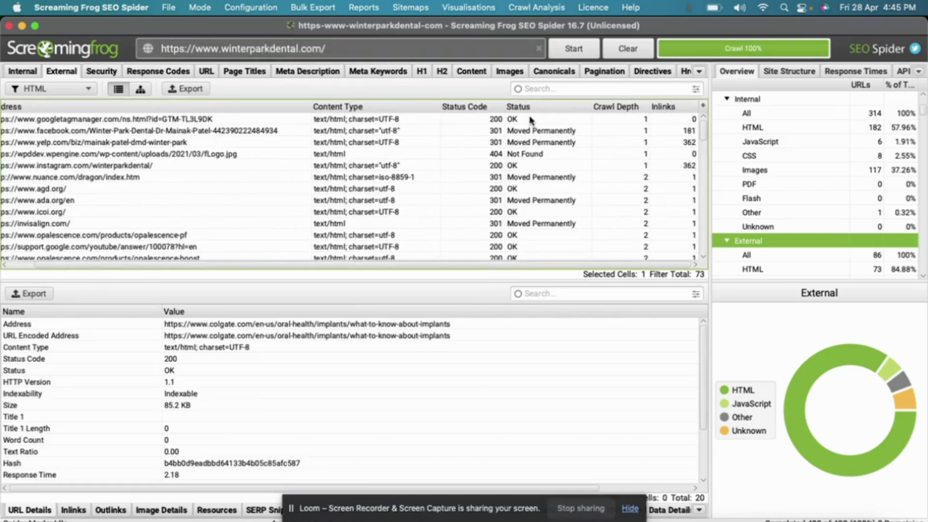
{"action": "mouse_move", "coordinate": [468, 122]}
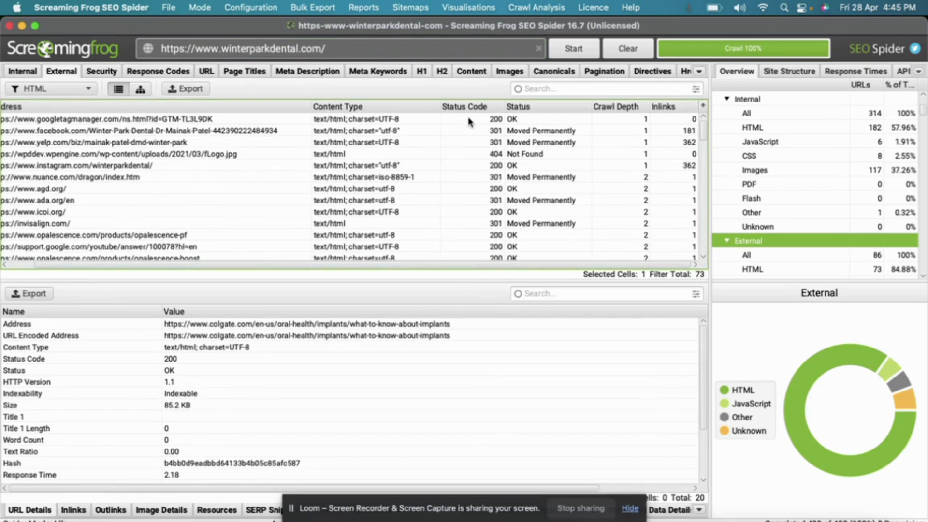
{"action": "left_click", "coordinate": [468, 118]}
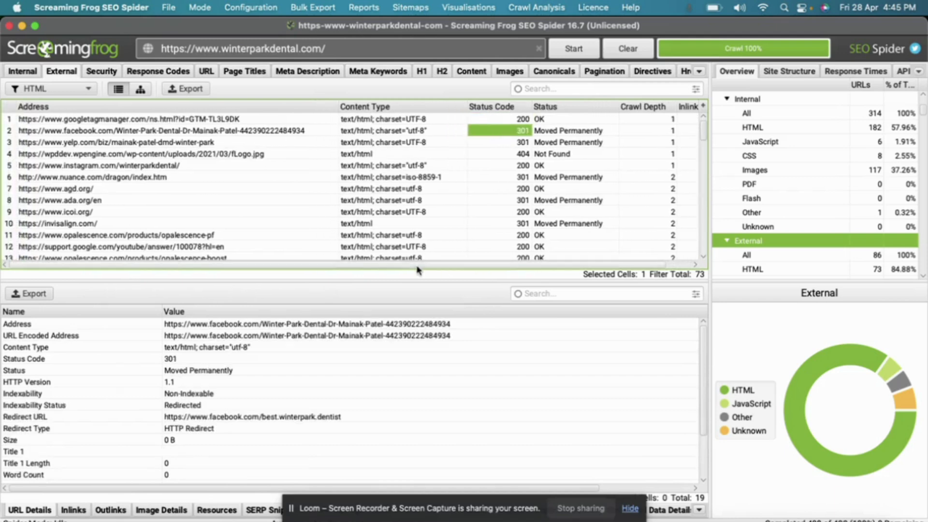
{"action": "mouse_move", "coordinate": [270, 140]}
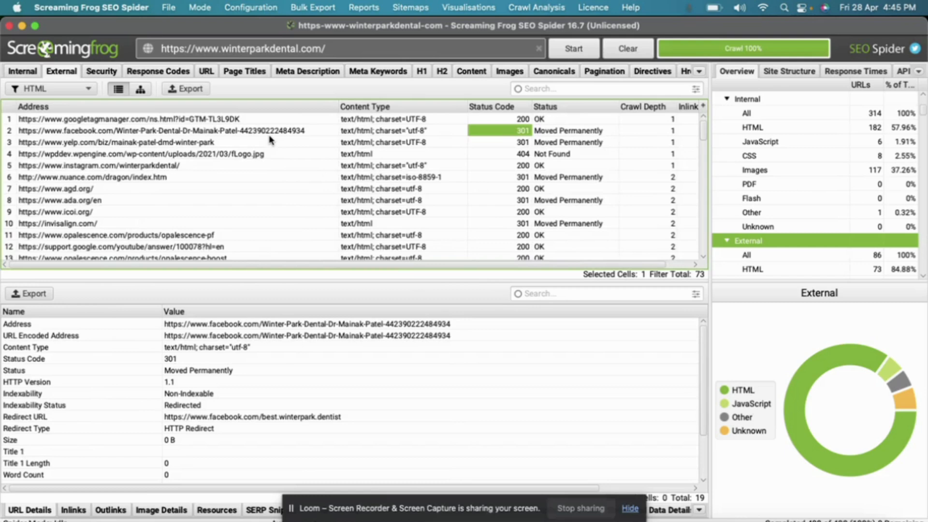
- Filter the Security report to Missing HSTS Header, listing 313 of 314 URLs
{"action": "left_click", "coordinate": [101, 71]}
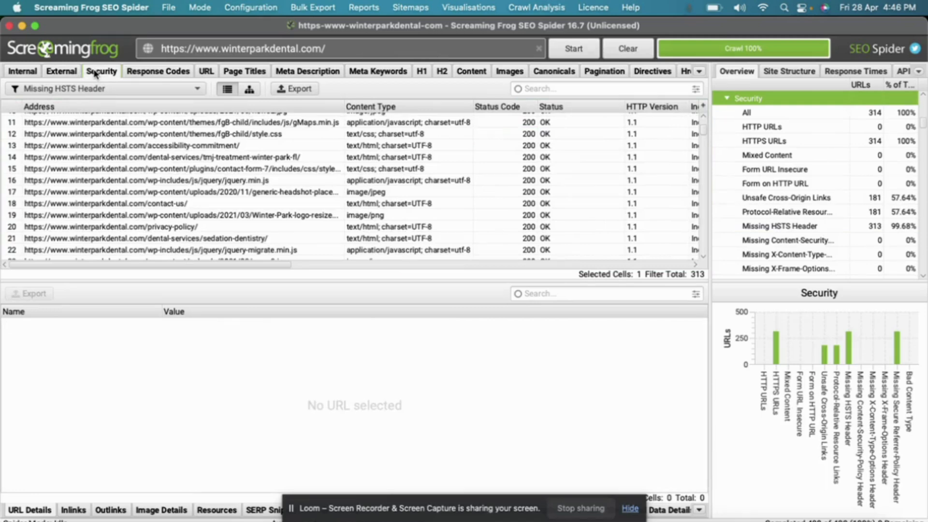
{"action": "mouse_move", "coordinate": [137, 76]}
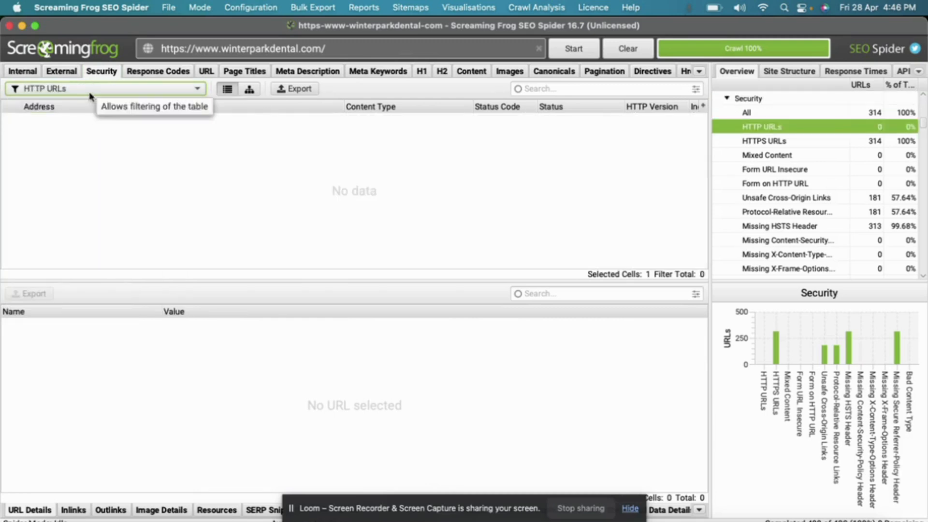
{"action": "mouse_move", "coordinate": [272, 176]}
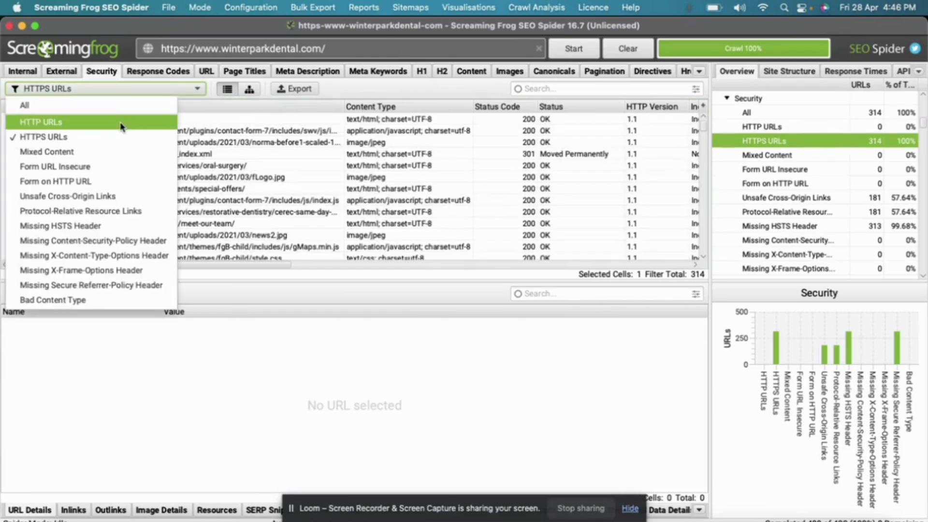
{"action": "mouse_move", "coordinate": [118, 126]}
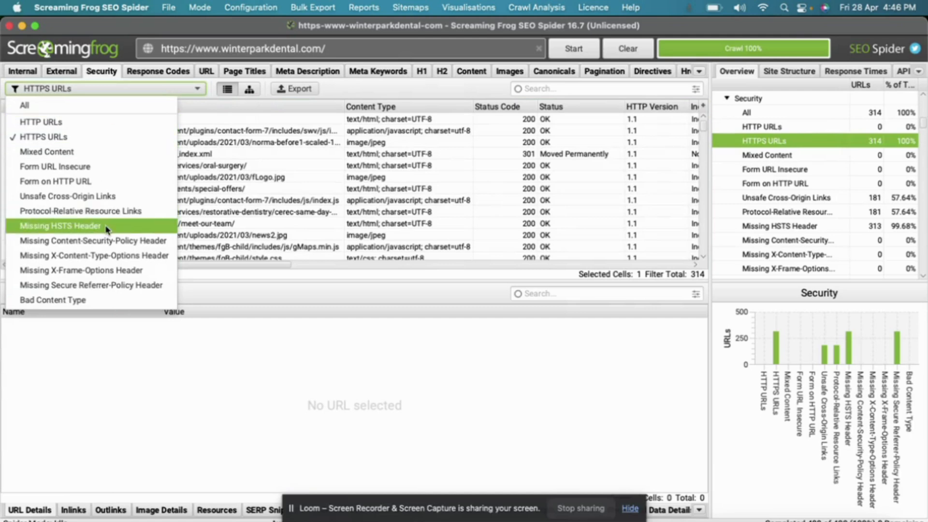
{"action": "left_click", "coordinate": [60, 225]}
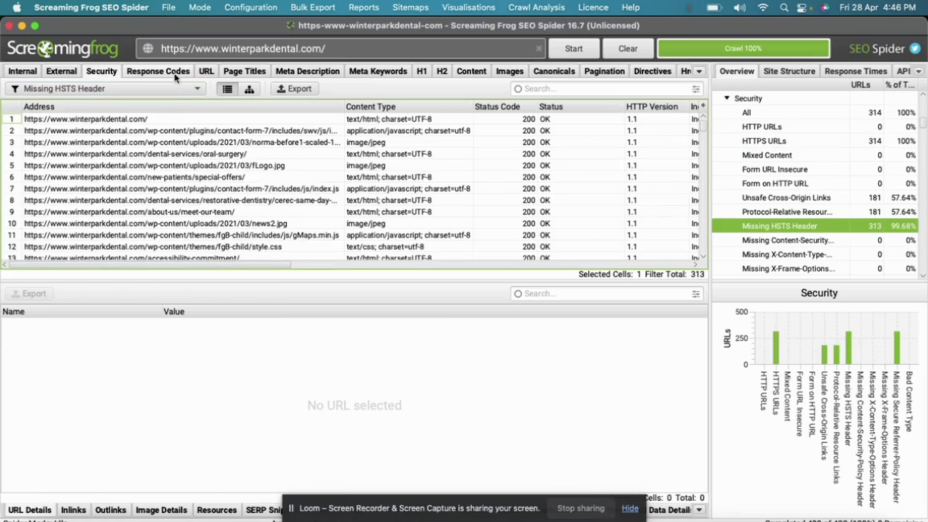
- Filter Response Codes by Blocked Resource, Redirection 3xx, Server Error 5xx, then Client Error 4xx
{"action": "left_click", "coordinate": [157, 70]}
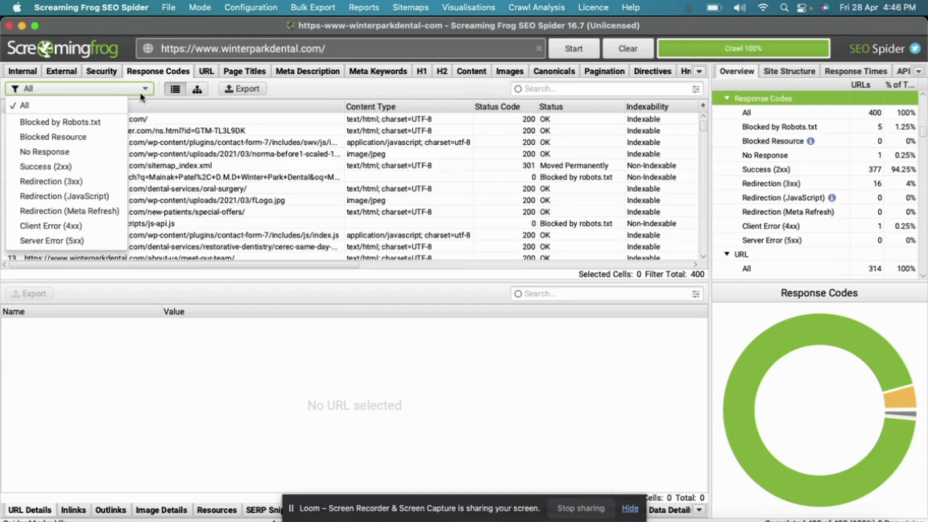
{"action": "mouse_move", "coordinate": [61, 122]}
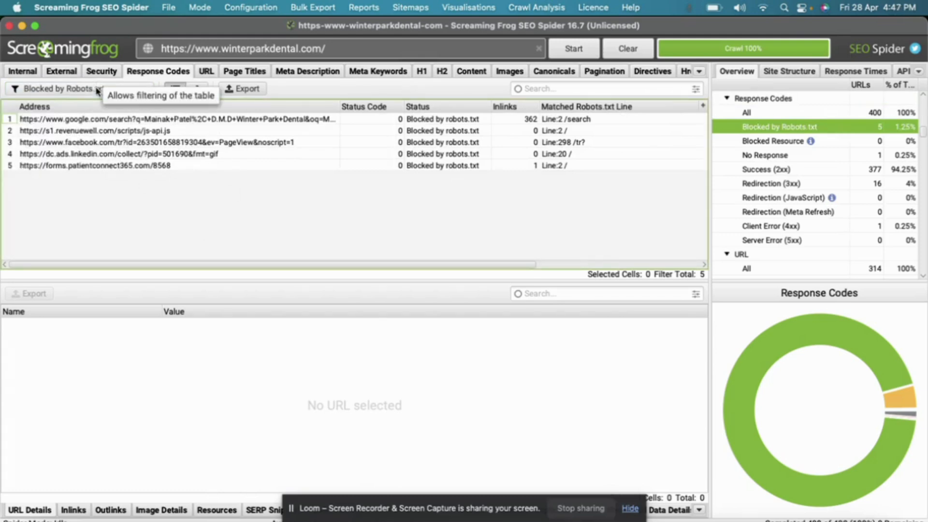
{"action": "left_click", "coordinate": [80, 88]}
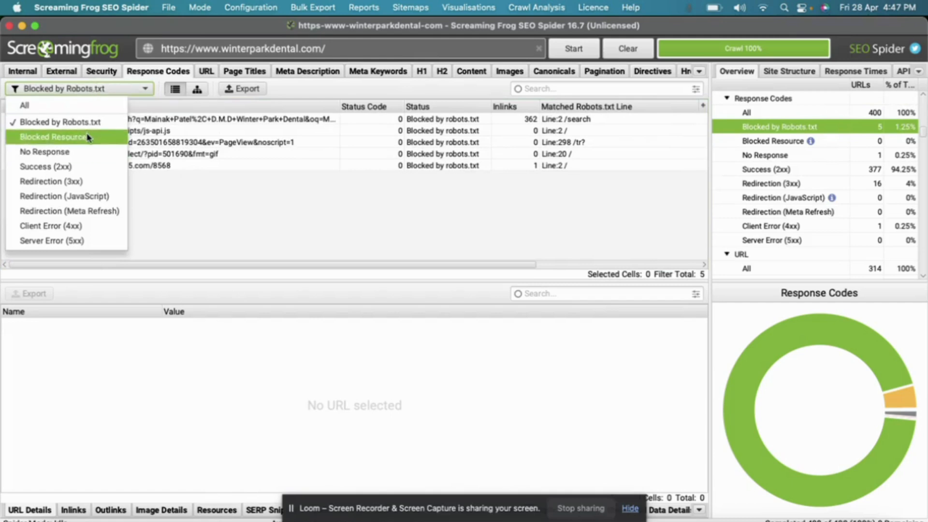
{"action": "left_click", "coordinate": [52, 137]}
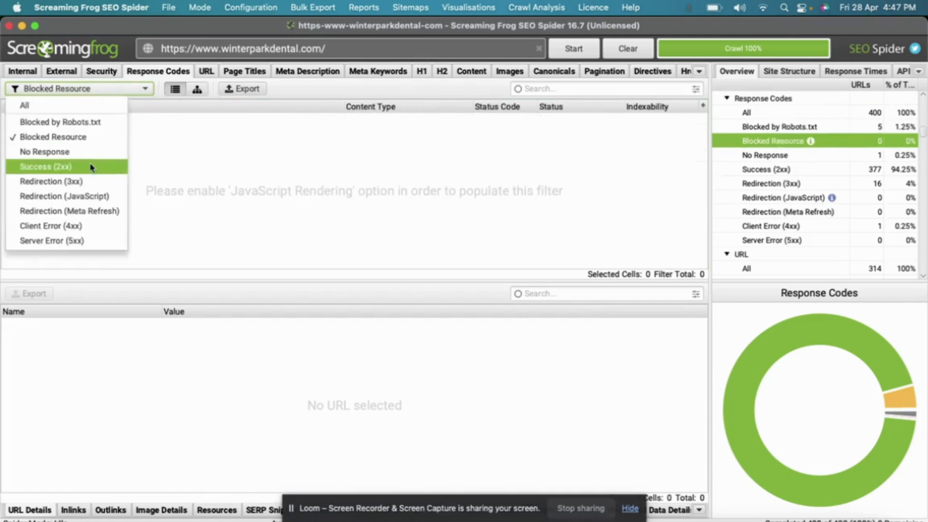
{"action": "left_click", "coordinate": [52, 180]}
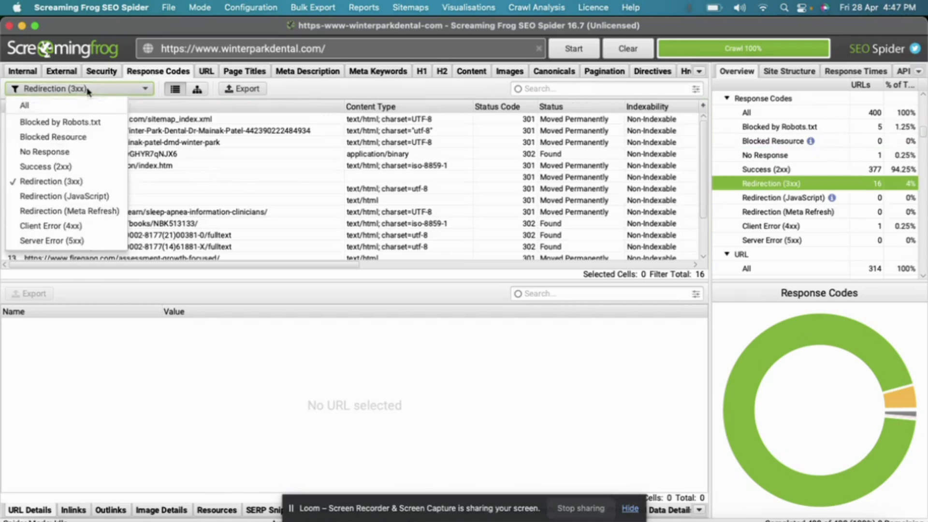
{"action": "left_click", "coordinate": [51, 240]}
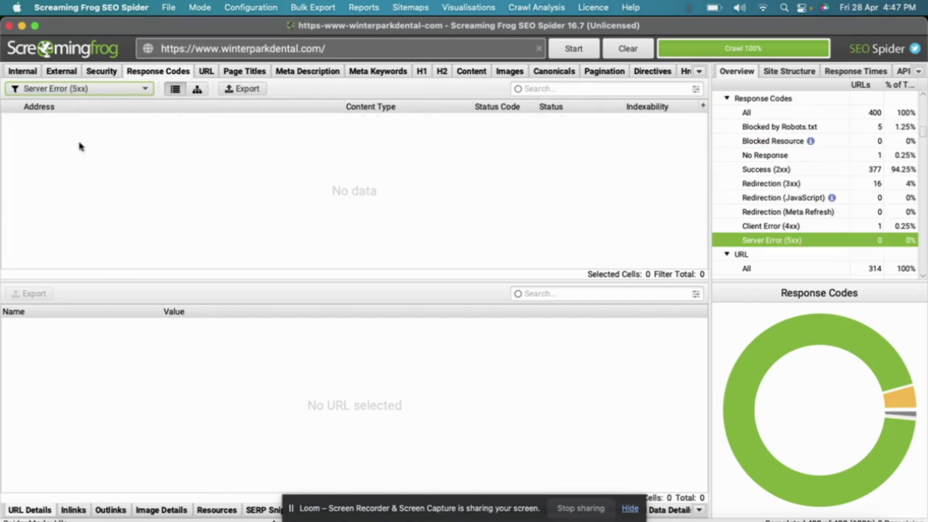
{"action": "mouse_move", "coordinate": [83, 224]}
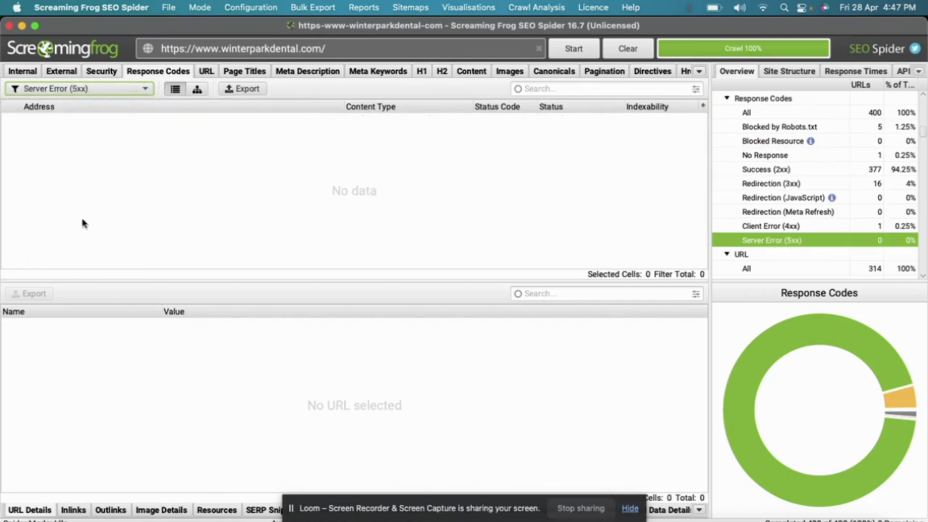
{"action": "left_click", "coordinate": [770, 225]}
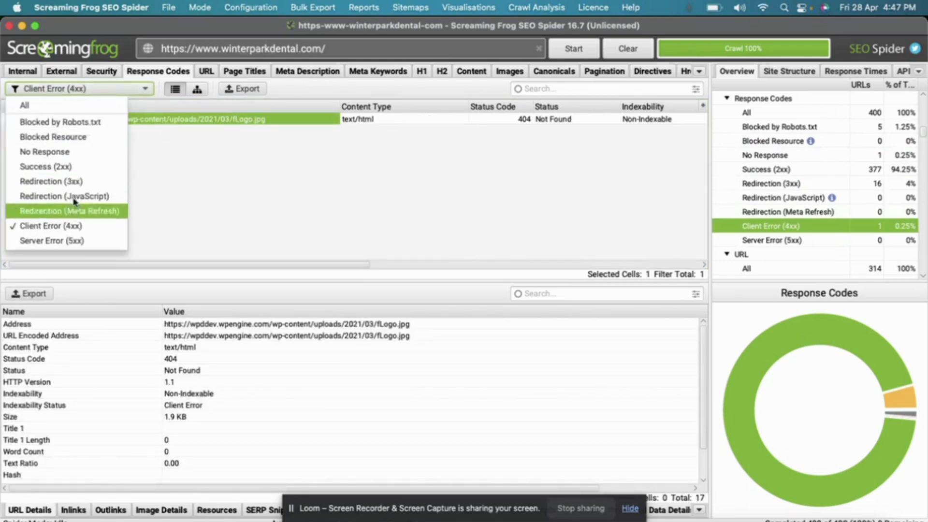
{"action": "mouse_move", "coordinate": [65, 196]}
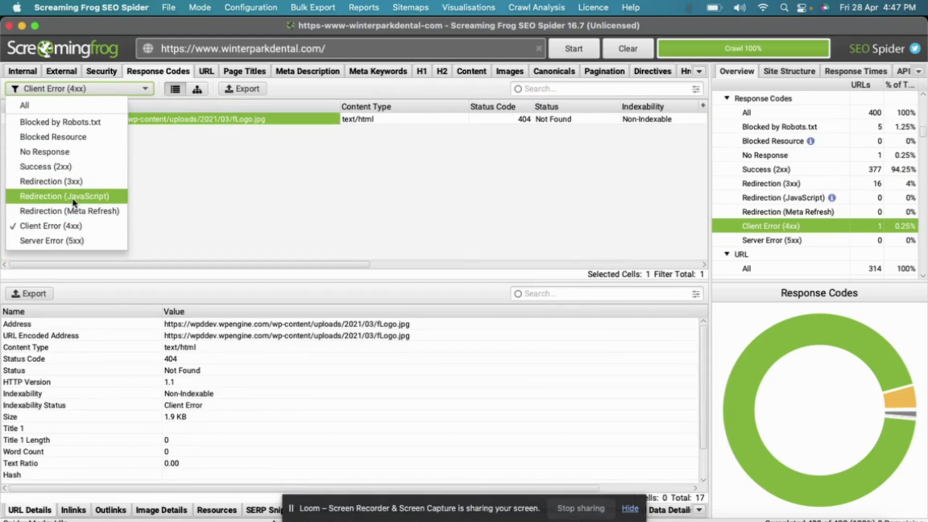
{"action": "mouse_move", "coordinate": [65, 181]}
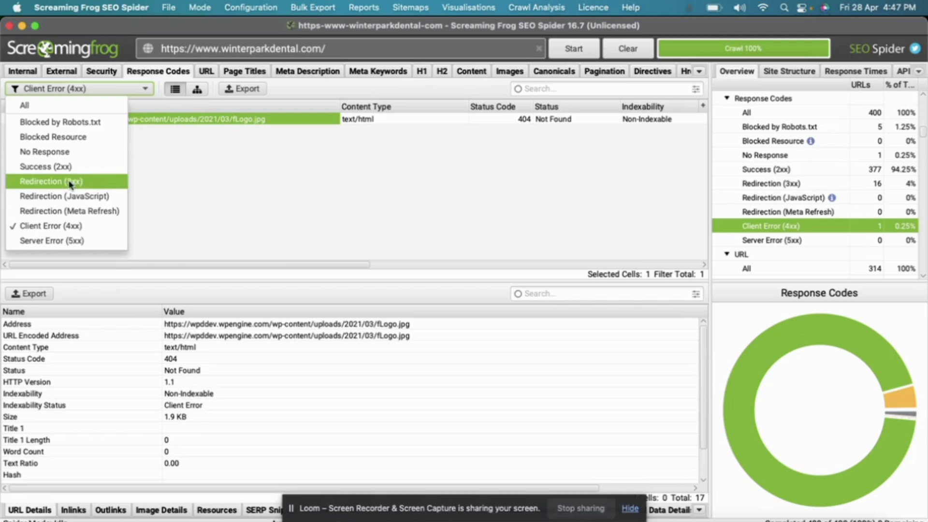
{"action": "mouse_move", "coordinate": [59, 122]}
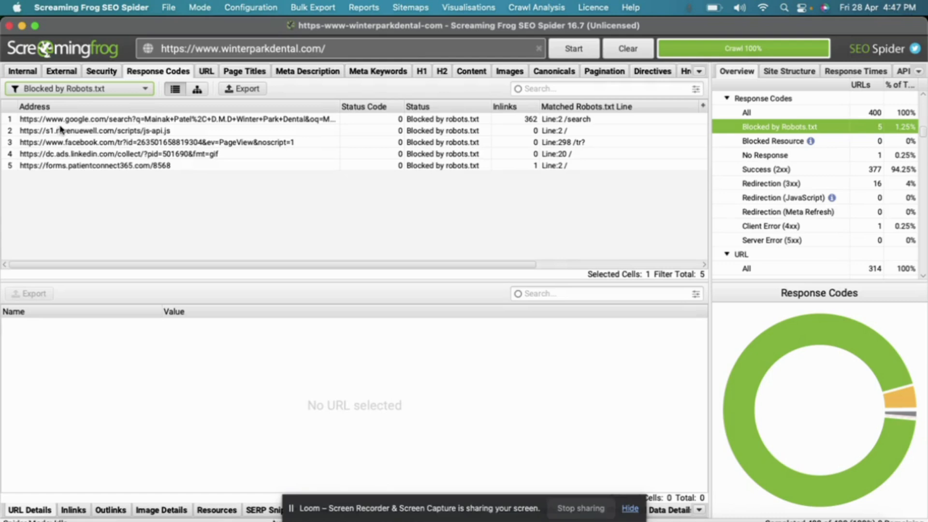
{"action": "mouse_move", "coordinate": [184, 88]}
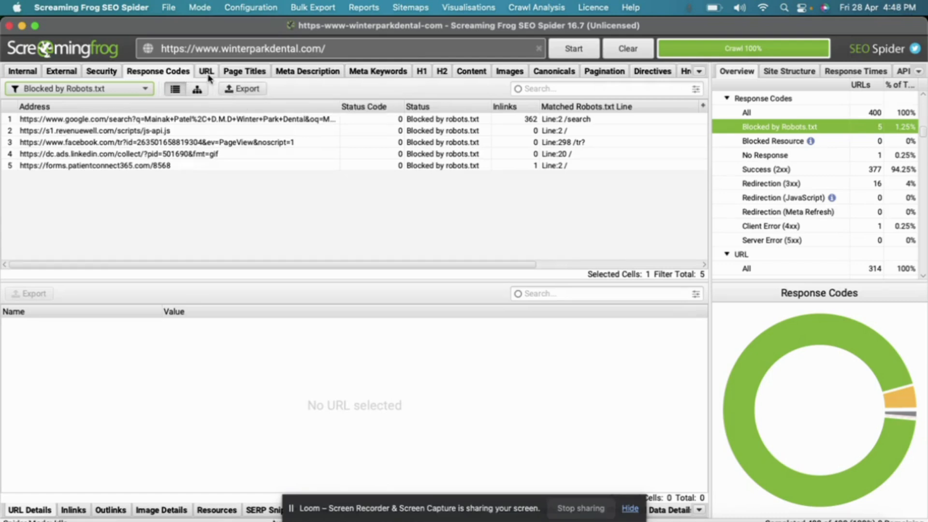
- Filter the URL report through All and Repetitive Path to the one URL over 115 characters
{"action": "left_click", "coordinate": [740, 254]}
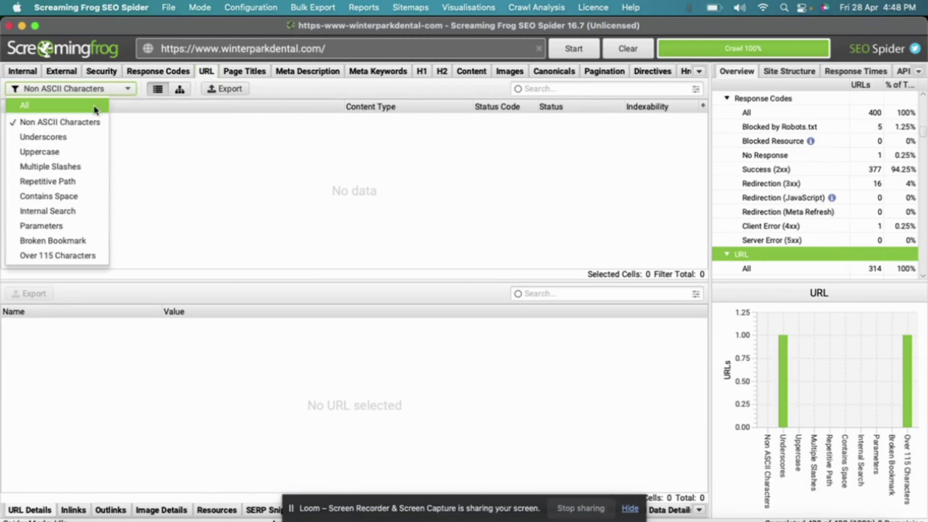
{"action": "left_click", "coordinate": [23, 105]}
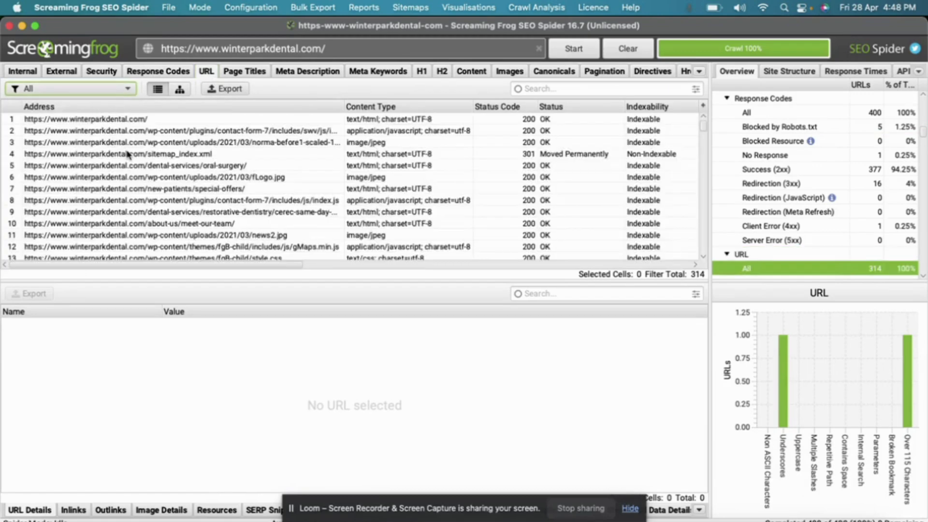
{"action": "scroll", "scroll_direction": "down", "scroll_amount": 3}
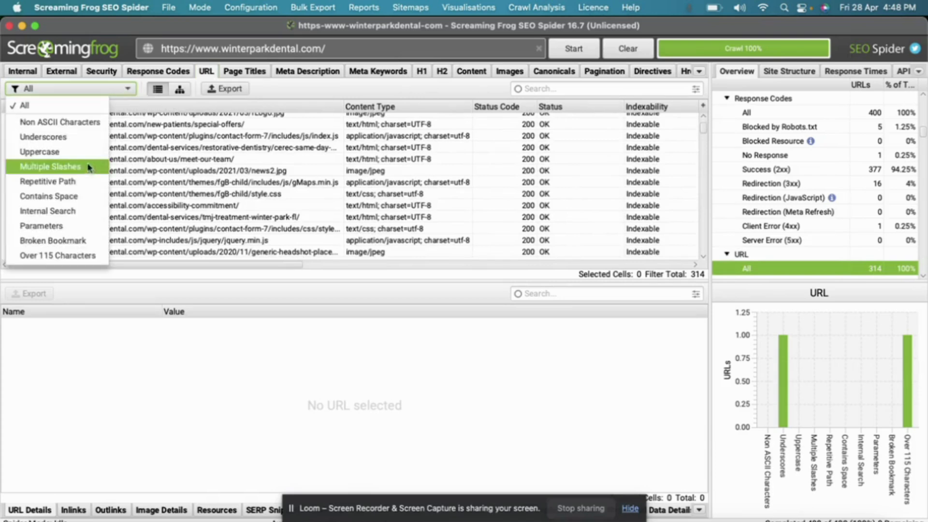
{"action": "mouse_move", "coordinate": [49, 180]}
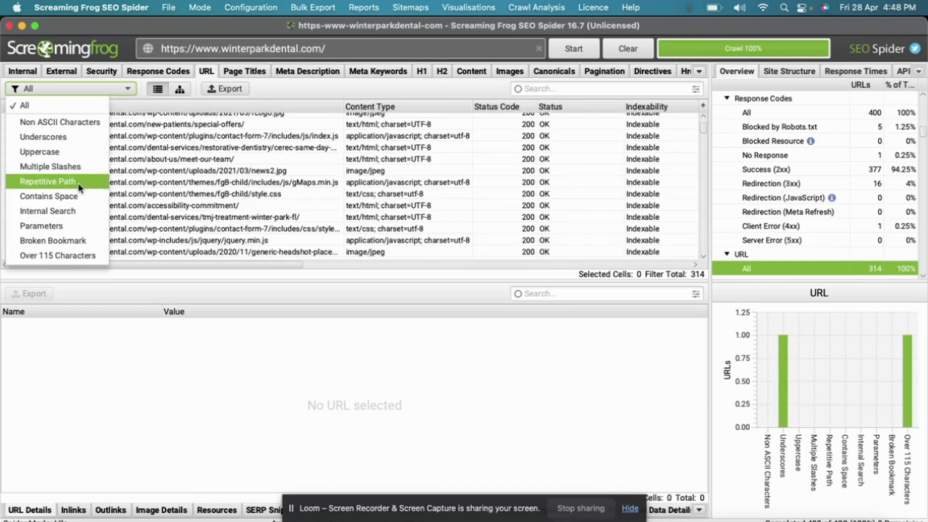
{"action": "left_click", "coordinate": [47, 181]}
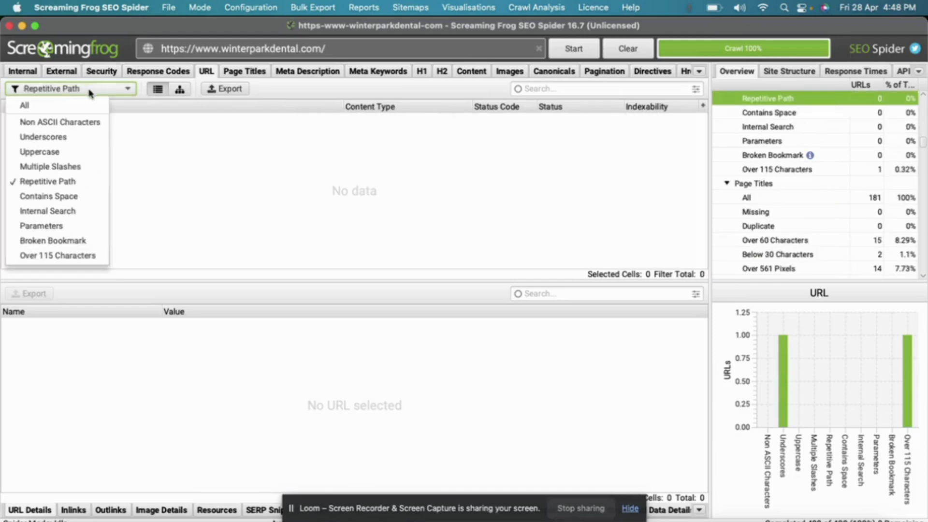
{"action": "mouse_move", "coordinate": [70, 89]}
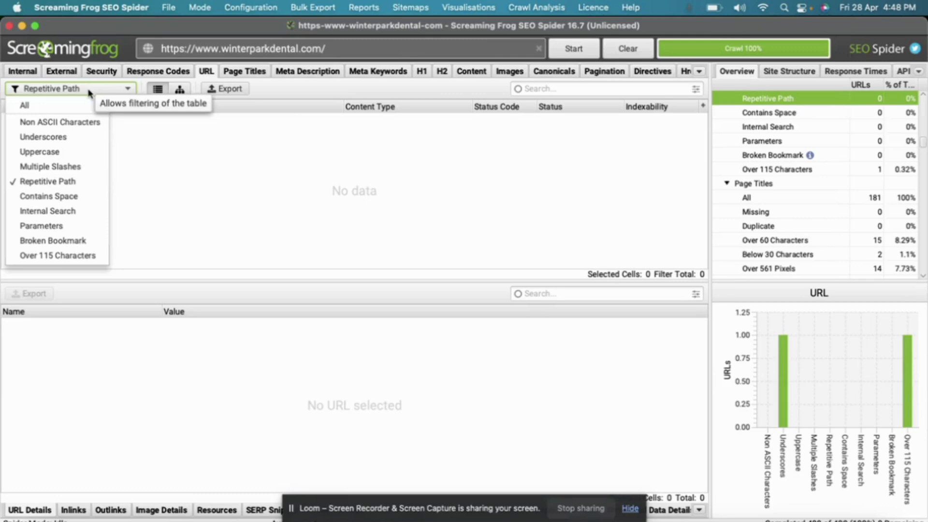
{"action": "left_click", "coordinate": [57, 255]}
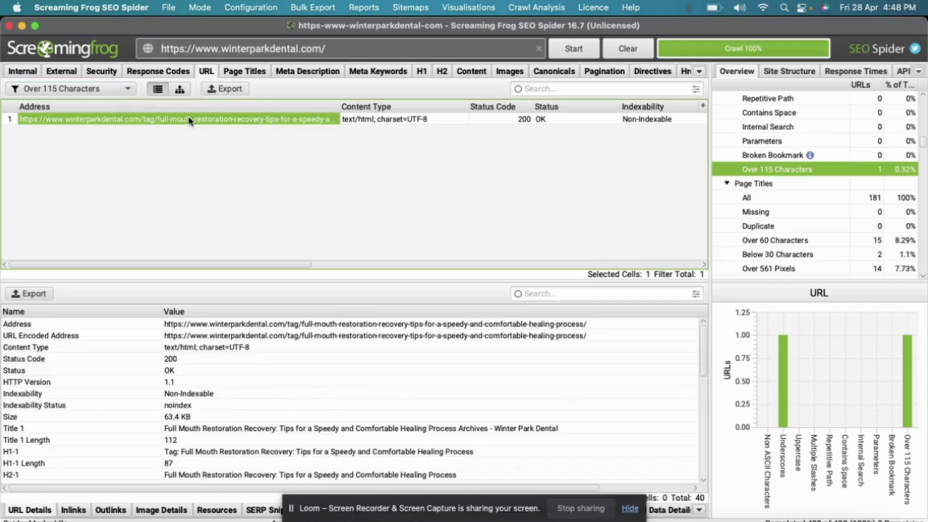
{"action": "mouse_move", "coordinate": [260, 132]}
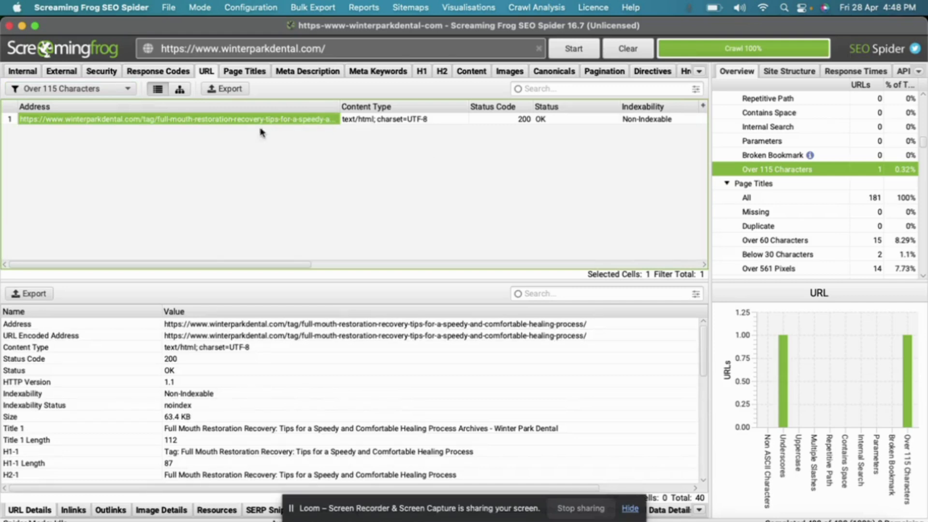
{"action": "left_click", "coordinate": [70, 88]}
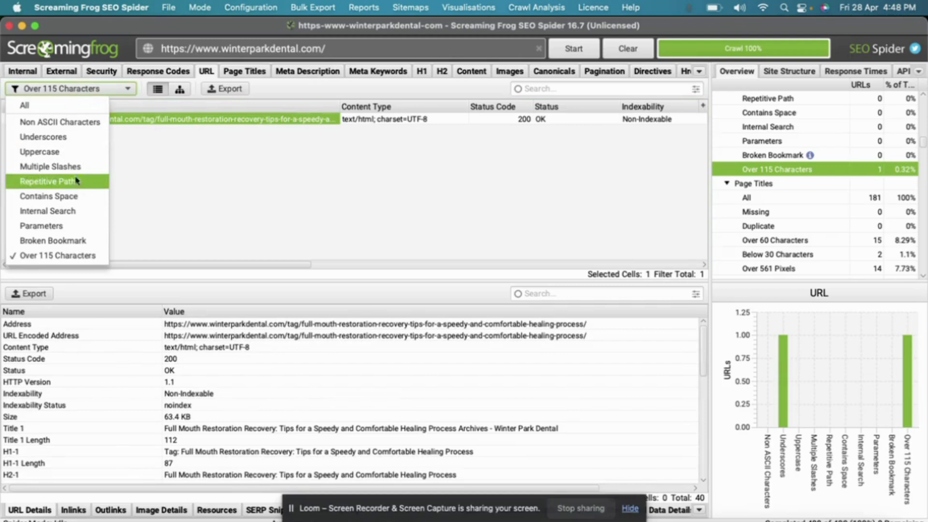
{"action": "mouse_move", "coordinate": [23, 105]}
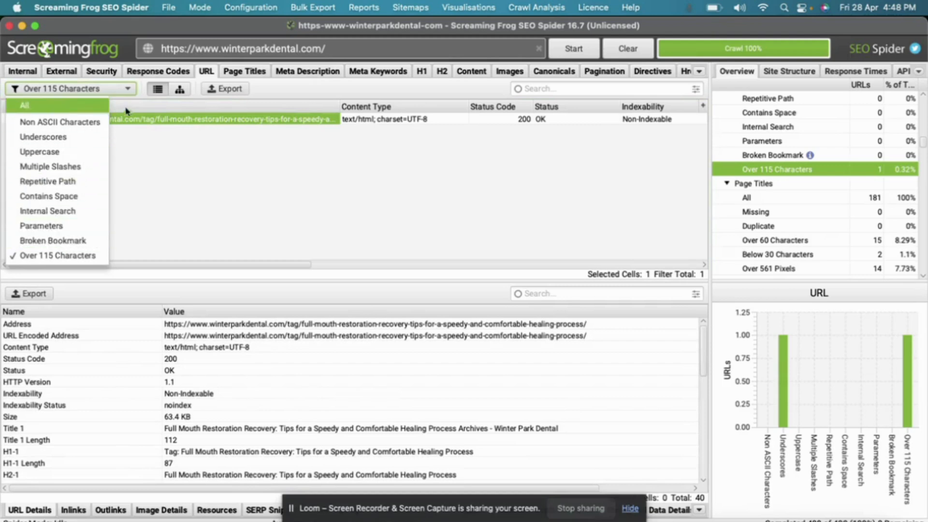
- Scan the Page Titles list, then filter to missing and duplicate titles
{"action": "left_click", "coordinate": [245, 70]}
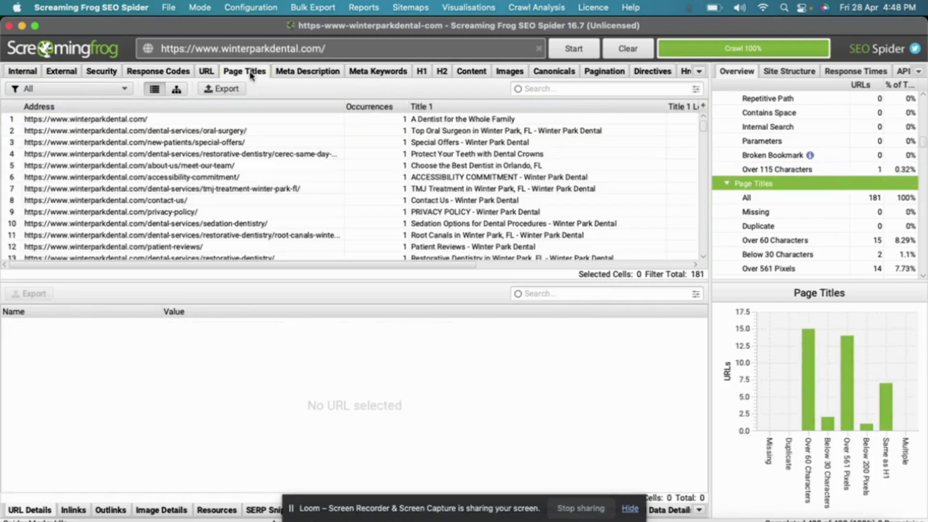
{"action": "scroll", "scroll_direction": "down", "scroll_amount": 3}
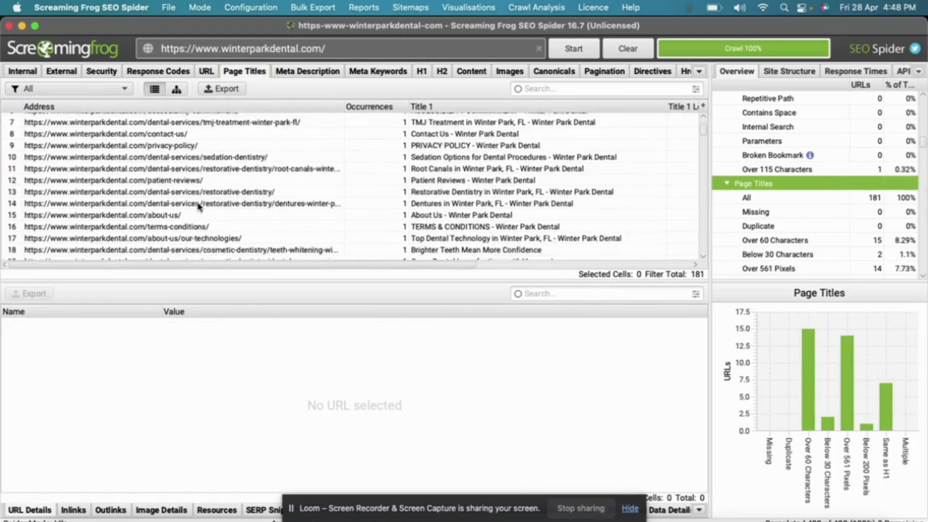
{"action": "scroll", "scroll_direction": "up", "scroll_amount": 3}
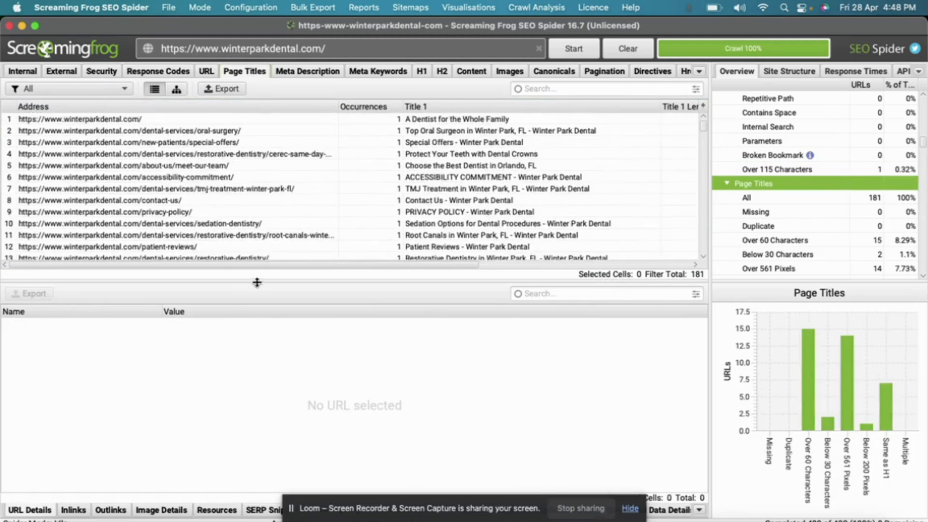
{"action": "scroll", "scroll_direction": "right", "scroll_amount": 3}
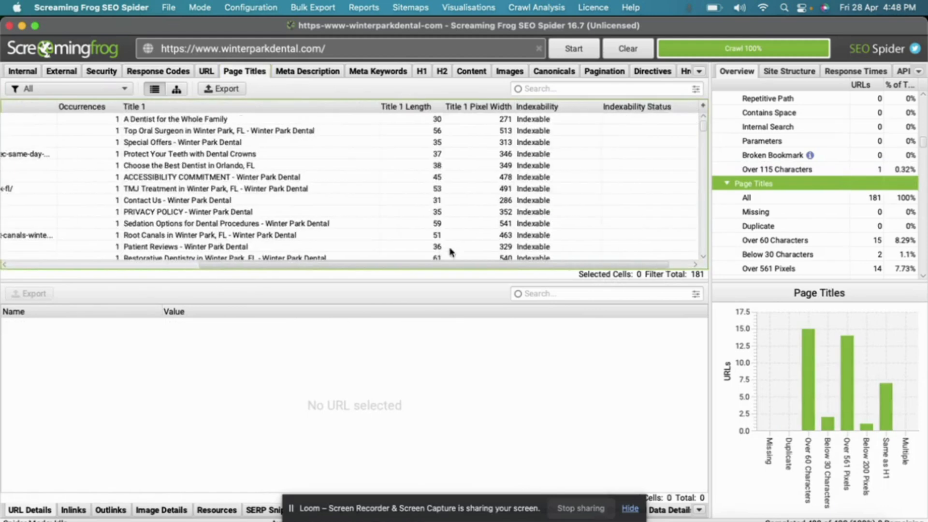
{"action": "mouse_move", "coordinate": [189, 169]}
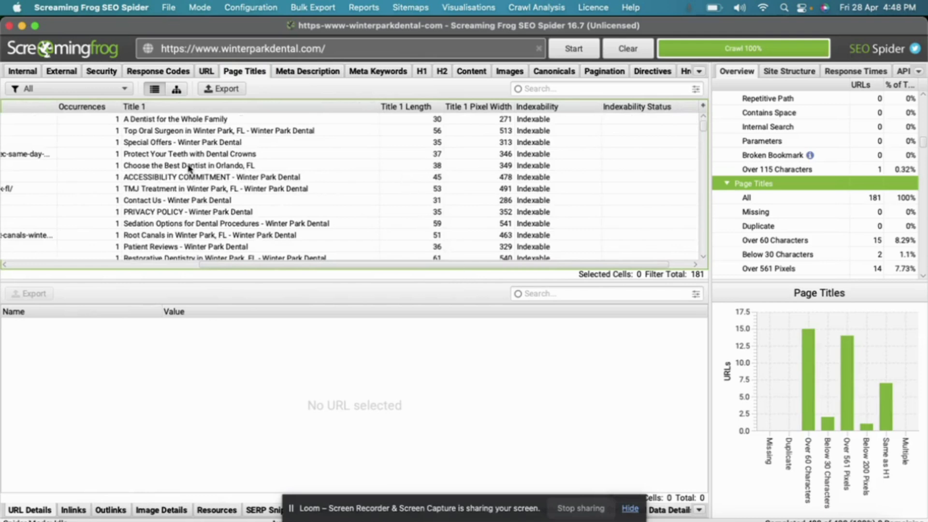
{"action": "left_click", "coordinate": [67, 88]}
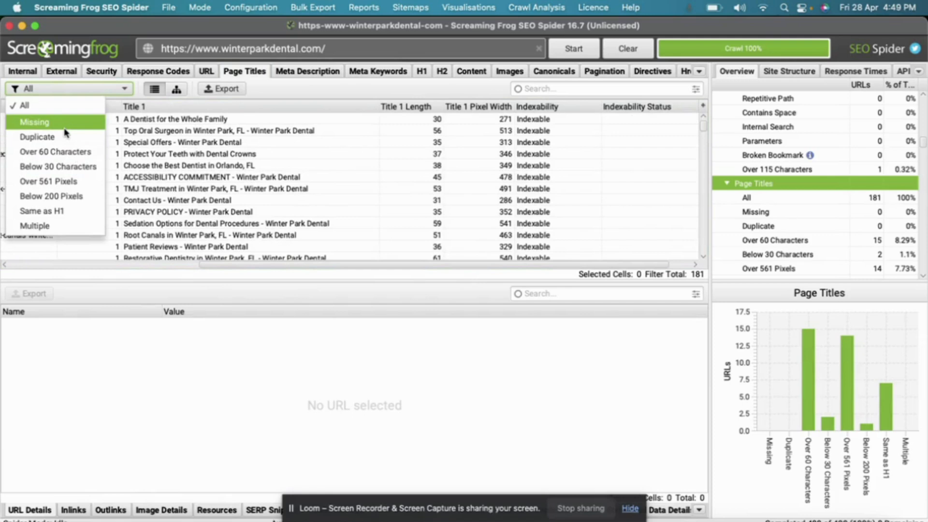
{"action": "left_click", "coordinate": [33, 122]}
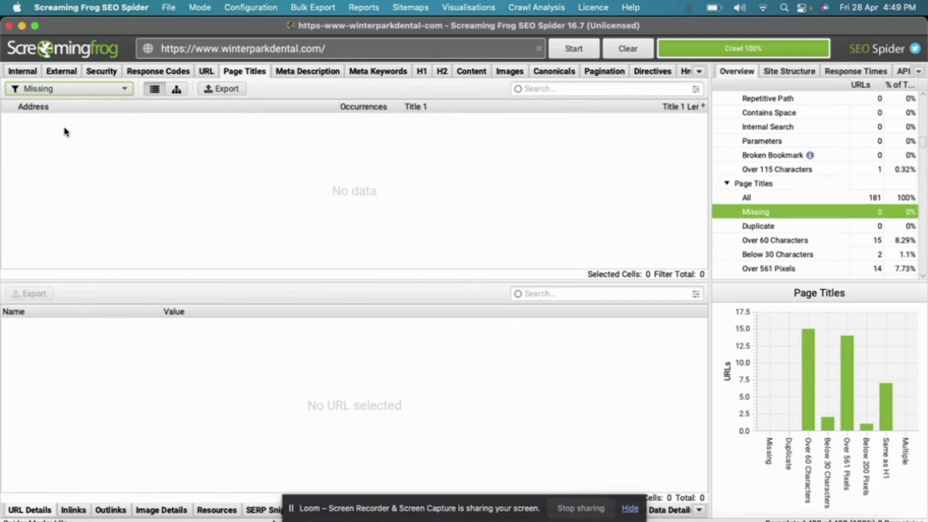
{"action": "mouse_move", "coordinate": [112, 108]}
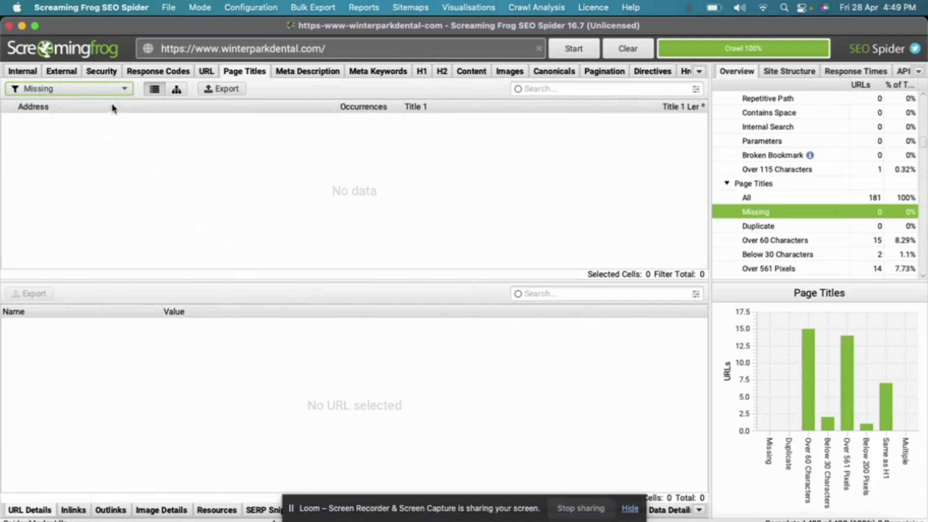
{"action": "mouse_move", "coordinate": [76, 105]}
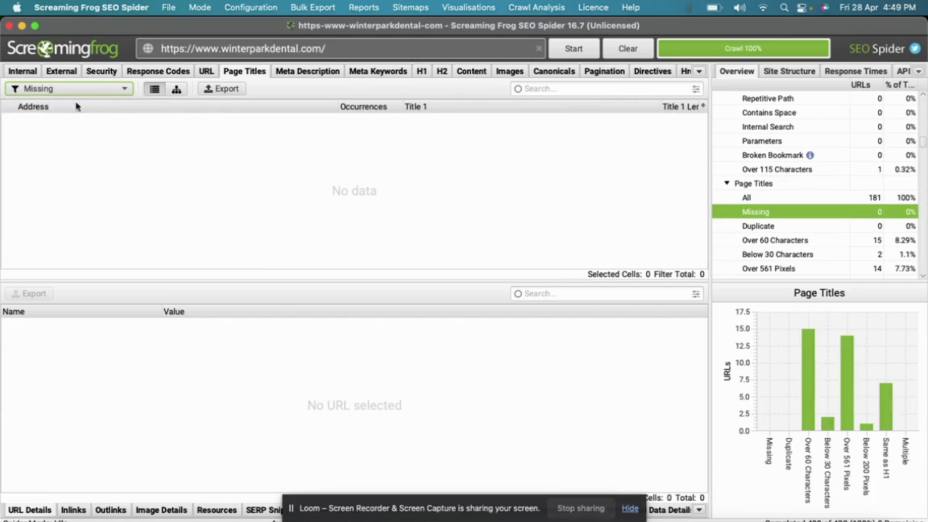
{"action": "left_click", "coordinate": [758, 225]}
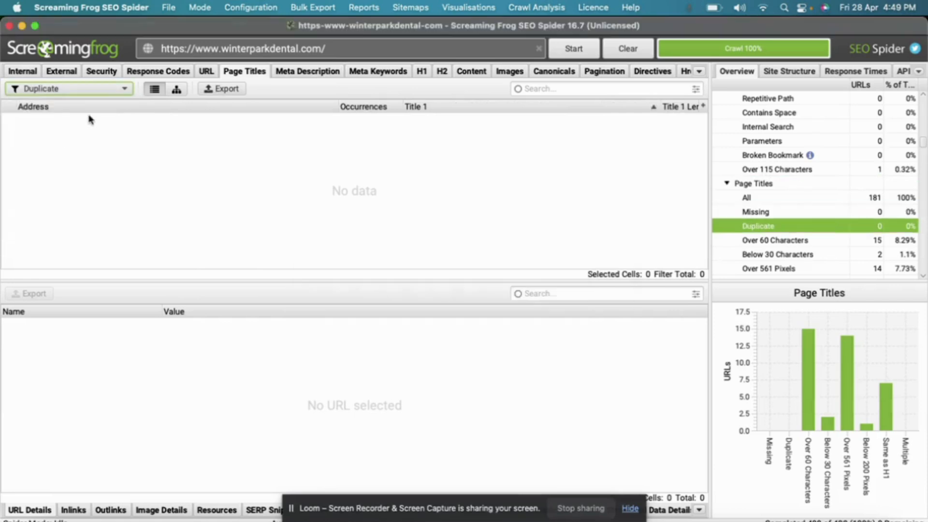
- Filter to the 15 titles over 60 characters, then to titles the same as H1
{"action": "left_click", "coordinate": [67, 88]}
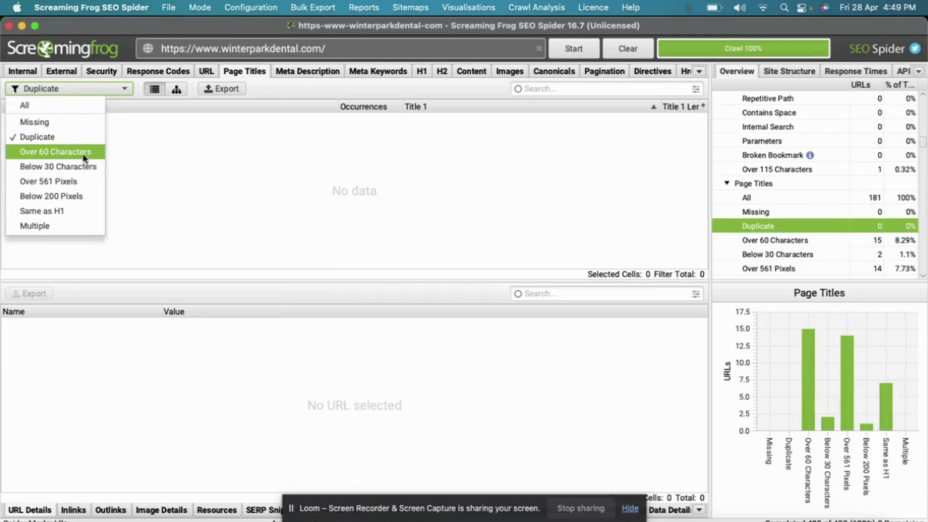
{"action": "left_click", "coordinate": [56, 152]}
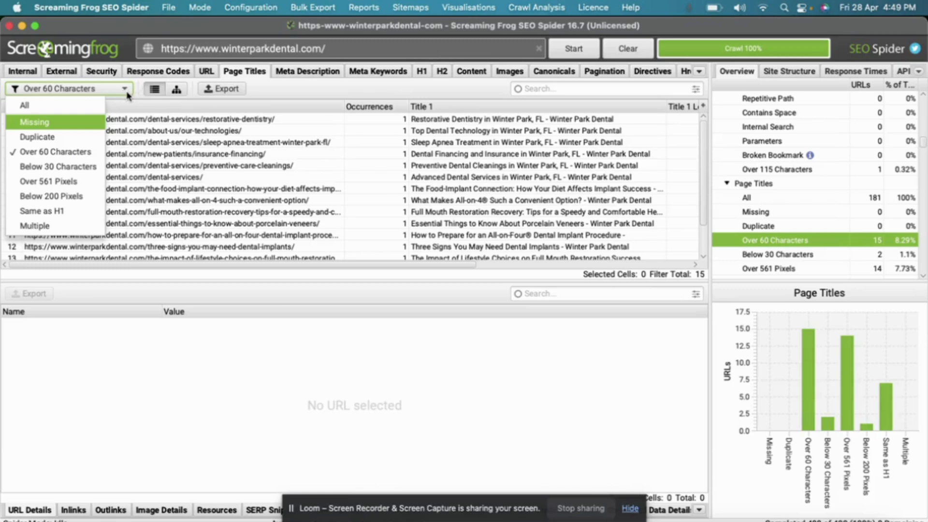
{"action": "left_click", "coordinate": [56, 152]}
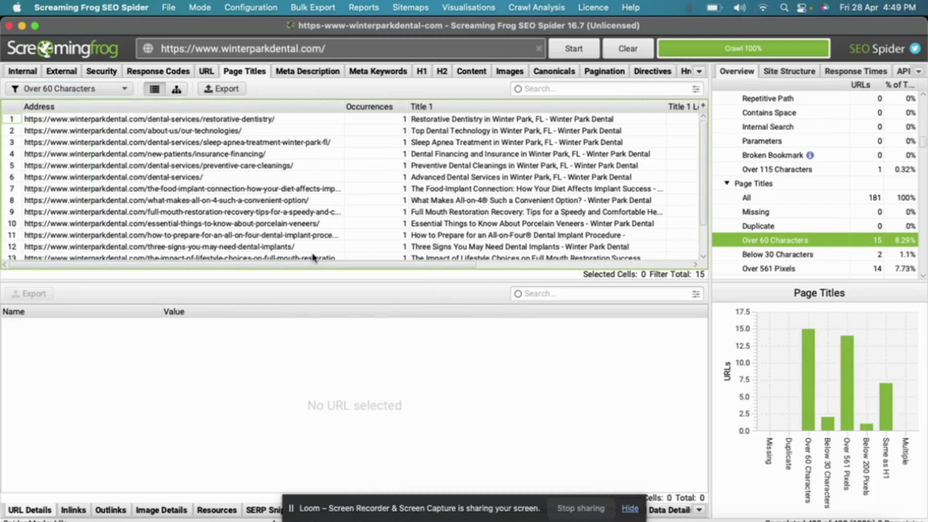
{"action": "left_click", "coordinate": [68, 88]}
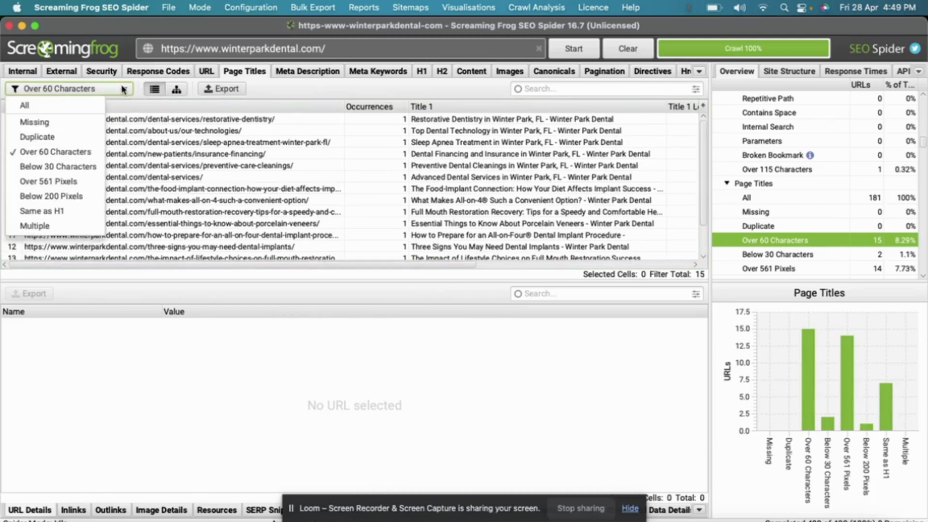
{"action": "mouse_move", "coordinate": [41, 211]}
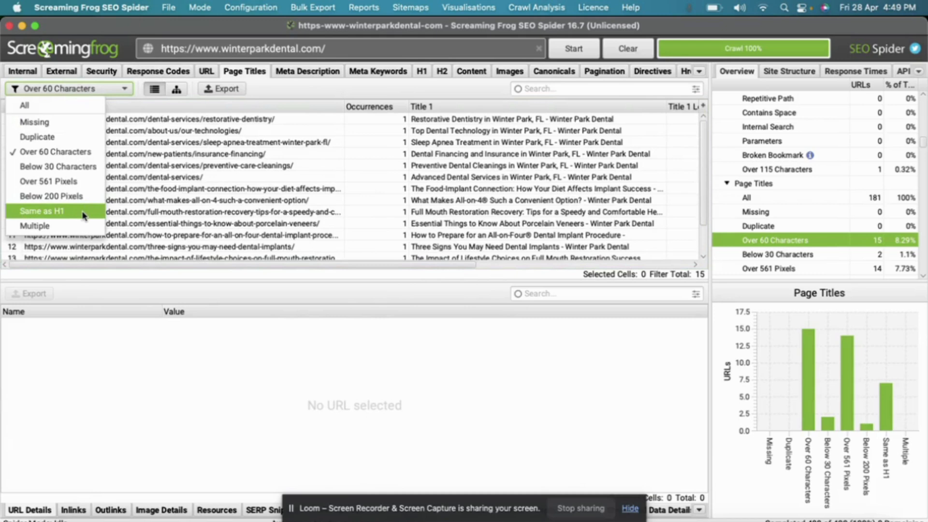
{"action": "left_click", "coordinate": [41, 211]}
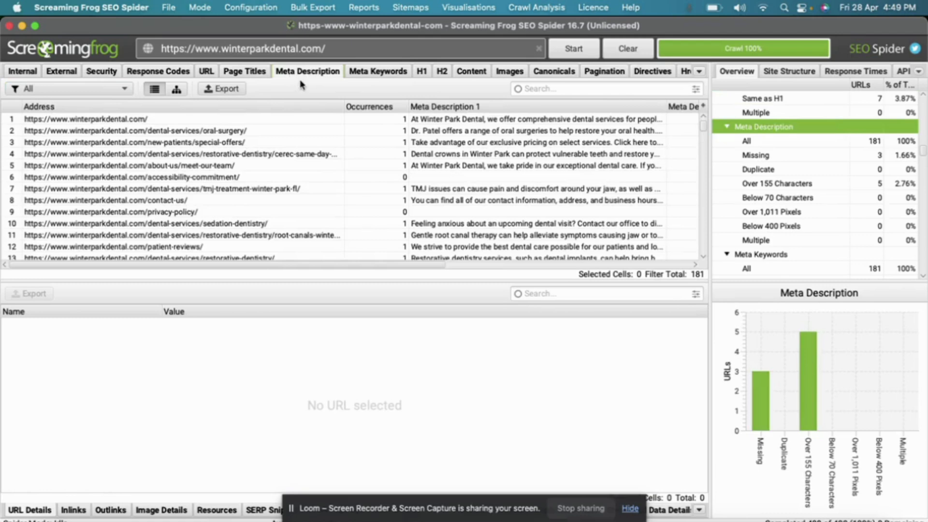
{"action": "mouse_move", "coordinate": [214, 121]}
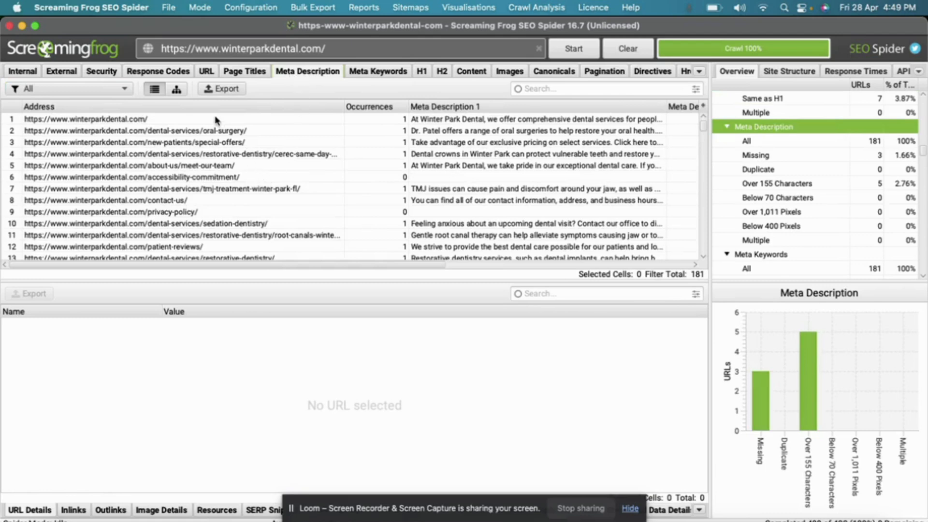
{"action": "mouse_move", "coordinate": [215, 159]}
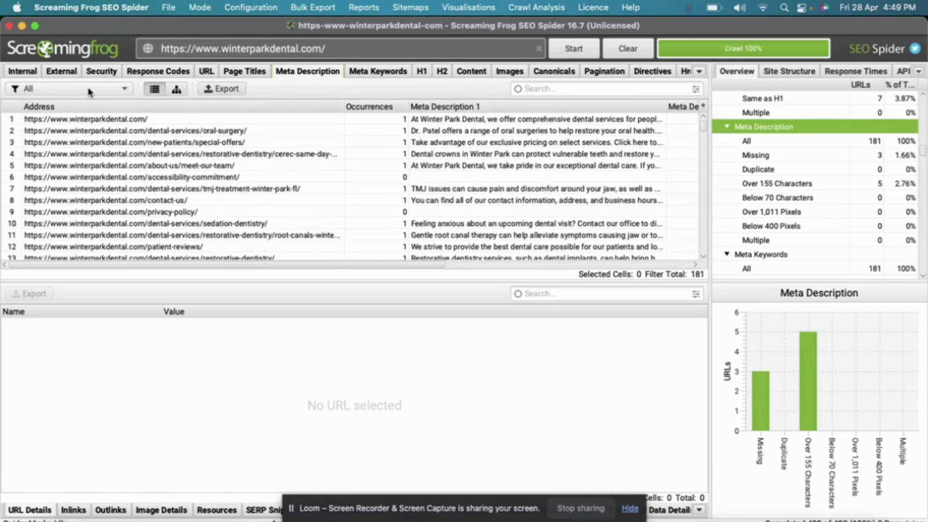
- Review the meta description filters and show crawl details for the TMJ treatment page
{"action": "left_click", "coordinate": [68, 88]}
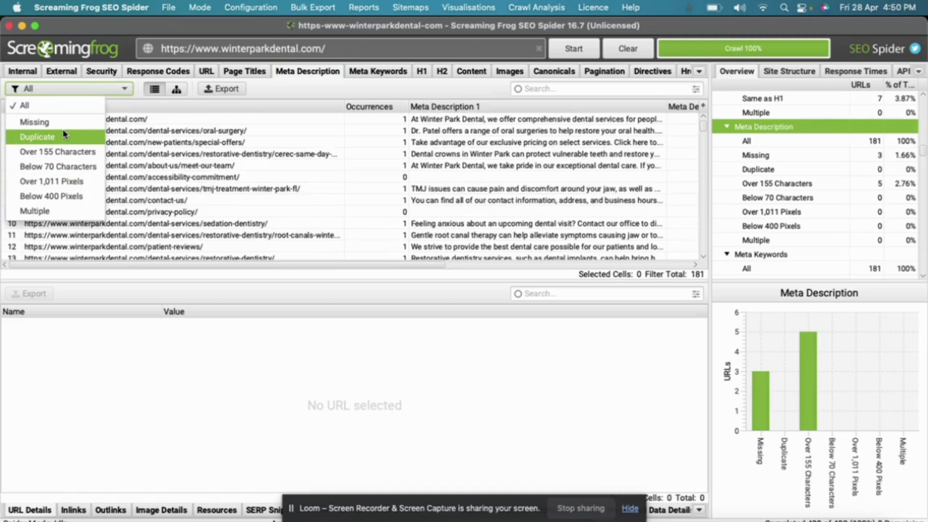
{"action": "mouse_move", "coordinate": [35, 210]}
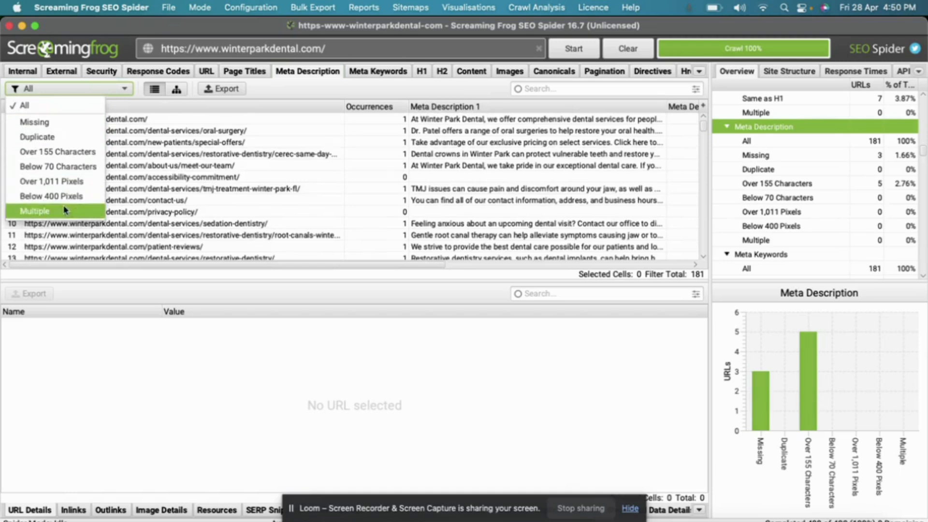
{"action": "left_click", "coordinate": [178, 188]}
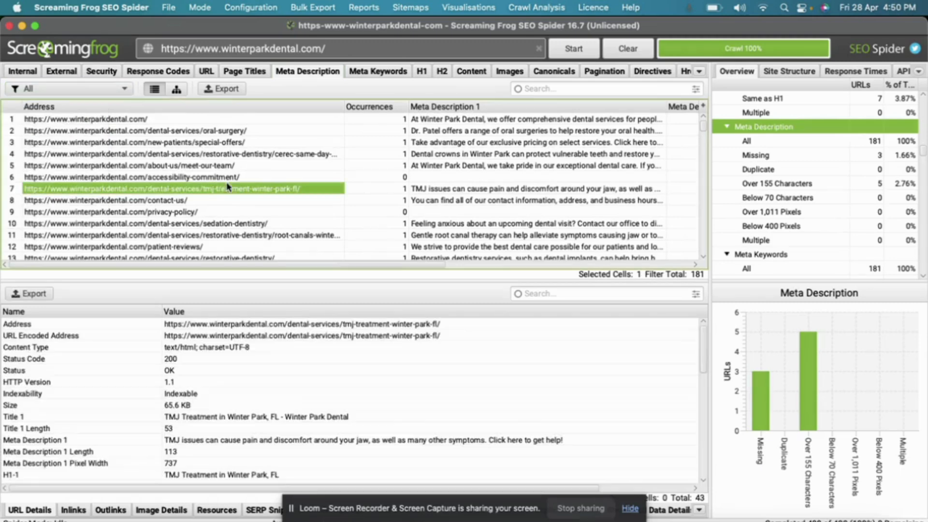
{"action": "mouse_move", "coordinate": [514, 520]}
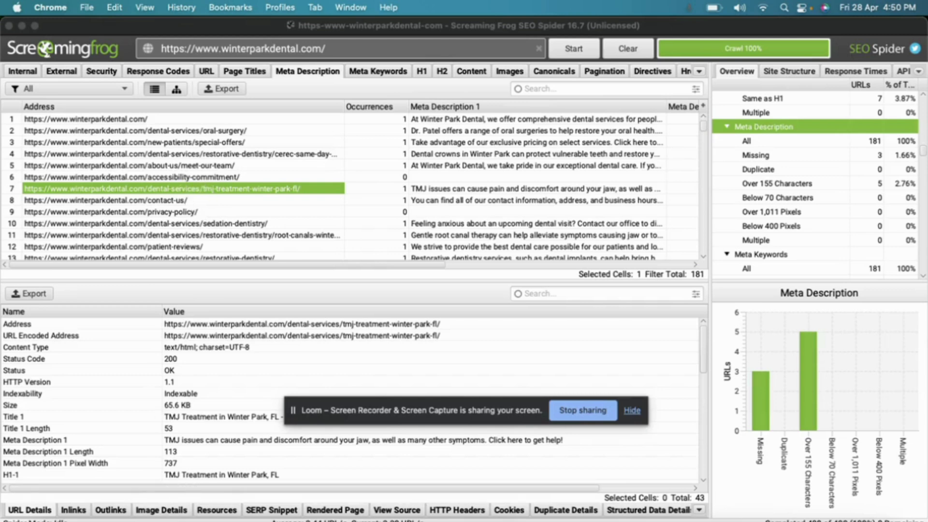
- Preview the TMJ page's SERP snippet with test title 'XYSSU SUSBBS', 12 characters long
{"action": "left_click", "coordinate": [271, 510]}
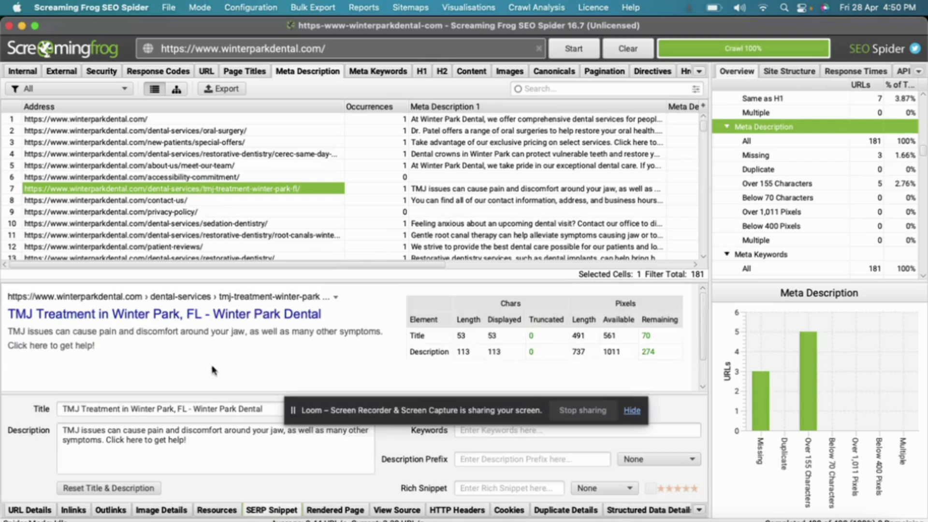
{"action": "mouse_move", "coordinate": [195, 345]}
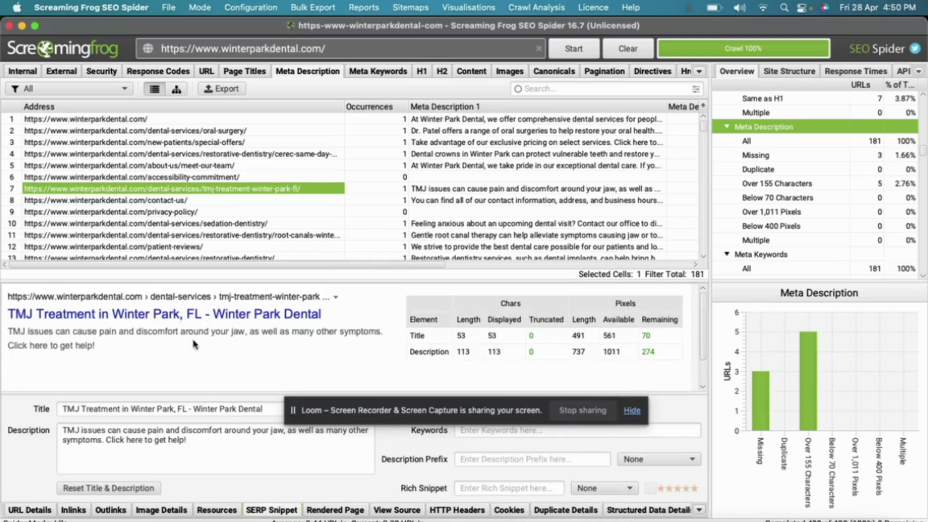
{"action": "mouse_move", "coordinate": [214, 271]}
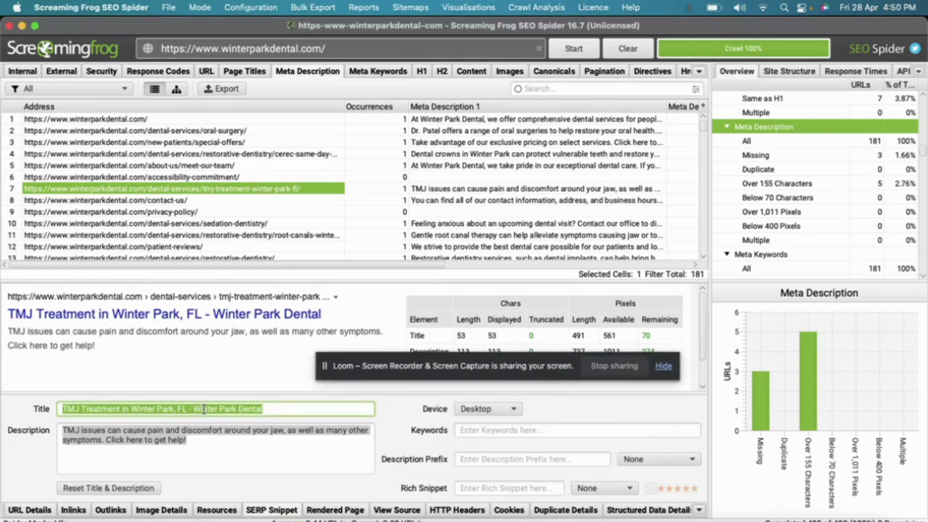
{"action": "type", "text": "XYSS"}
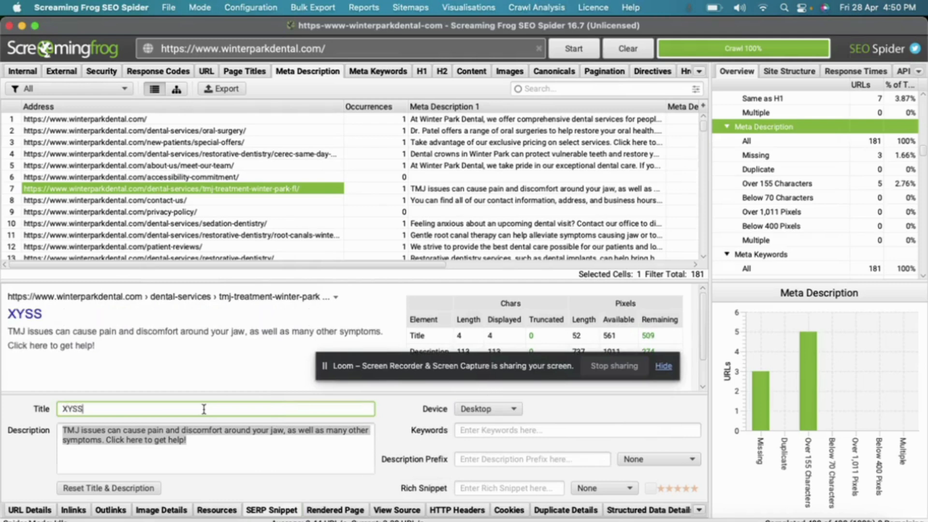
{"action": "type", "text": "U SUSBBS"}
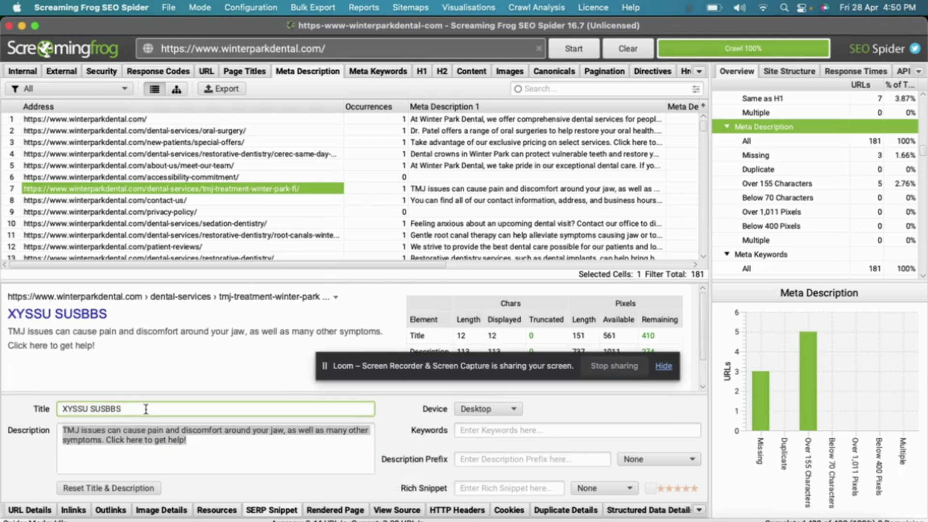
{"action": "mouse_move", "coordinate": [399, 315]}
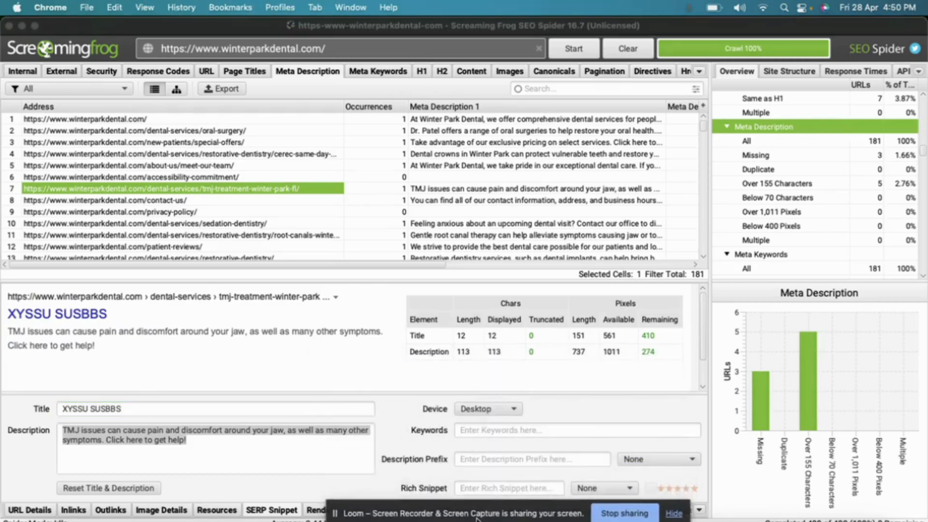
{"action": "mouse_move", "coordinate": [203, 462]}
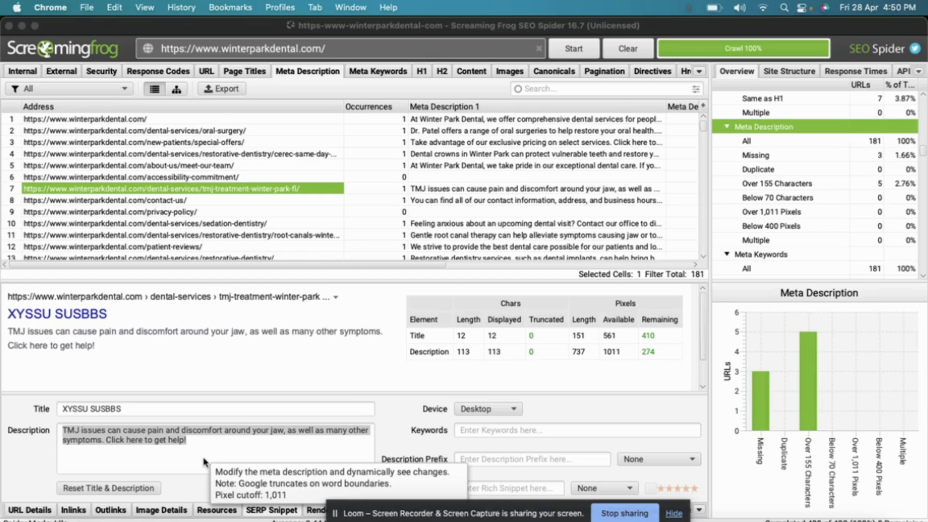
{"action": "mouse_move", "coordinate": [493, 332]}
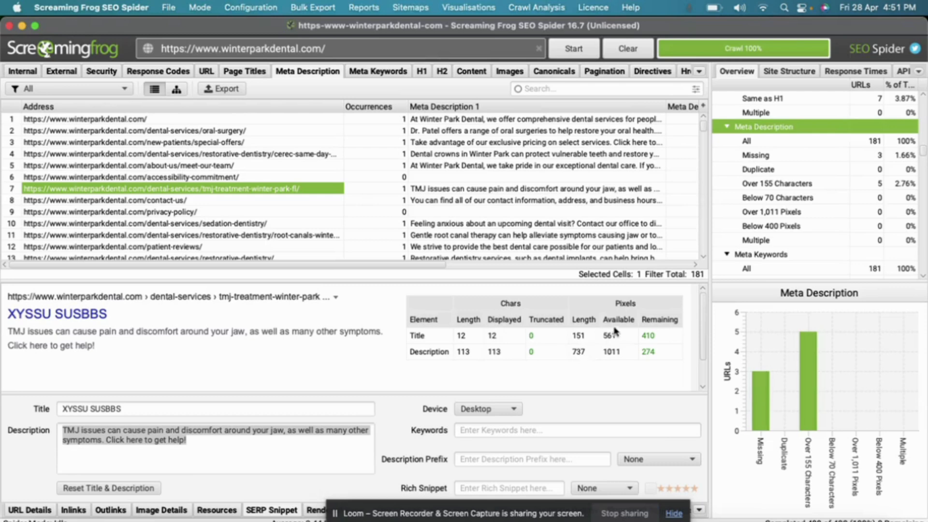
{"action": "mouse_move", "coordinate": [639, 352]}
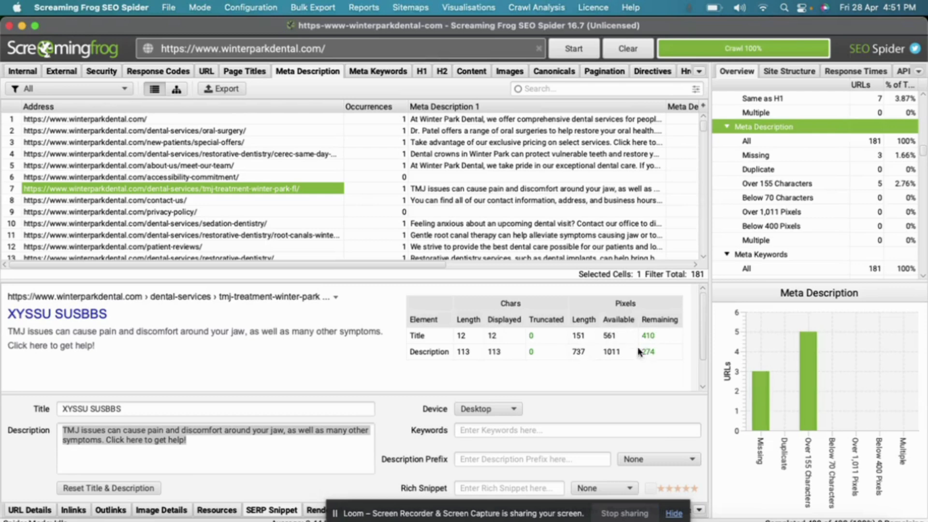
{"action": "mouse_move", "coordinate": [513, 309]}
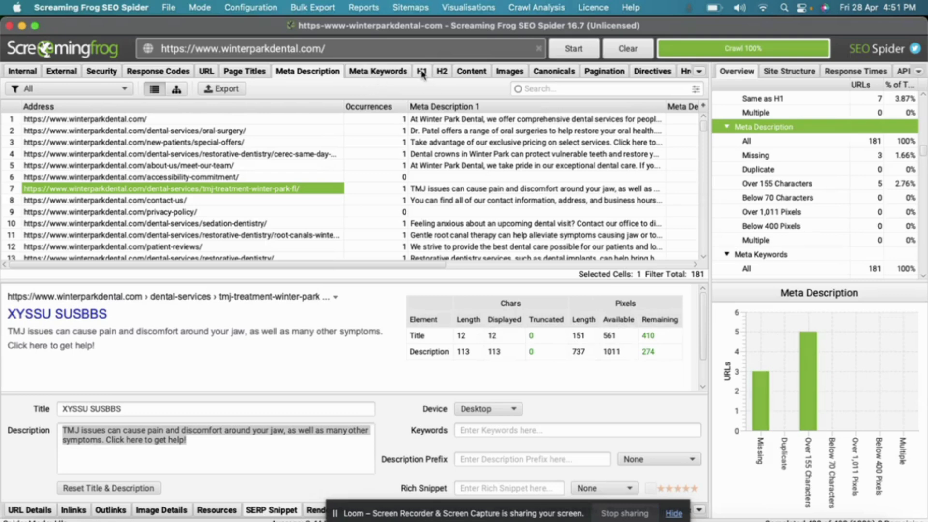
- Filter H1s to Missing and inspect the special offers page lacking an H1
{"action": "left_click", "coordinate": [421, 71]}
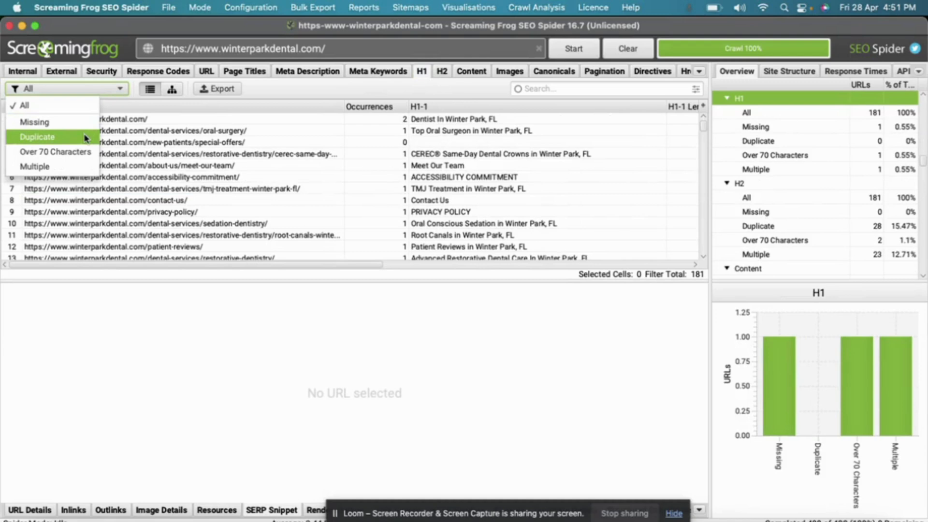
{"action": "left_click", "coordinate": [35, 123]}
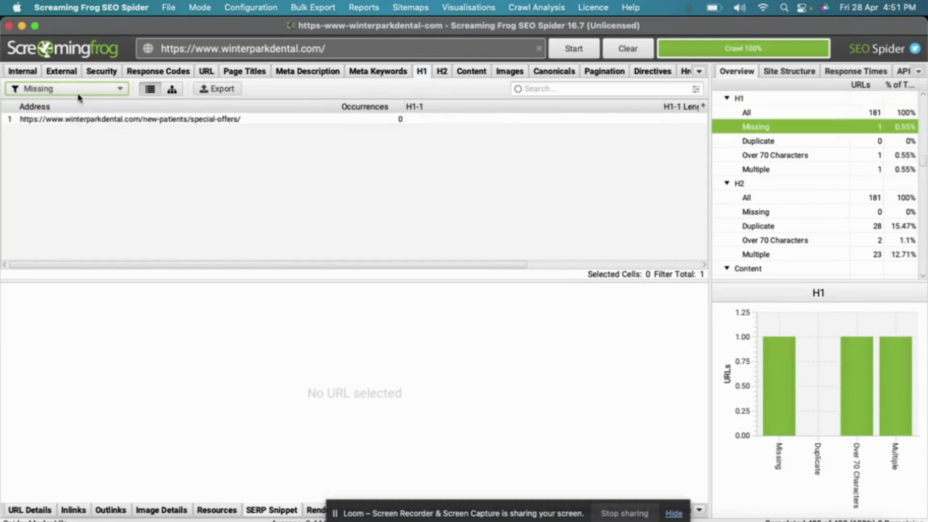
{"action": "left_click", "coordinate": [129, 119]}
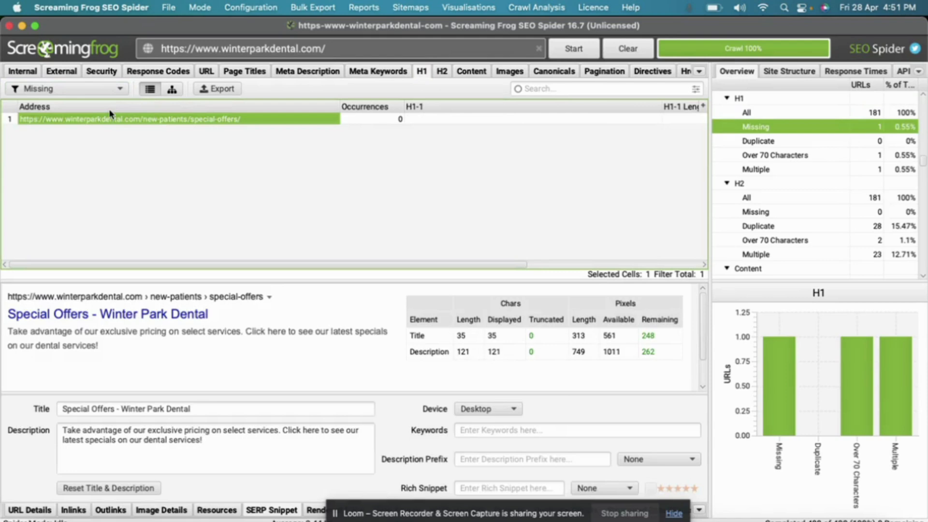
- Filter H1s to Duplicate, then Multiple, showing the home page with two H1s
{"action": "left_click", "coordinate": [118, 88]}
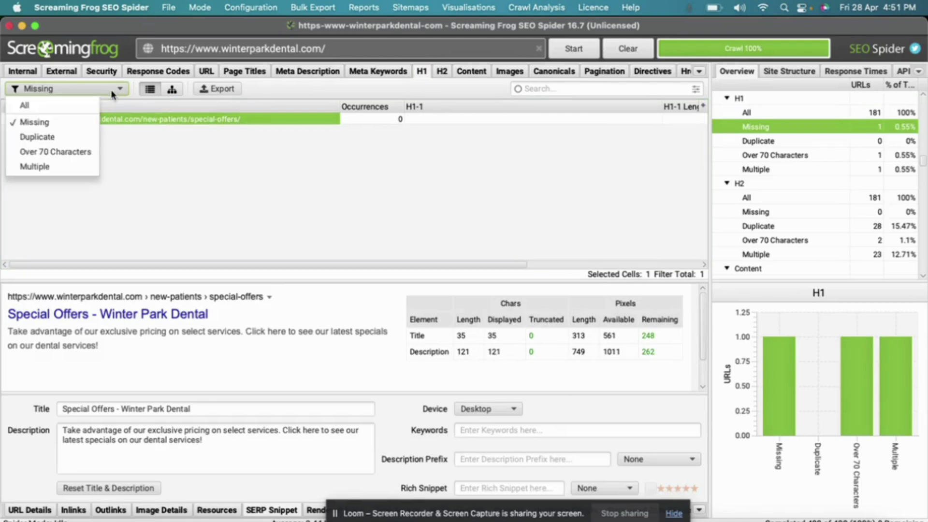
{"action": "left_click", "coordinate": [36, 137]}
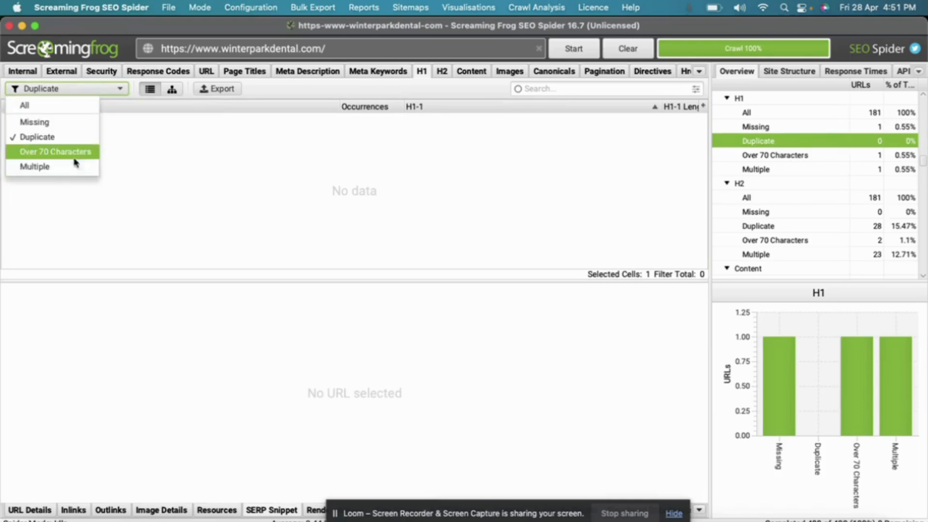
{"action": "mouse_move", "coordinate": [35, 167]}
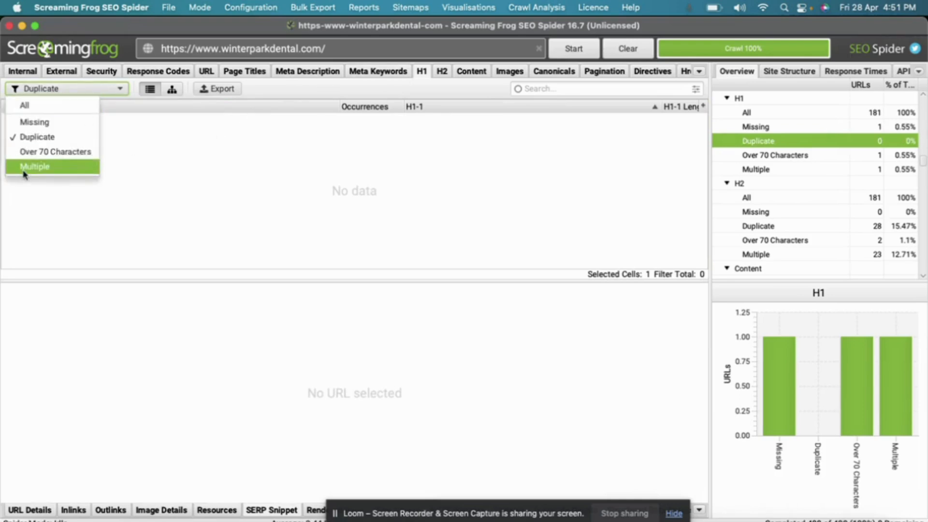
{"action": "left_click", "coordinate": [35, 166]}
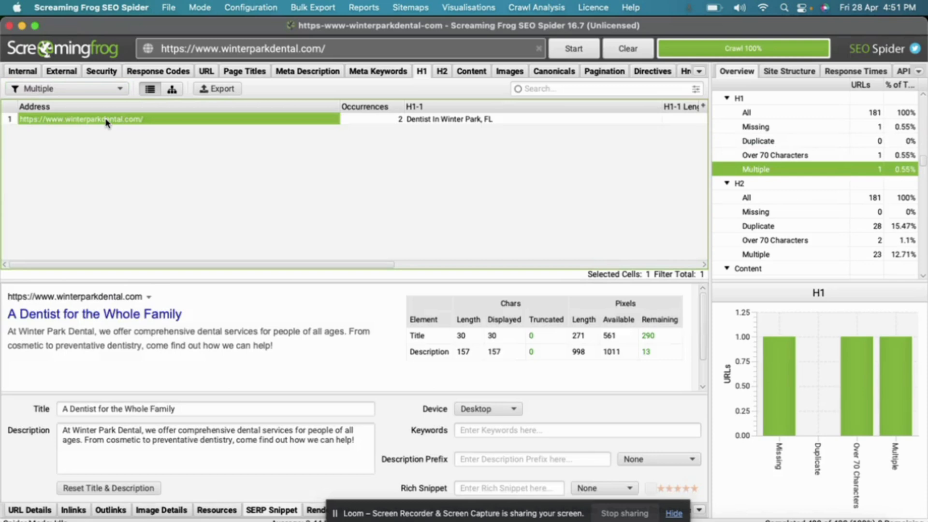
{"action": "mouse_move", "coordinate": [204, 231]}
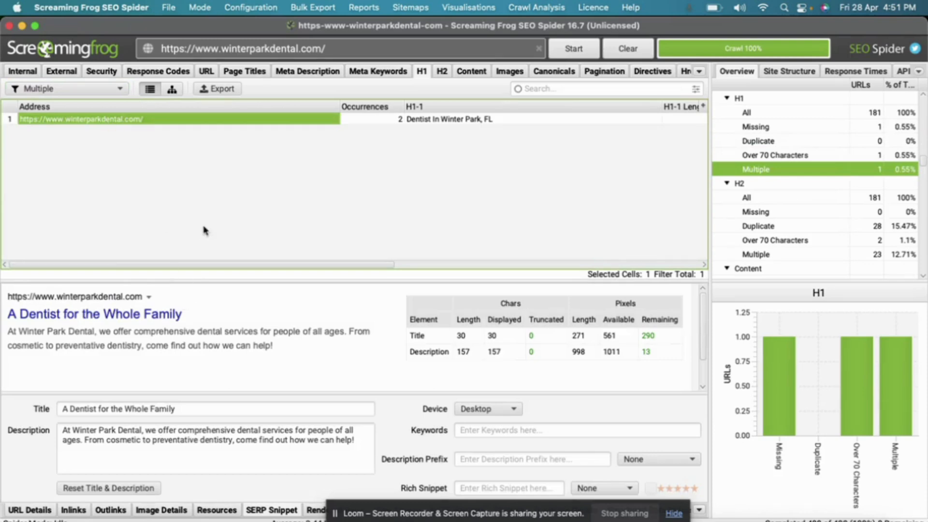
{"action": "mouse_move", "coordinate": [399, 117]}
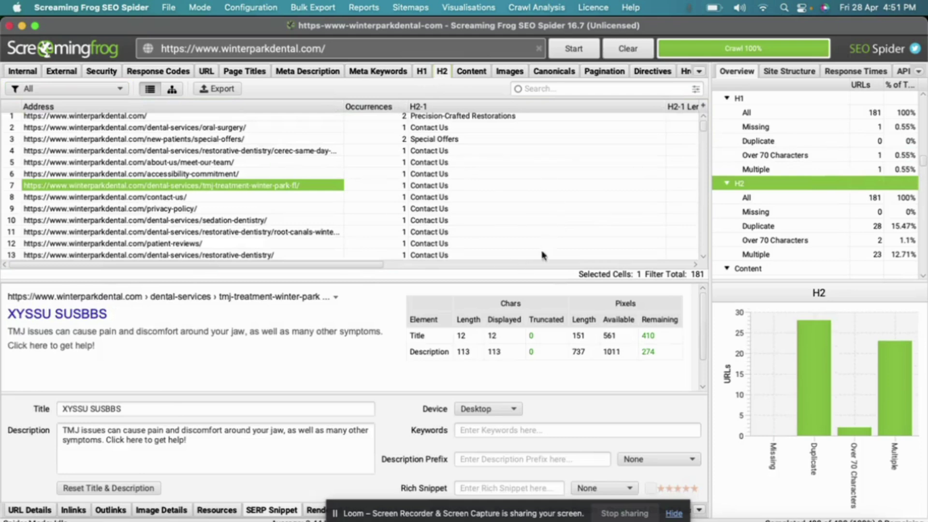
{"action": "mouse_move", "coordinate": [695, 72]}
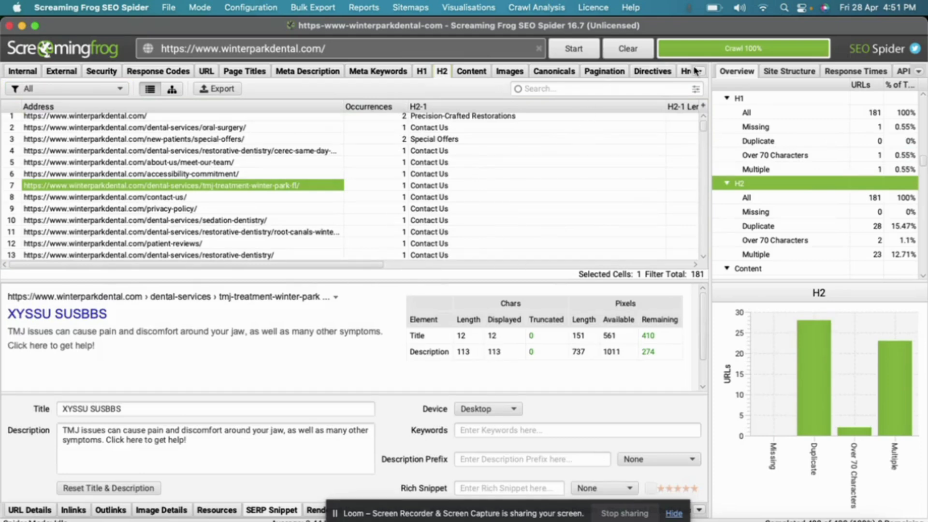
{"action": "left_click", "coordinate": [697, 71]}
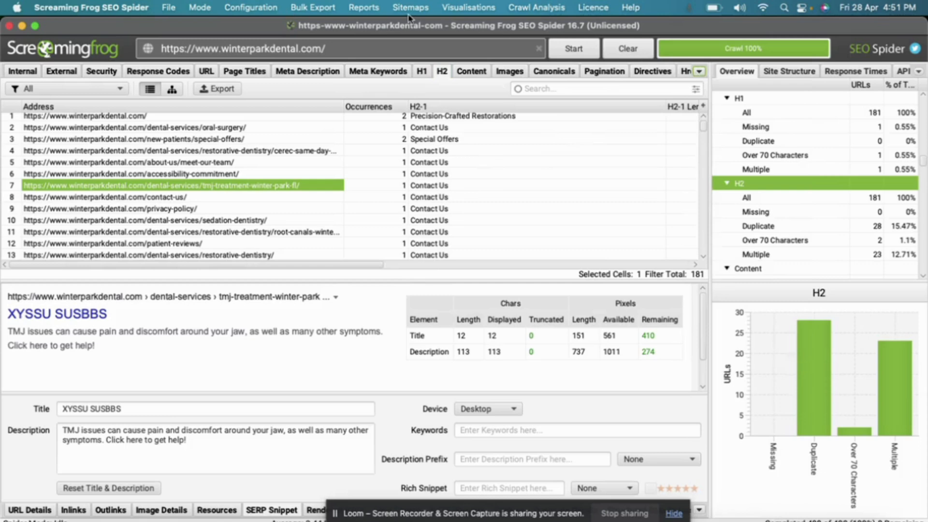
{"action": "left_click", "coordinate": [410, 7]}
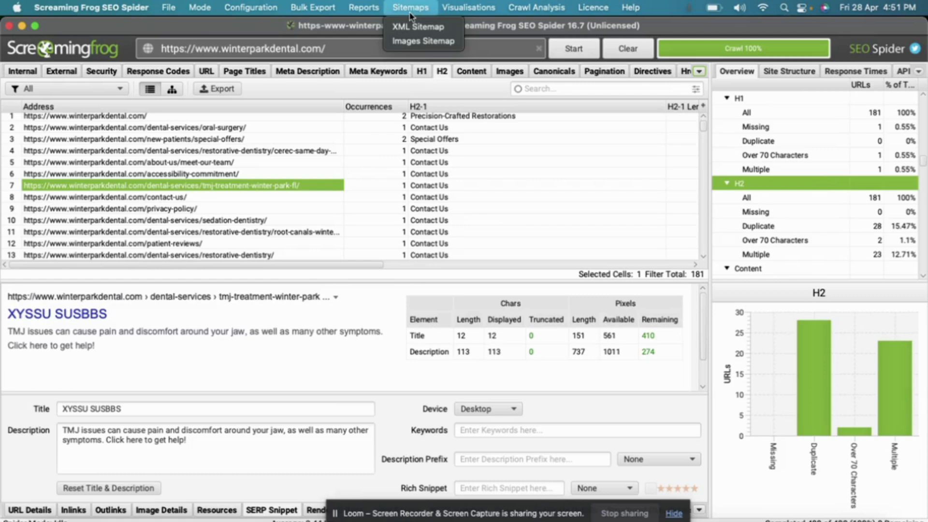
{"action": "mouse_move", "coordinate": [418, 27]}
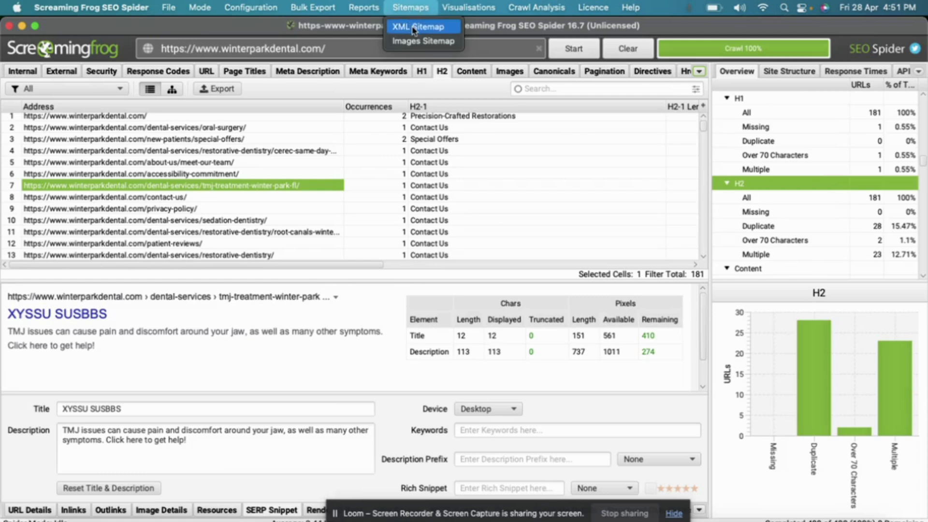
{"action": "left_click", "coordinate": [421, 27]}
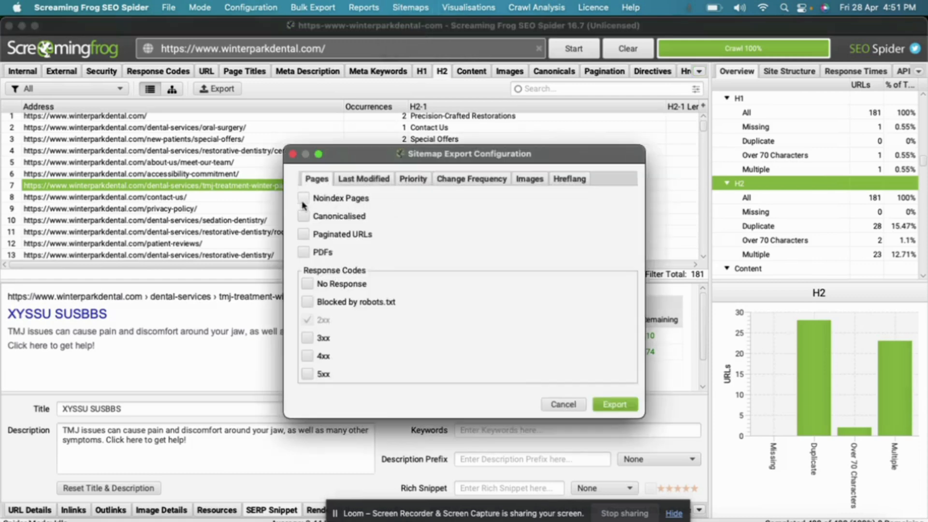
{"action": "left_click", "coordinate": [304, 215]}
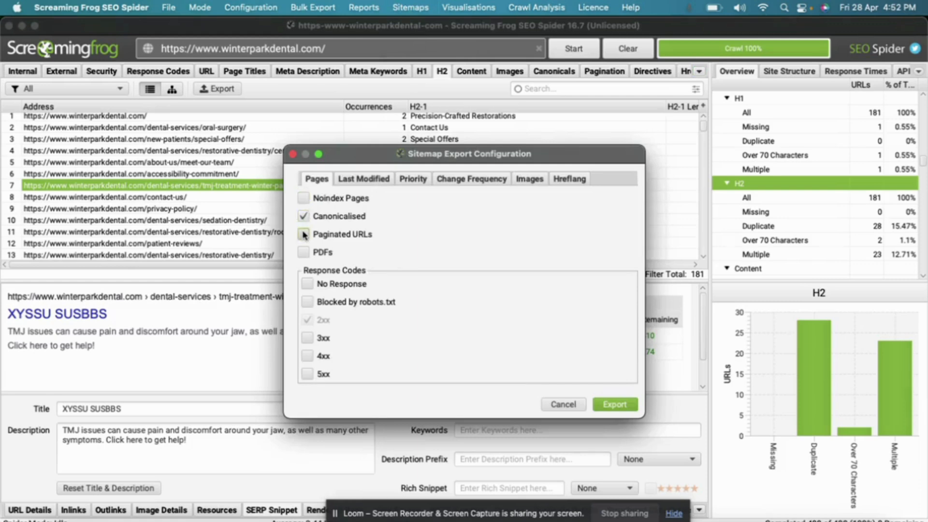
{"action": "left_click", "coordinate": [304, 233]}
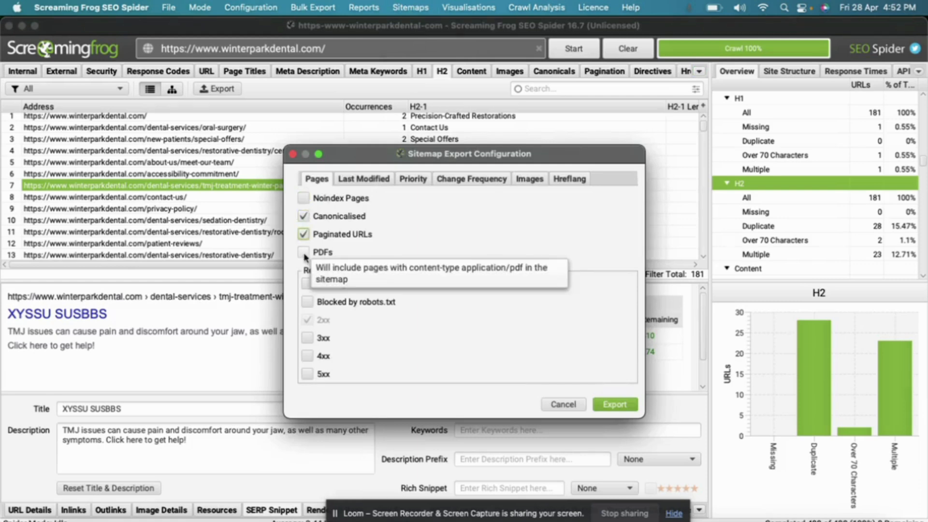
{"action": "left_click", "coordinate": [305, 252]}
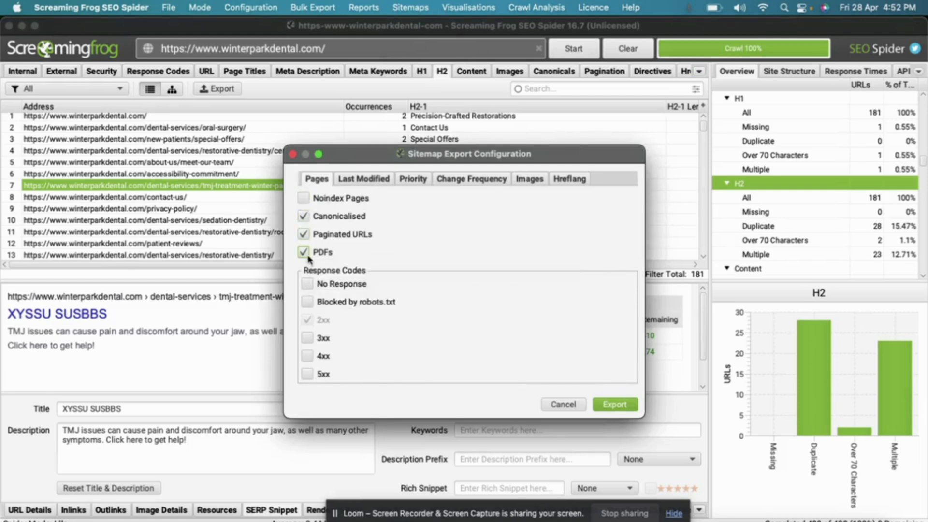
{"action": "mouse_move", "coordinate": [347, 189]}
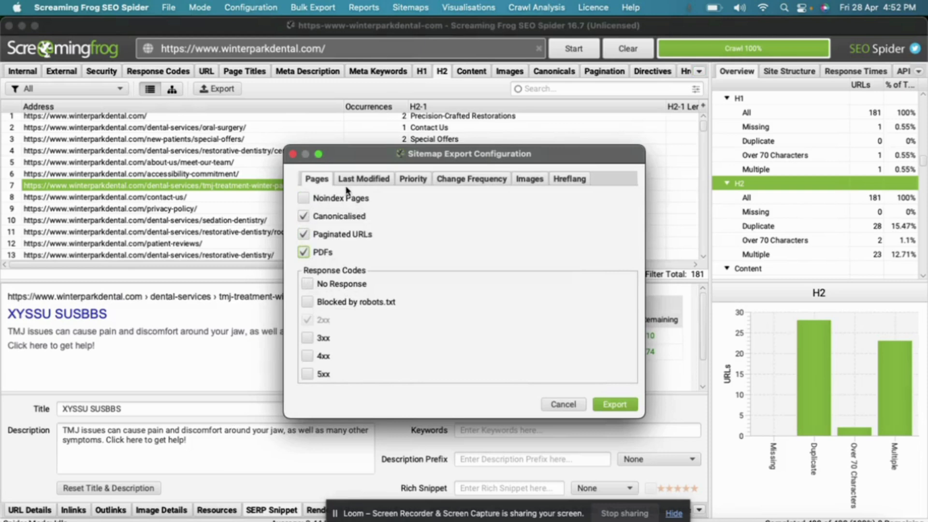
{"action": "mouse_move", "coordinate": [412, 179]}
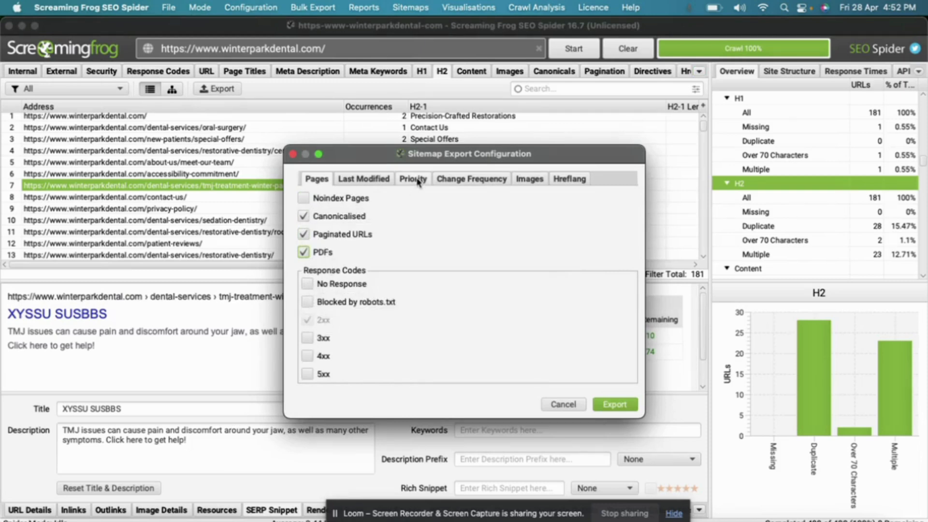
{"action": "left_click", "coordinate": [412, 179]}
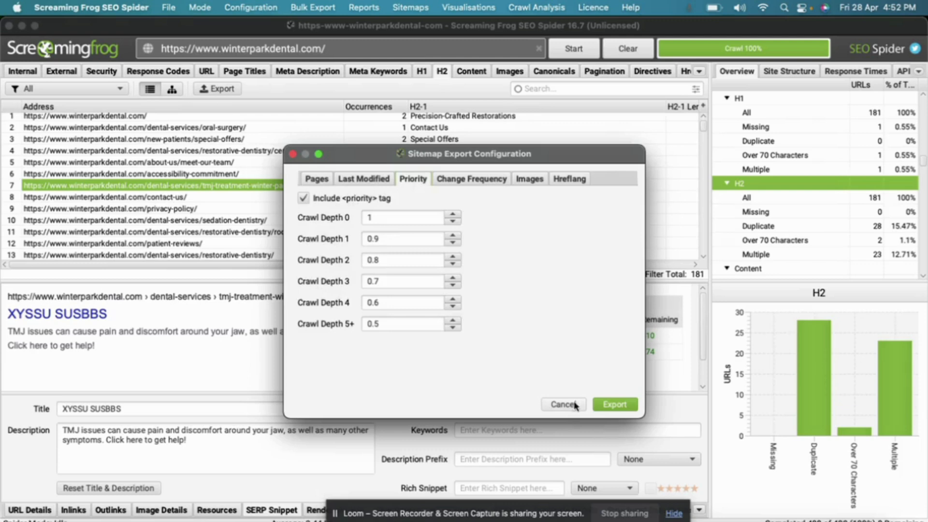
{"action": "left_click", "coordinate": [249, 7]}
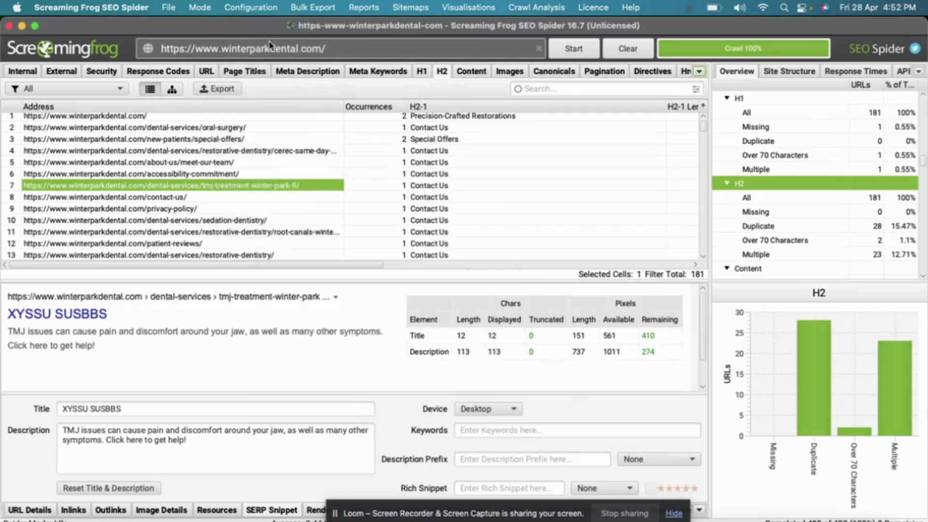
{"action": "left_click", "coordinate": [249, 7]}
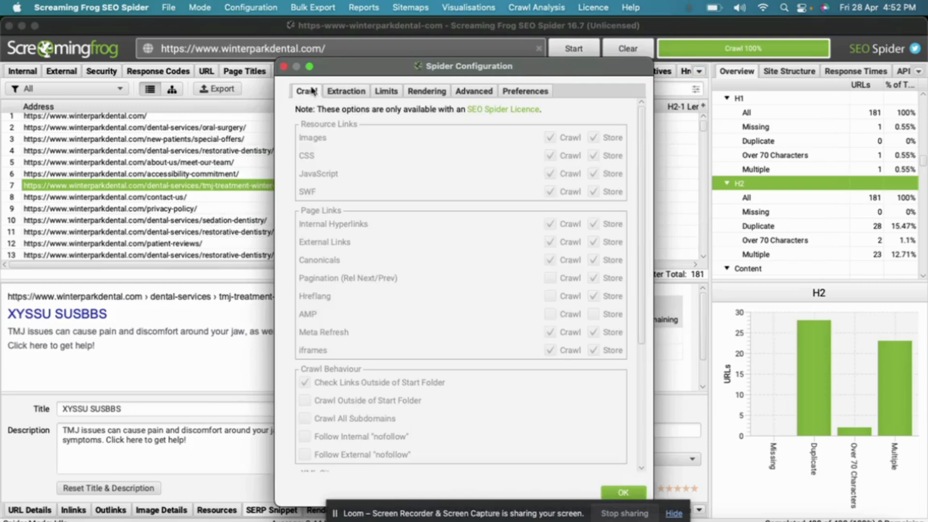
{"action": "left_click", "coordinate": [249, 7]}
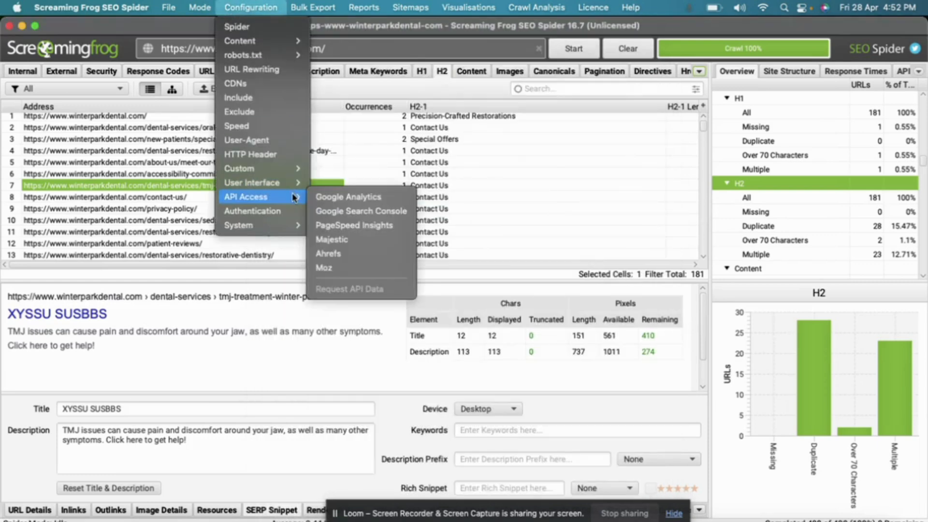
{"action": "mouse_move", "coordinate": [249, 154]}
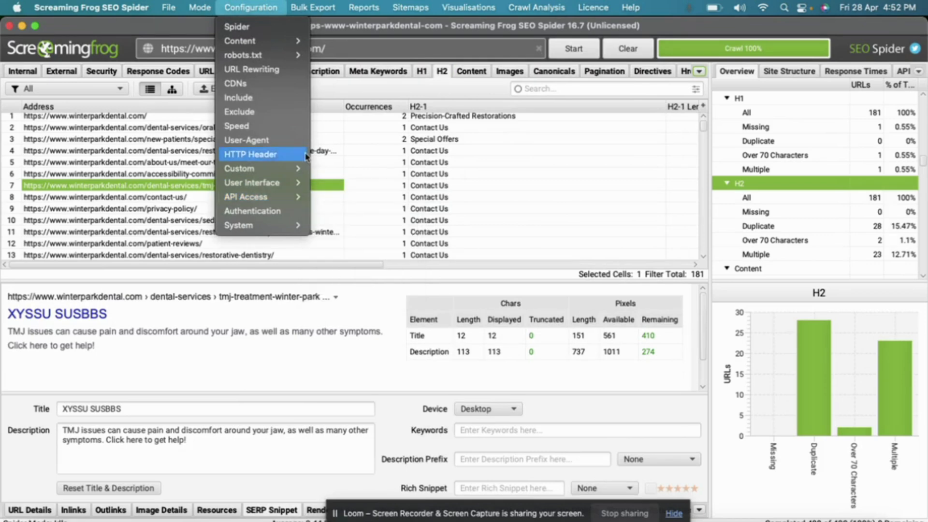
{"action": "left_click", "coordinate": [312, 6]}
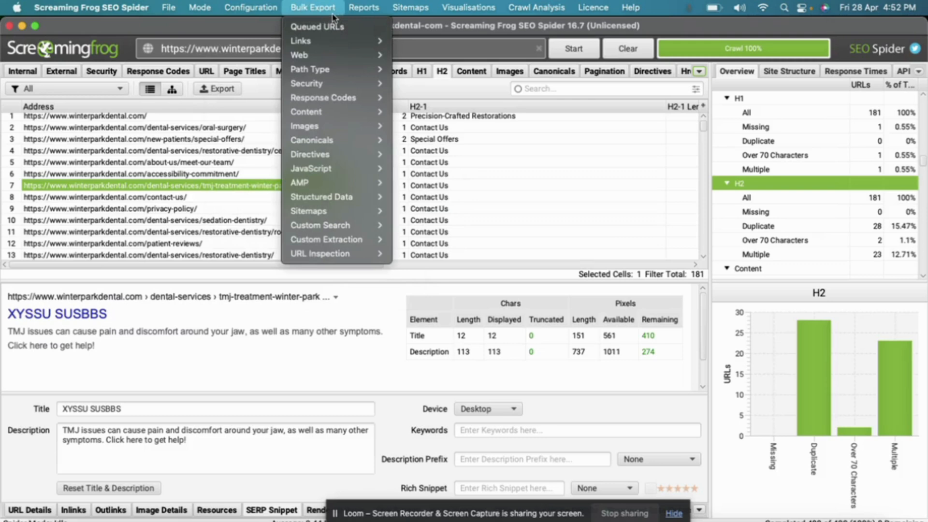
{"action": "left_click", "coordinate": [364, 8]}
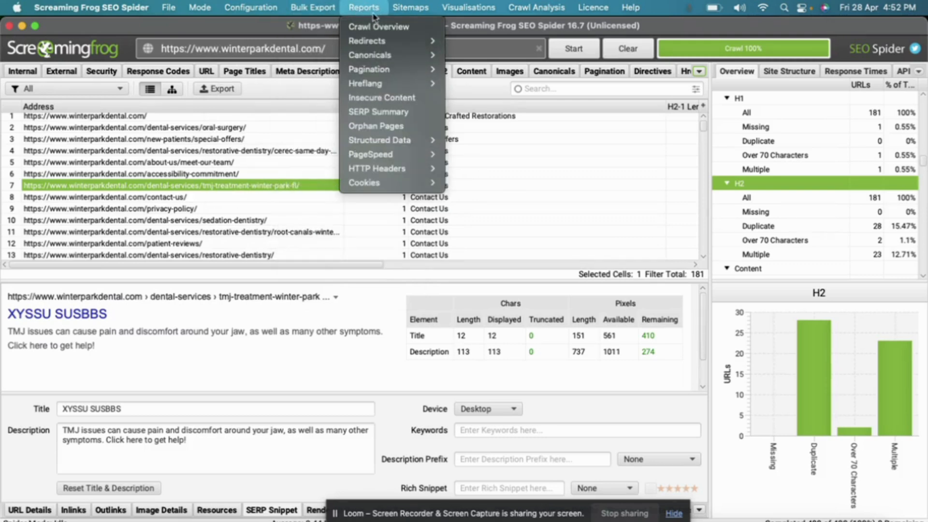
{"action": "left_click", "coordinate": [468, 7]}
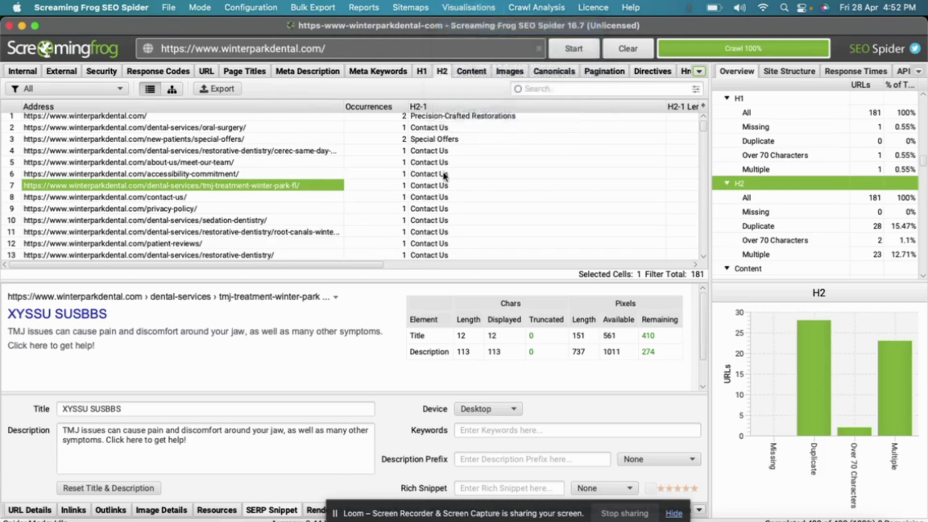
{"action": "left_click", "coordinate": [468, 6]}
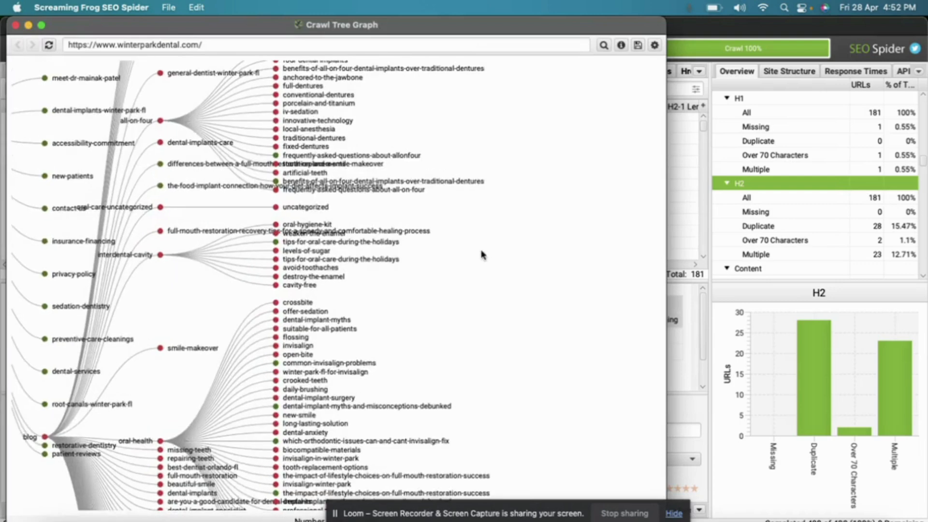
{"action": "scroll", "scroll_direction": "down", "scroll_amount": 3}
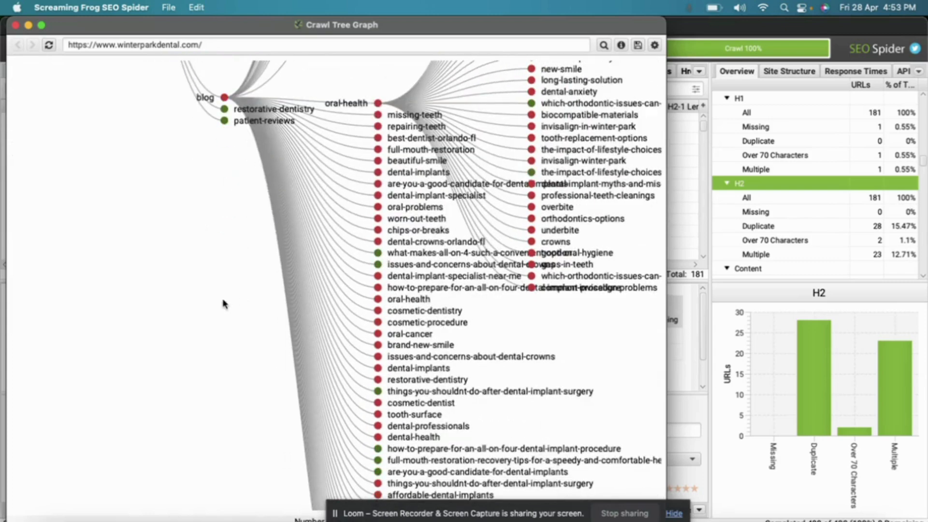
{"action": "scroll", "scroll_direction": "down", "scroll_amount": 3}
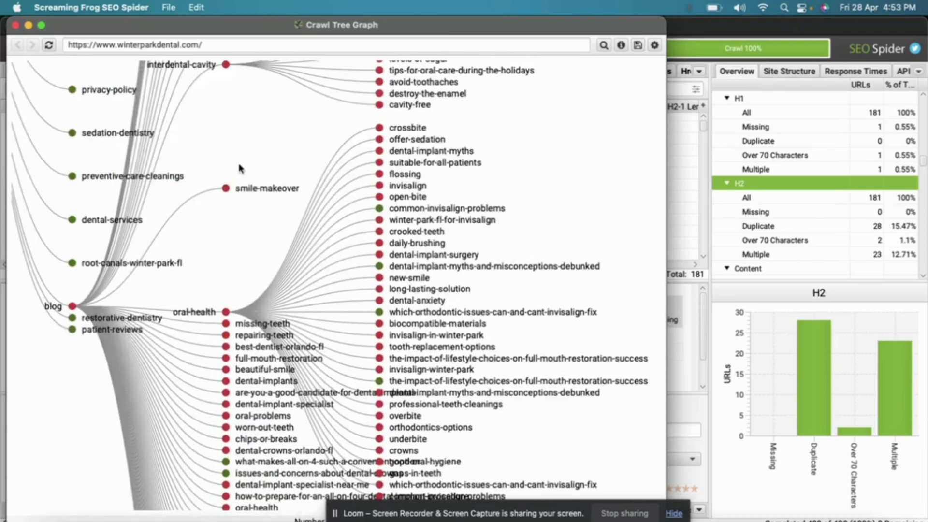
{"action": "left_click", "coordinate": [27, 25]}
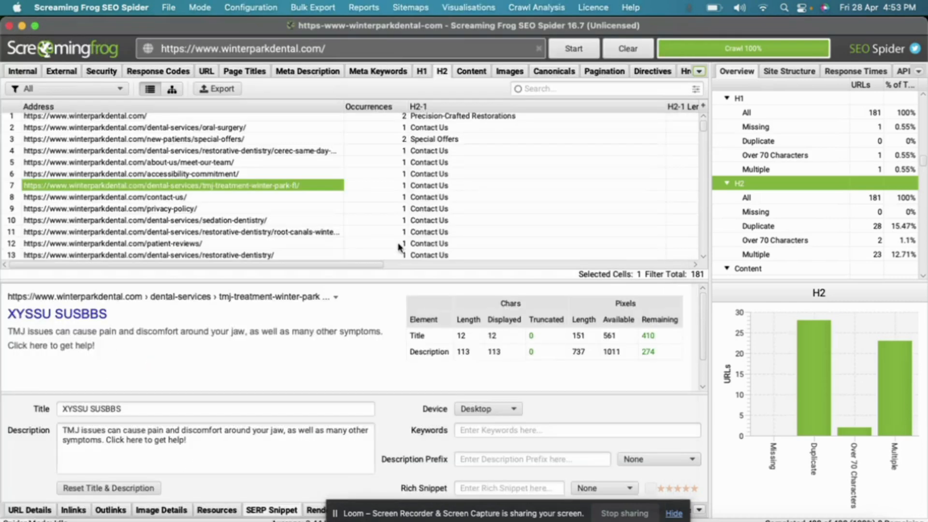
{"action": "mouse_move", "coordinate": [618, 30]}
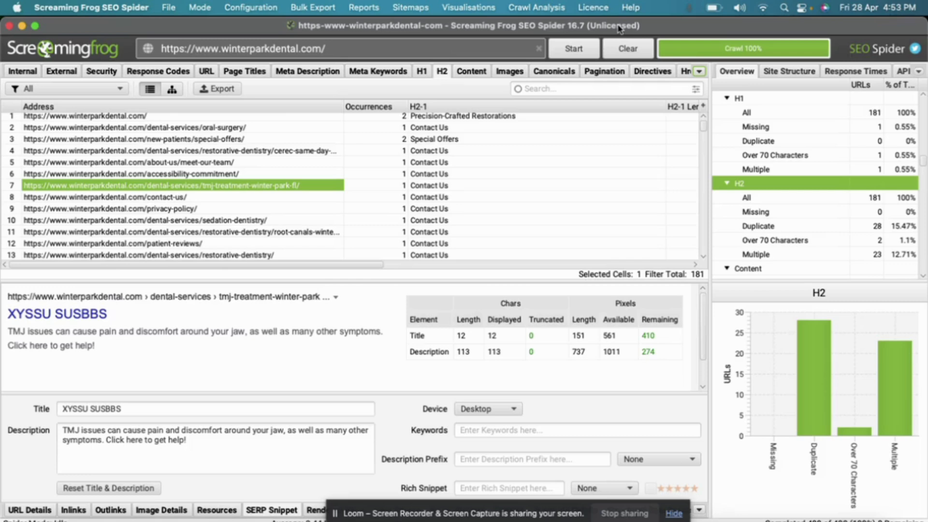
{"action": "mouse_move", "coordinate": [621, 208]}
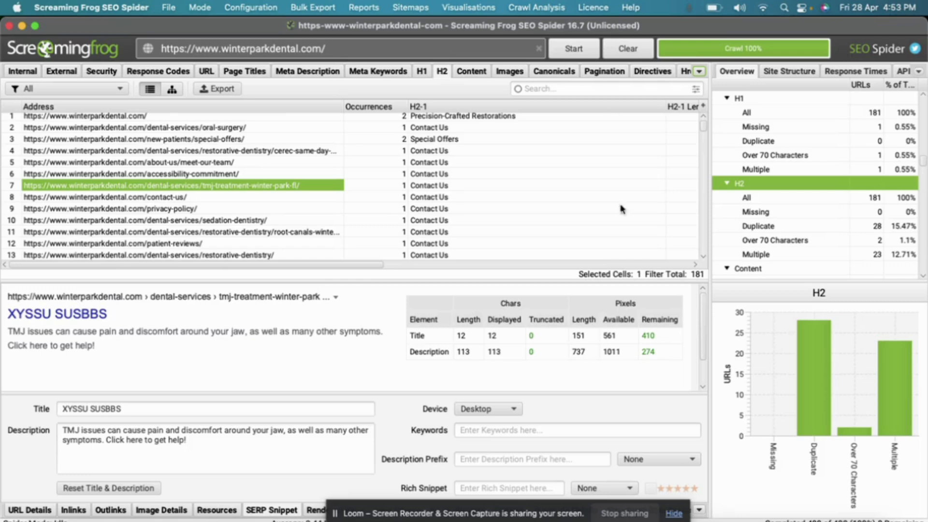